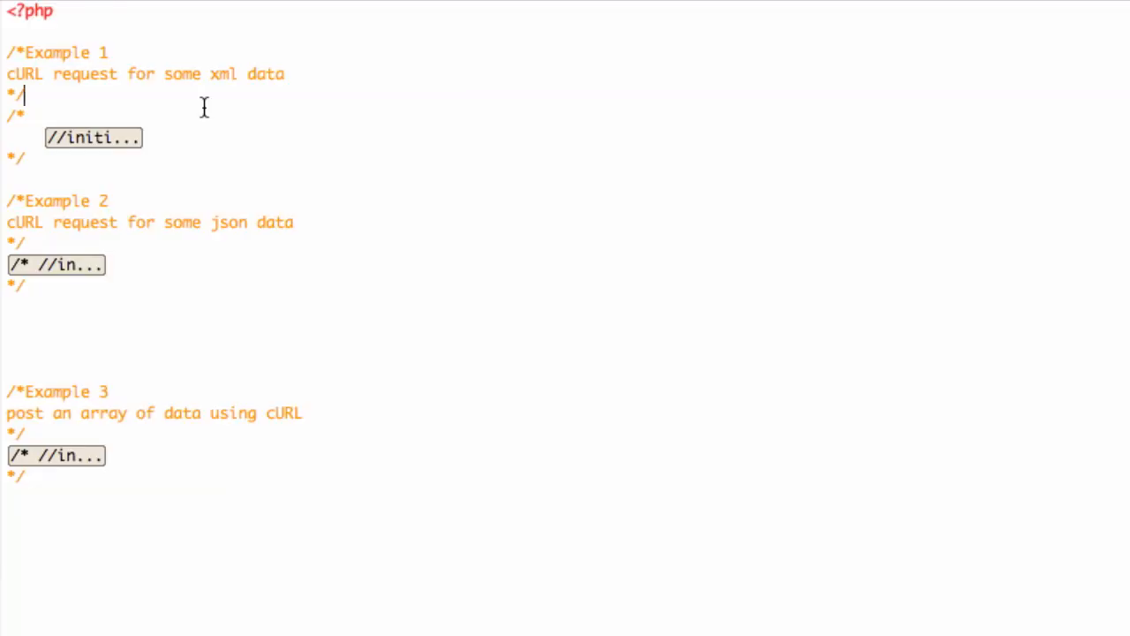
{"action": "mouse_move", "coordinate": [91, 138]}
{"action": "type", "text": "*/"}
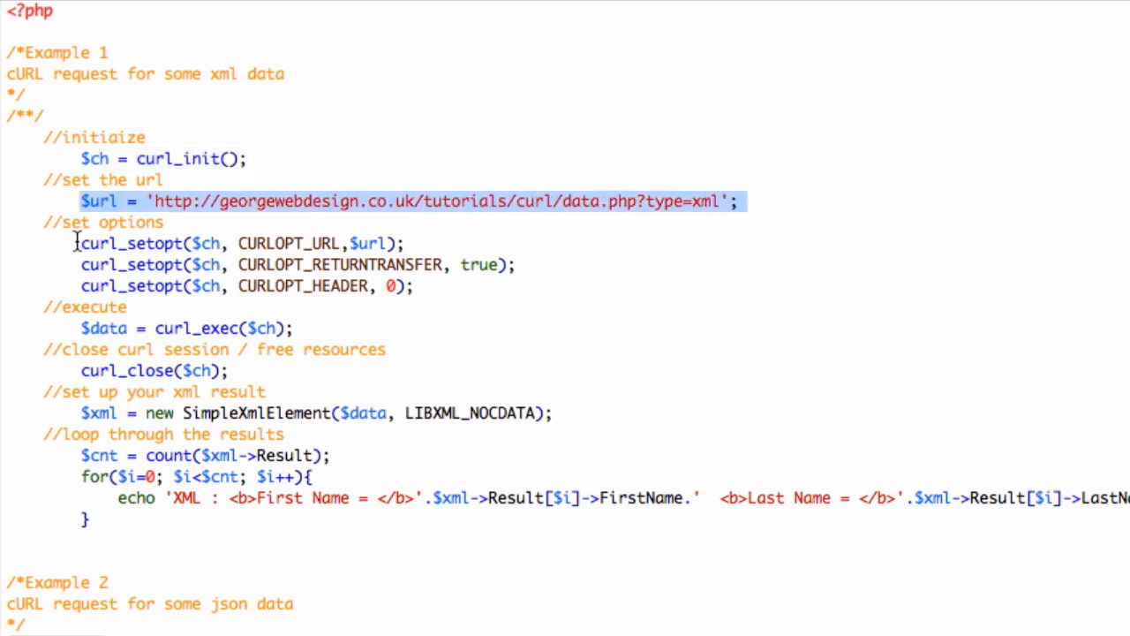
{"action": "left_click_drag", "start_coordinate": [81, 243], "coordinate": [413, 286]}
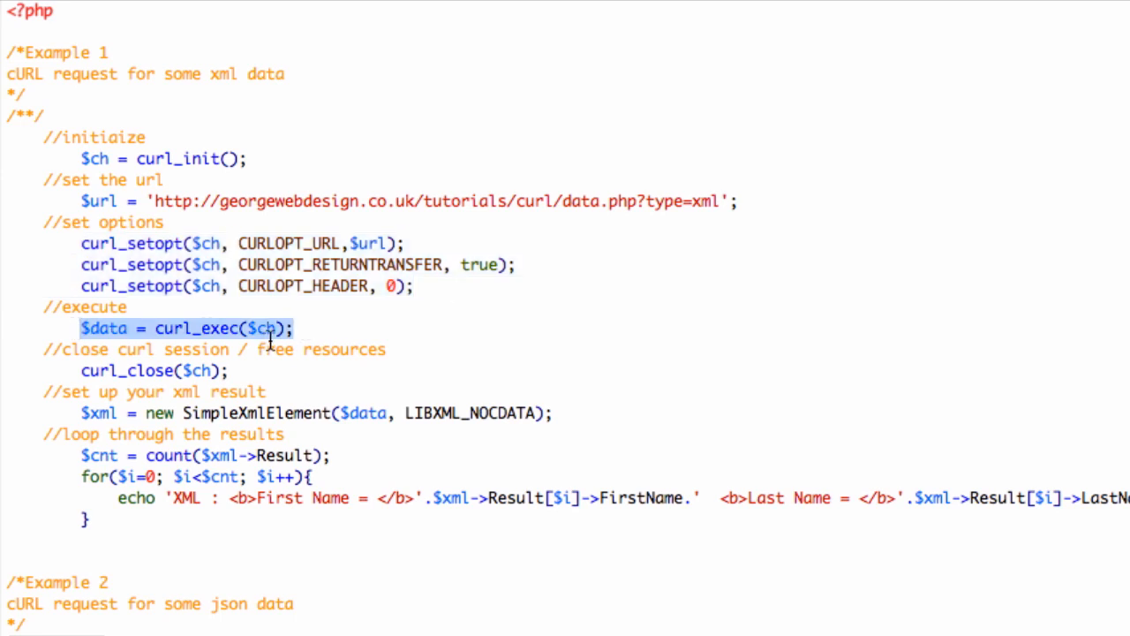
{"action": "left_click", "coordinate": [185, 200]}
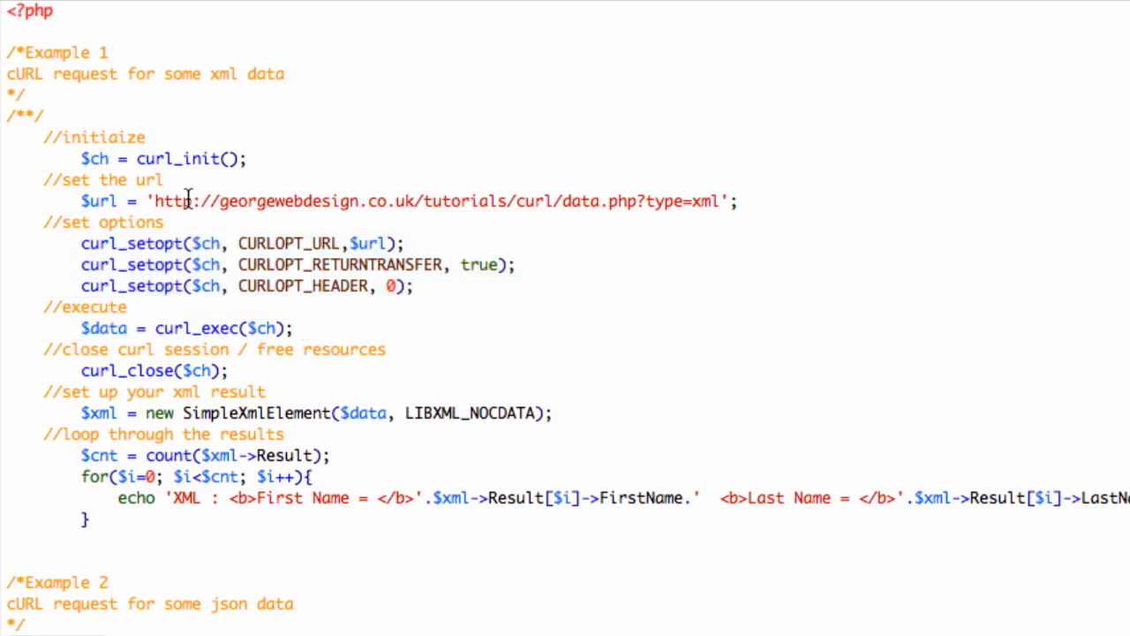
{"action": "mouse_move", "coordinate": [75, 244]}
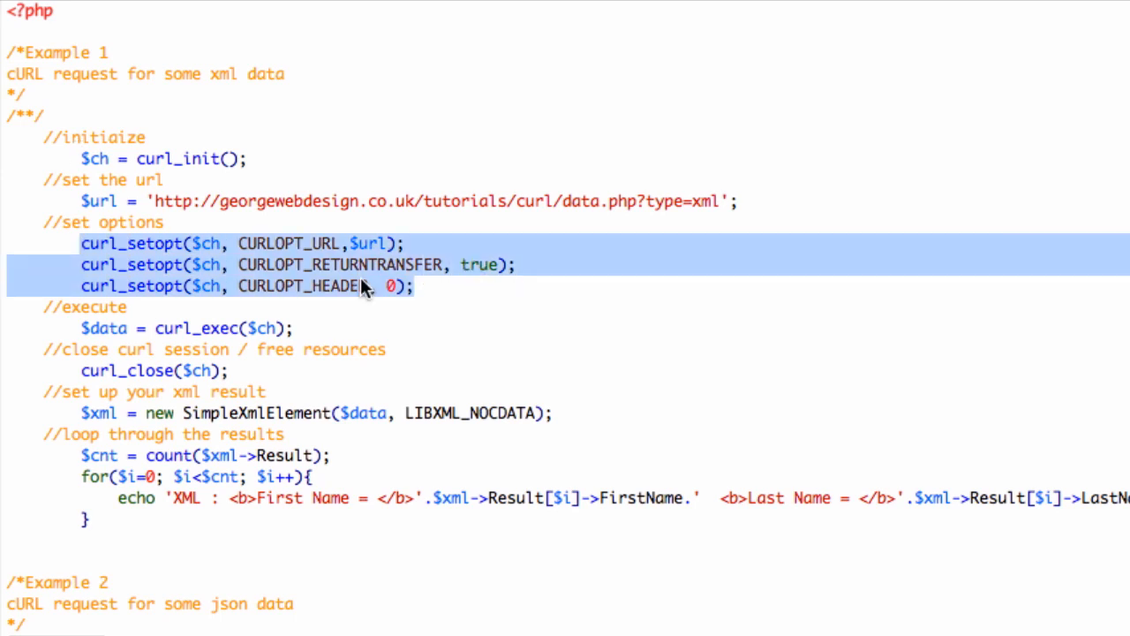
{"action": "left_click", "coordinate": [411, 285]}
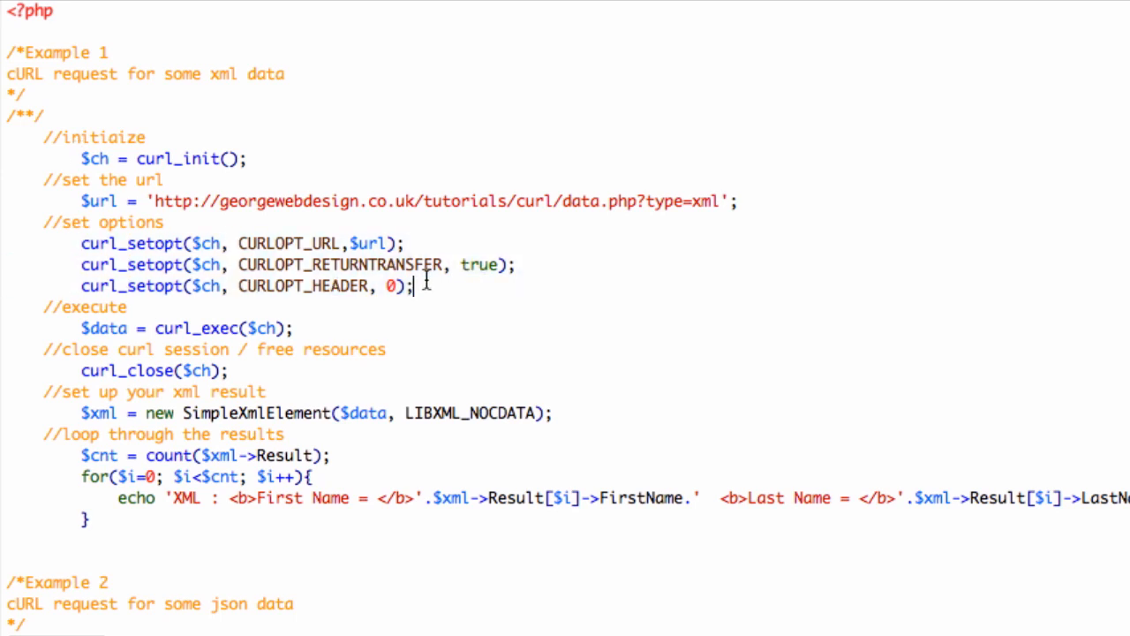
{"action": "mouse_move", "coordinate": [87, 222]}
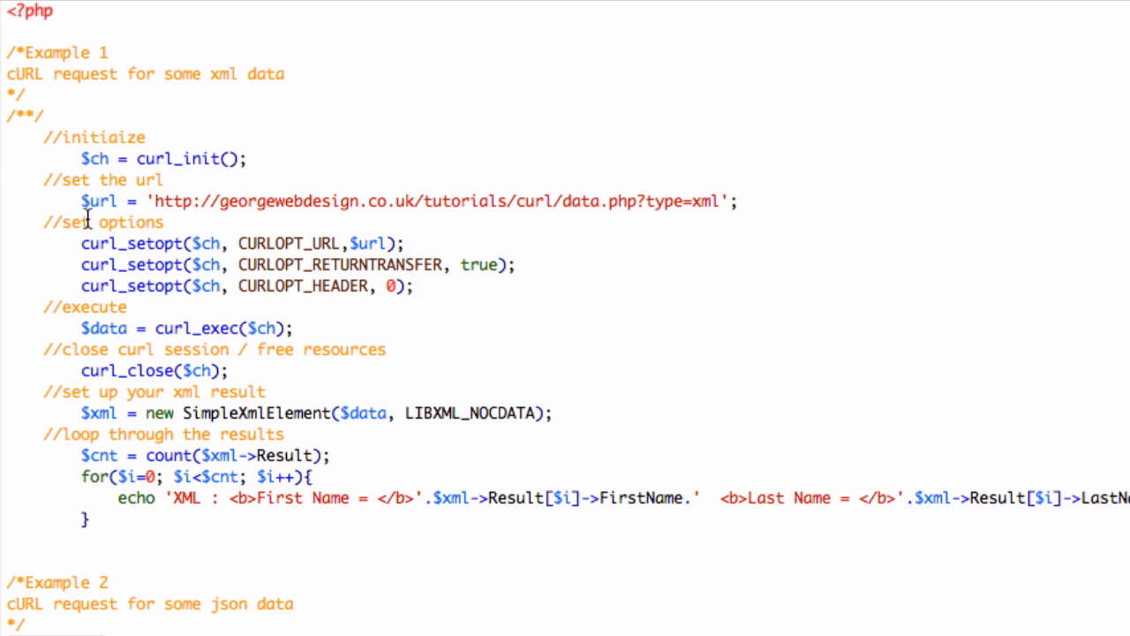
{"action": "mouse_move", "coordinate": [253, 364]}
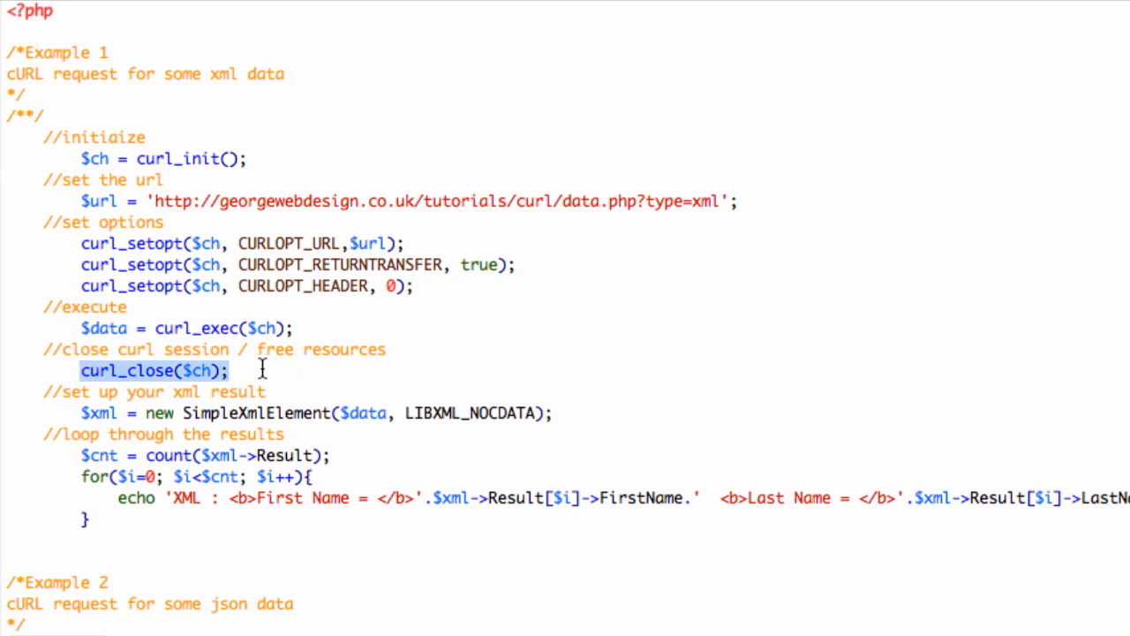
{"action": "left_click", "coordinate": [239, 328]}
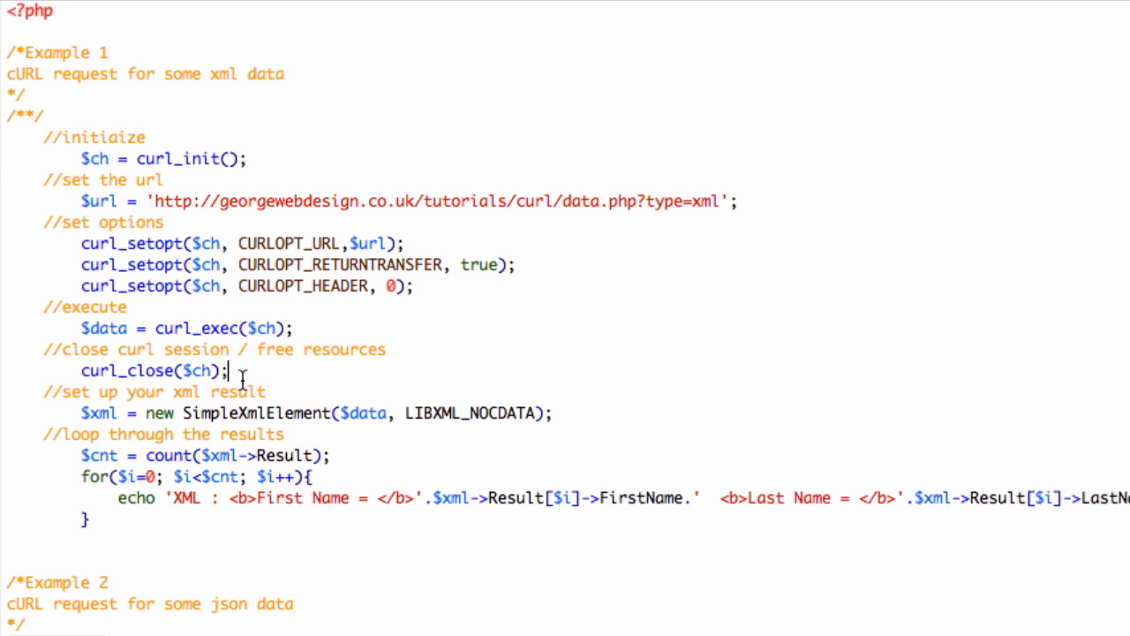
{"action": "mouse_move", "coordinate": [467, 207]}
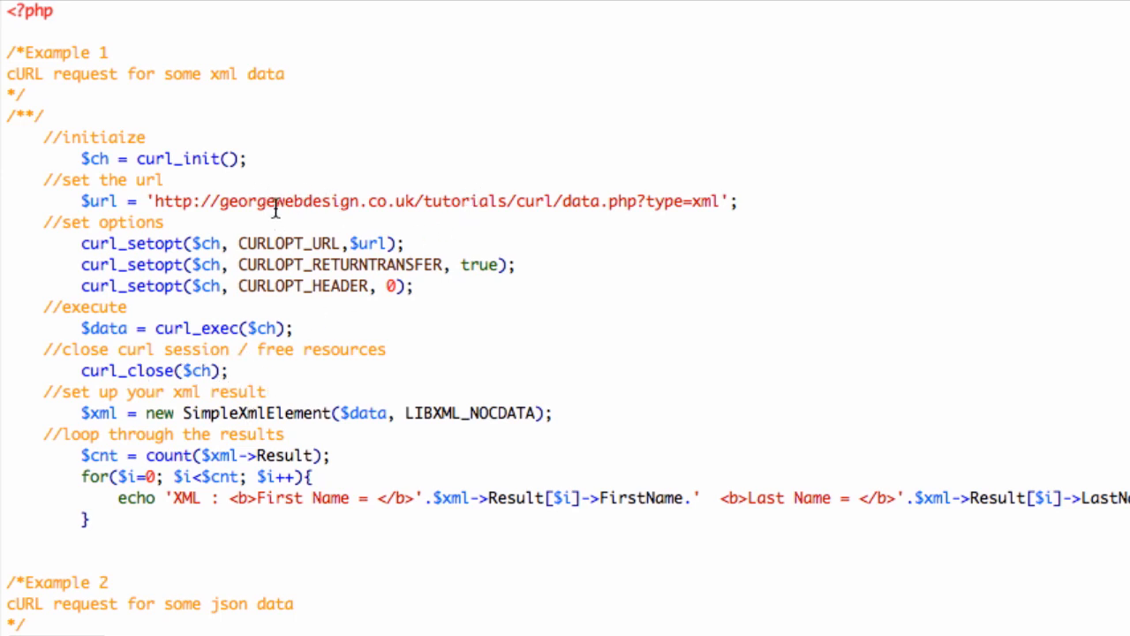
{"action": "mouse_move", "coordinate": [238, 370]}
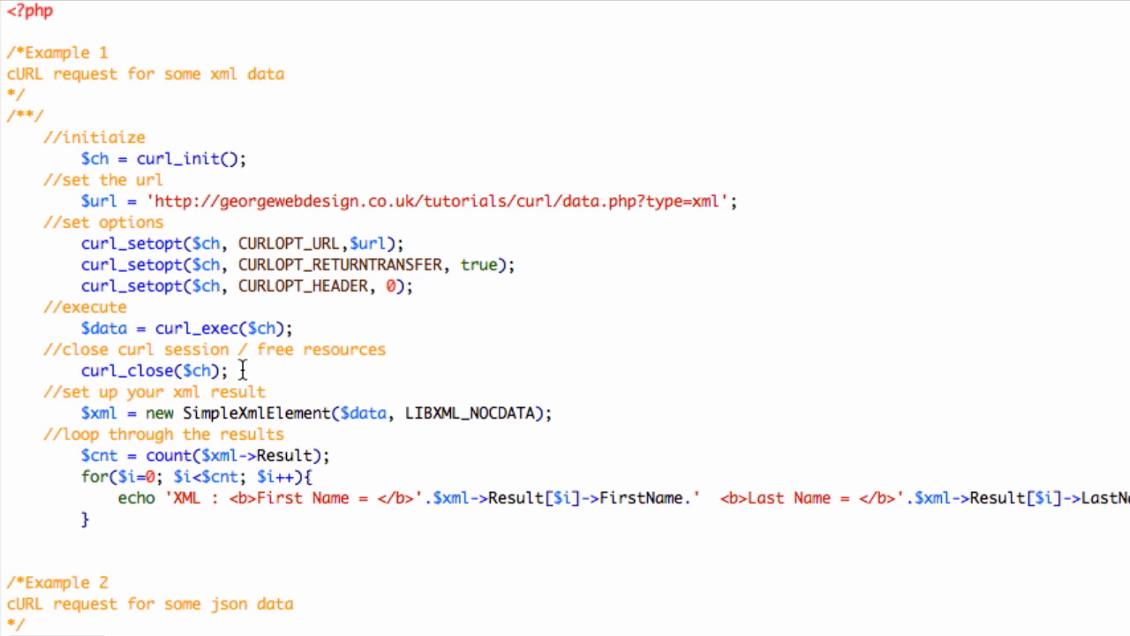
{"action": "left_click", "coordinate": [222, 368]}
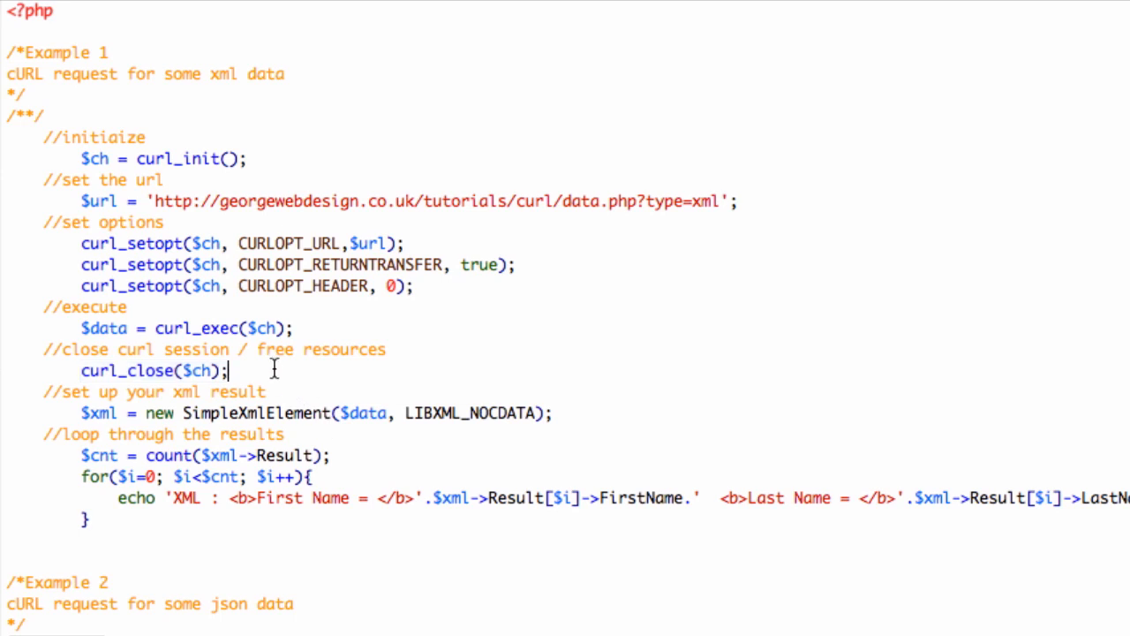
{"action": "mouse_move", "coordinate": [55, 388]}
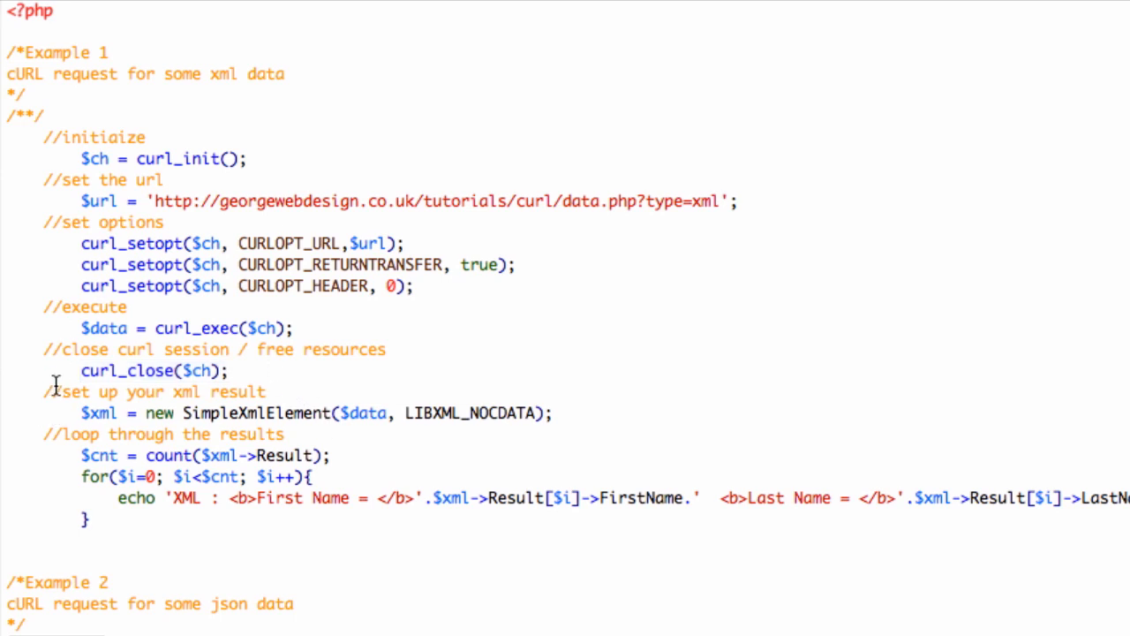
{"action": "mouse_move", "coordinate": [64, 409]}
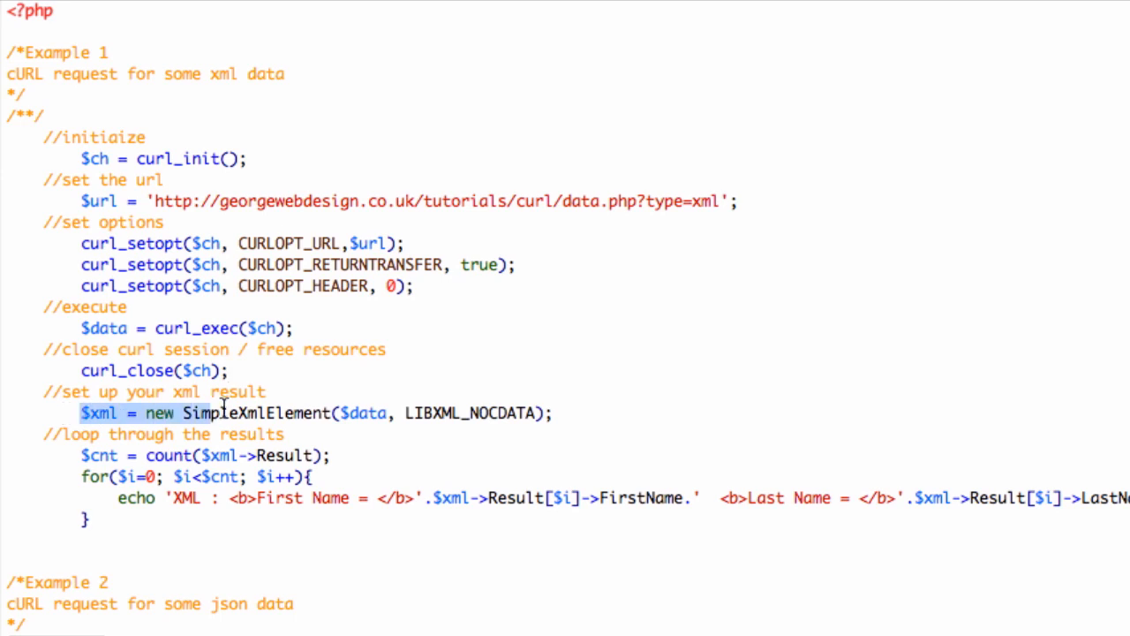
{"action": "double_click", "coordinate": [256, 413]}
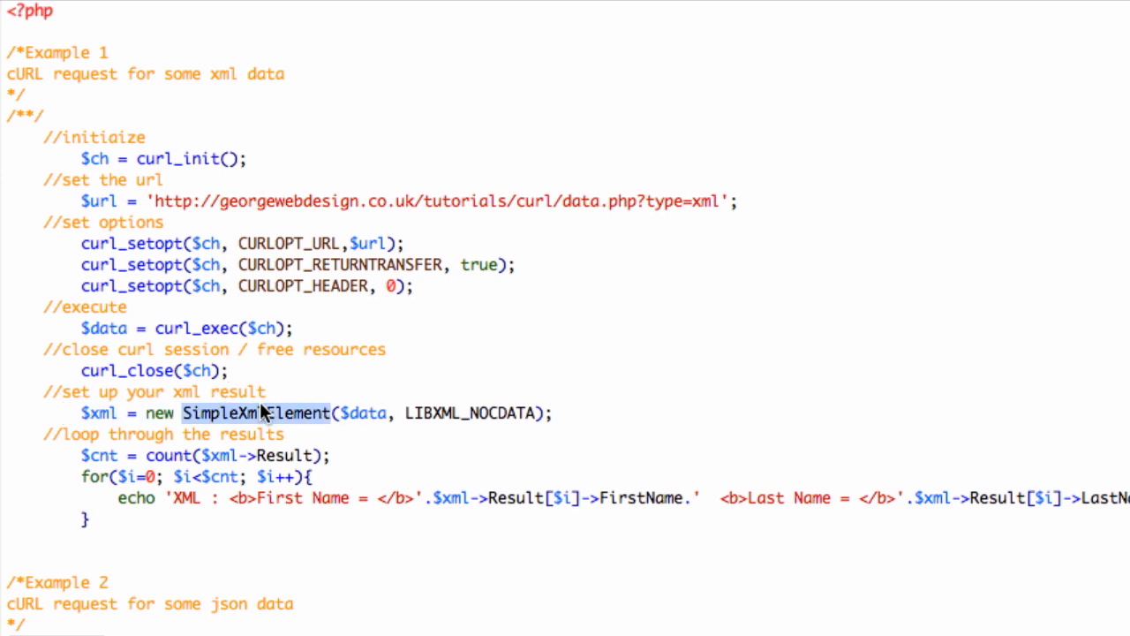
{"action": "mouse_move", "coordinate": [418, 424]}
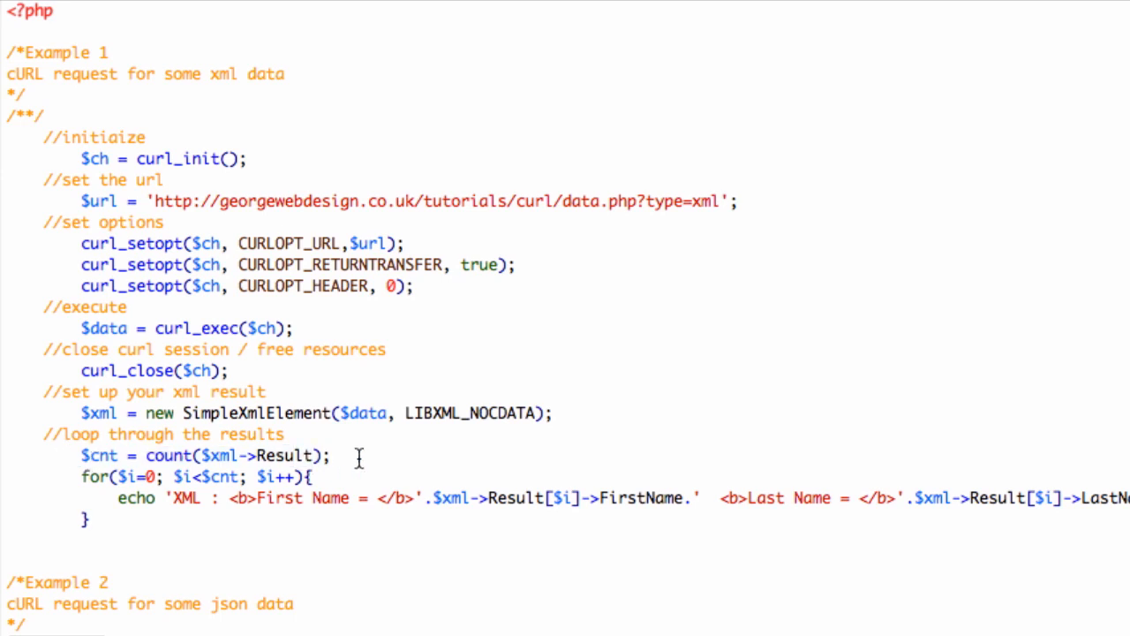
{"action": "left_click_drag", "start_coordinate": [81, 476], "coordinate": [97, 519]}
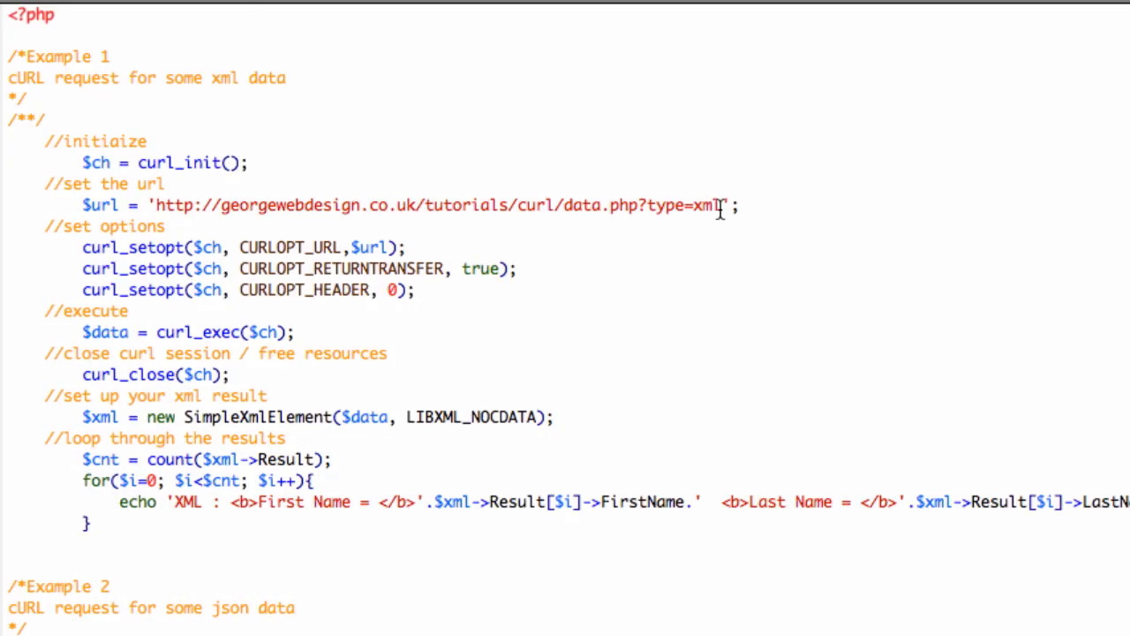
- Highlight the type=xml value in the page URL
{"action": "double_click", "coordinate": [713, 206]}
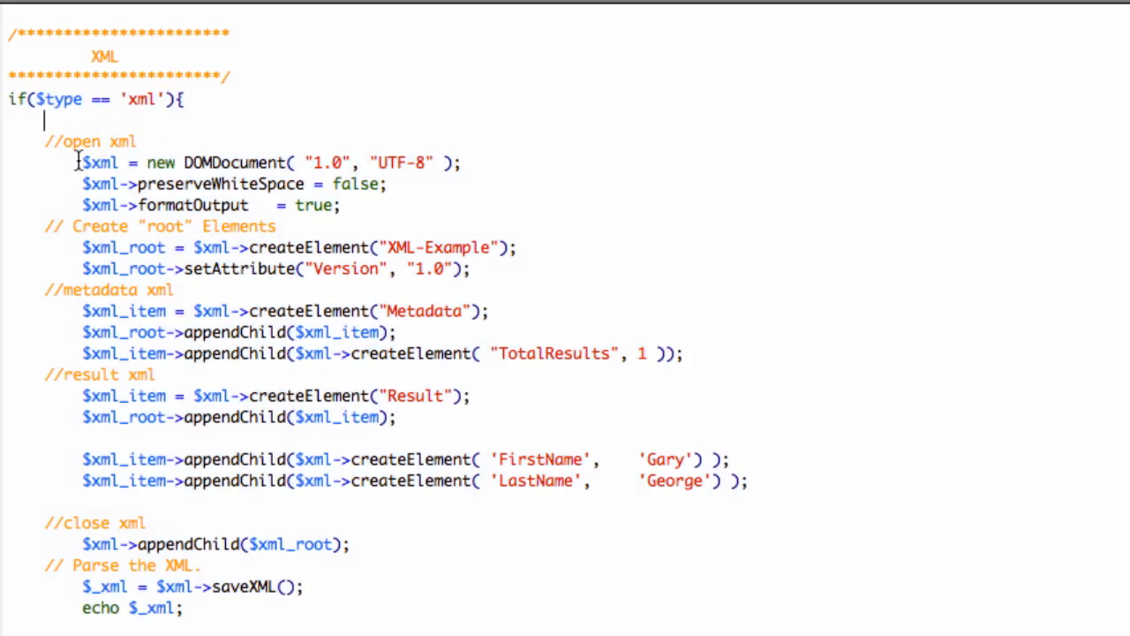
{"action": "mouse_move", "coordinate": [60, 167]}
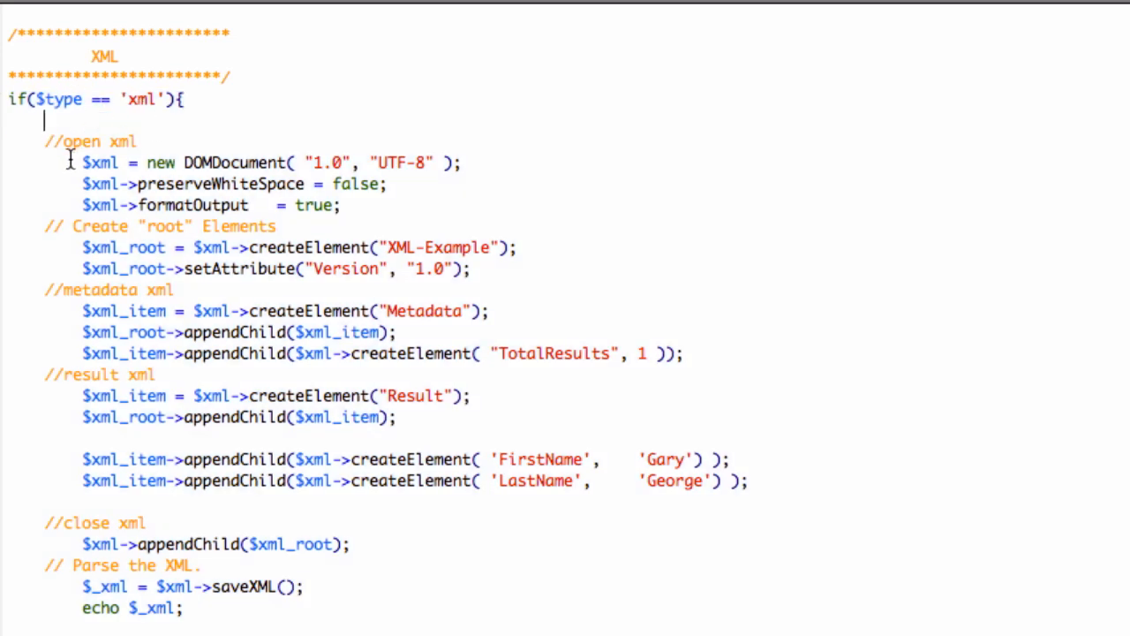
{"action": "left_click_drag", "start_coordinate": [82, 163], "coordinate": [198, 163]}
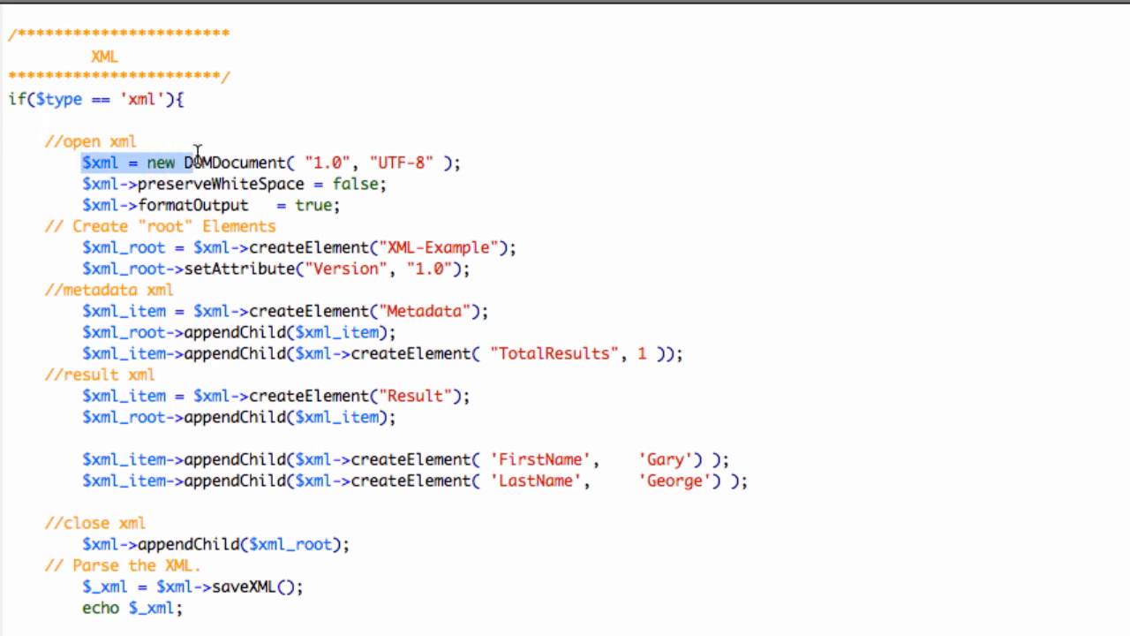
{"action": "left_click_drag", "start_coordinate": [198, 161], "coordinate": [446, 205]}
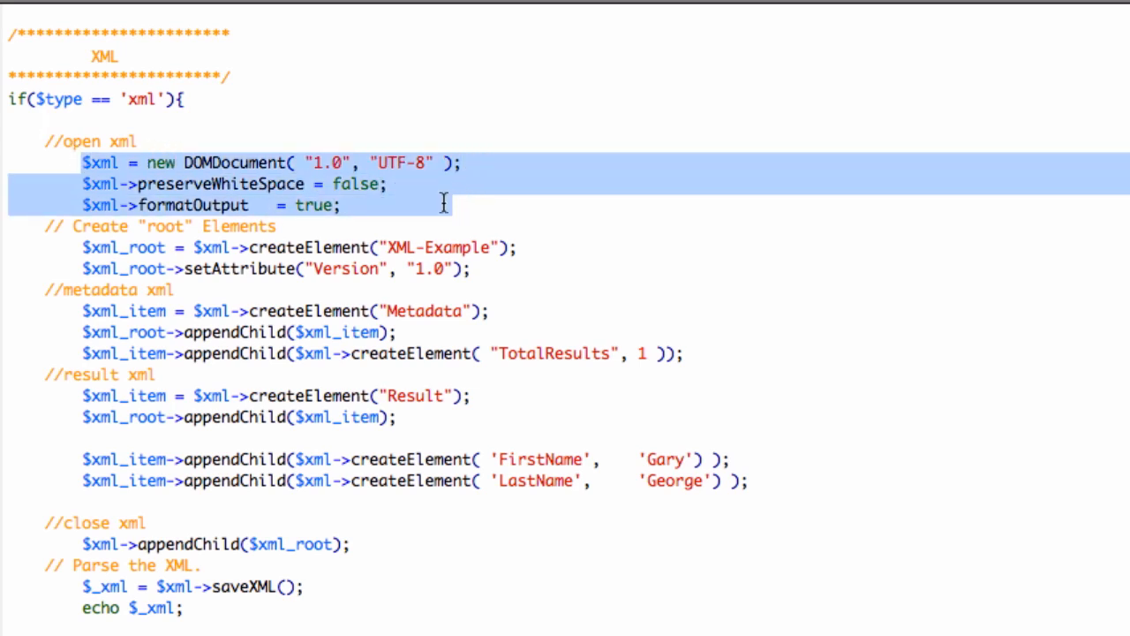
{"action": "left_click", "coordinate": [133, 184]}
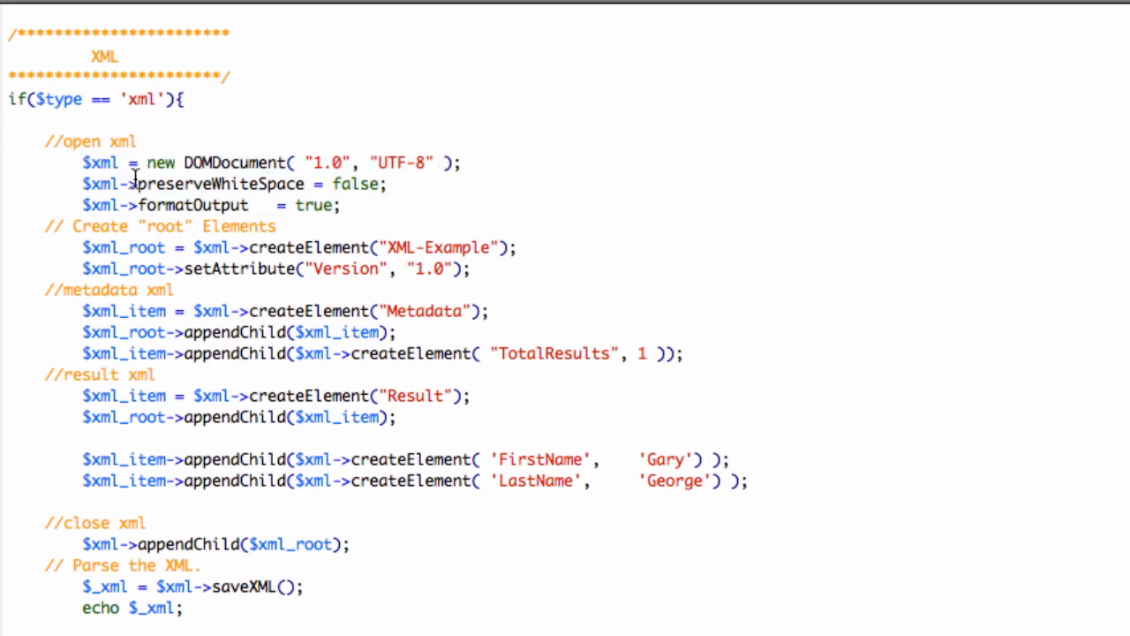
{"action": "mouse_move", "coordinate": [131, 188]}
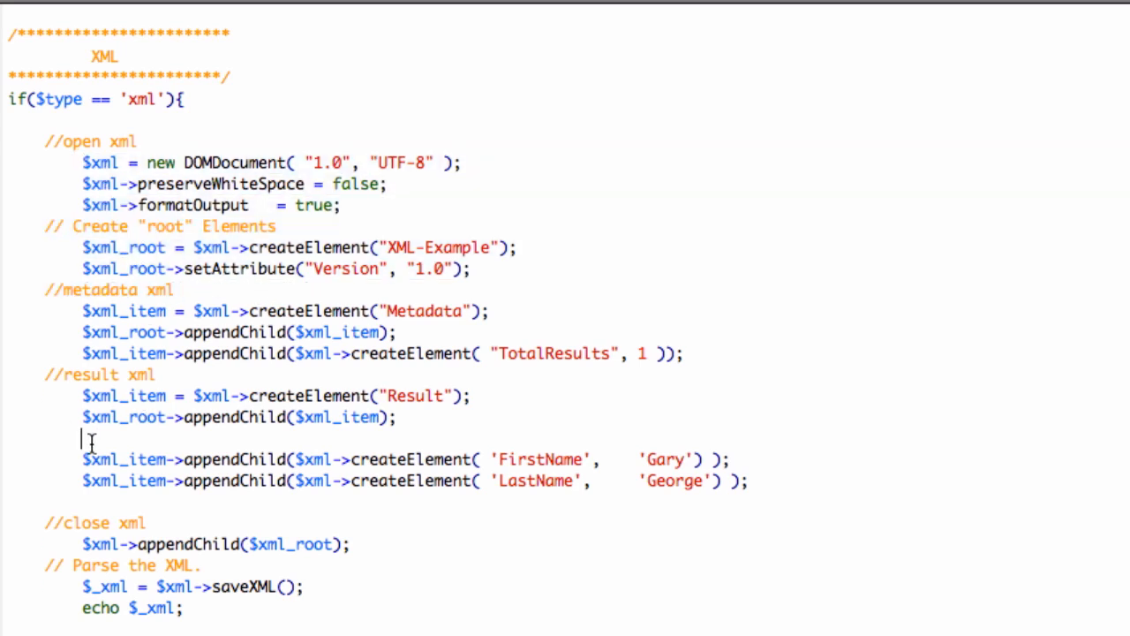
{"action": "left_click_drag", "start_coordinate": [83, 439], "coordinate": [750, 481]}
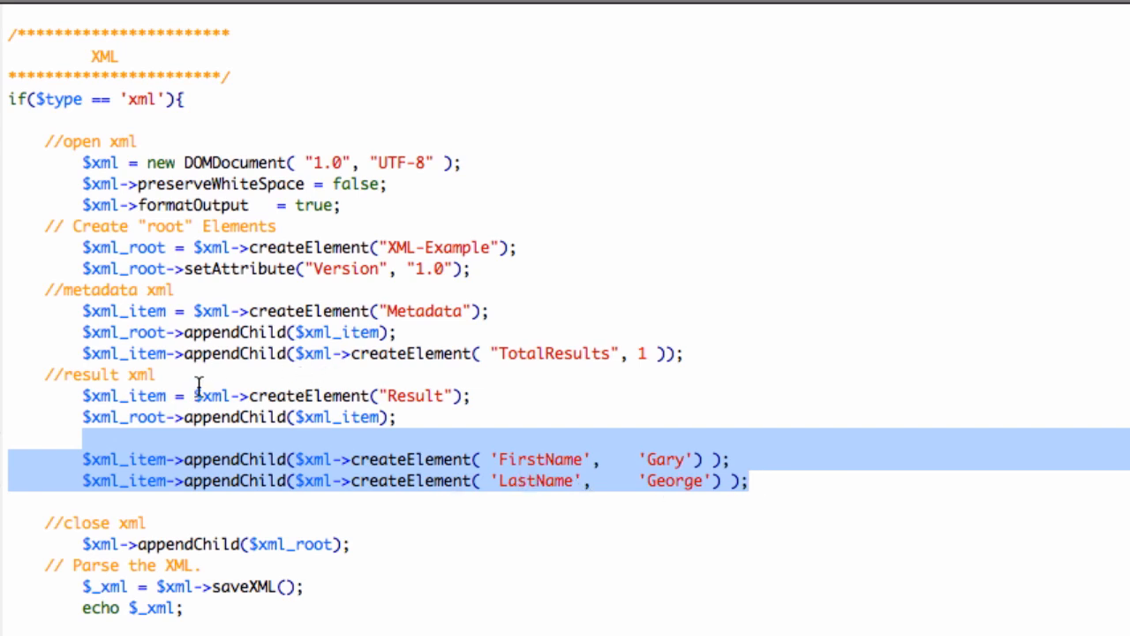
{"action": "mouse_move", "coordinate": [546, 508]}
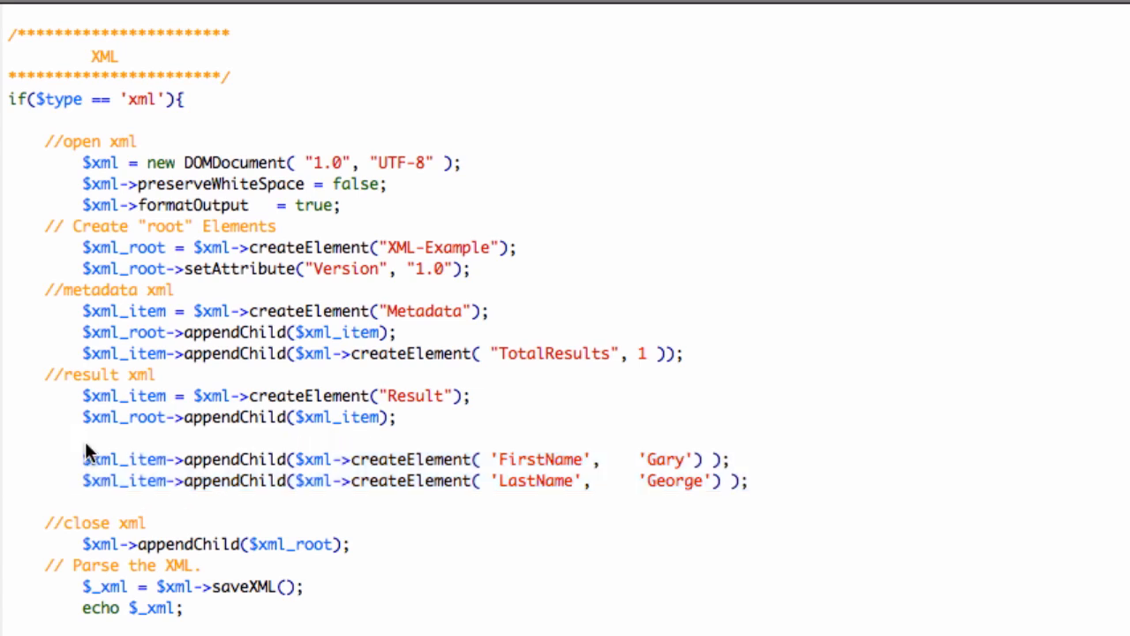
{"action": "mouse_move", "coordinate": [84, 460]}
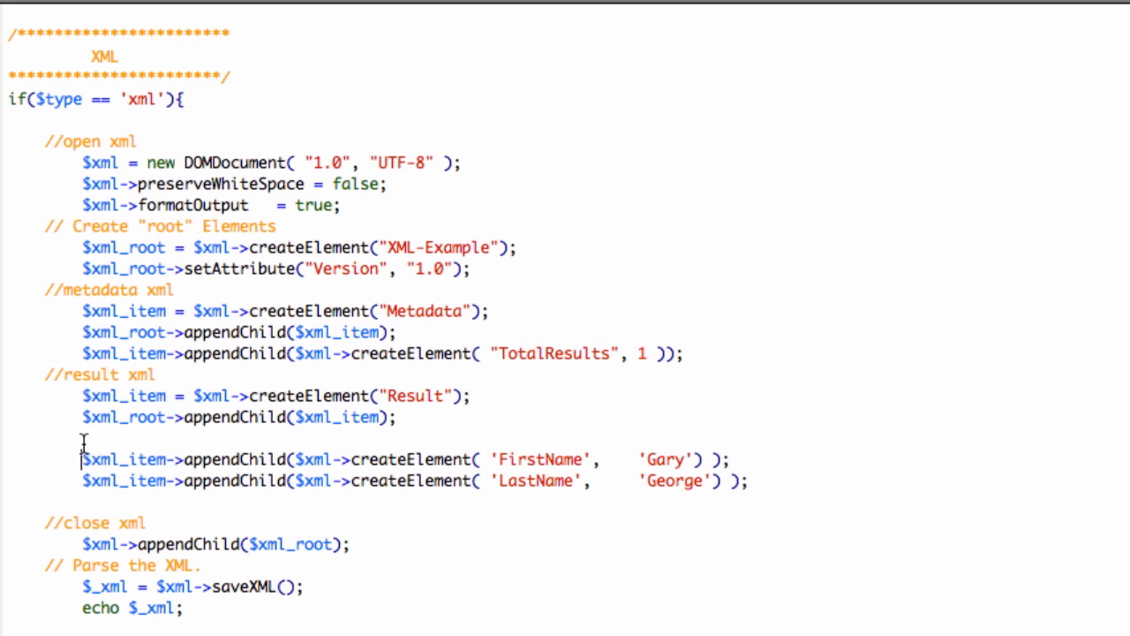
{"action": "type", "text": "whil"}
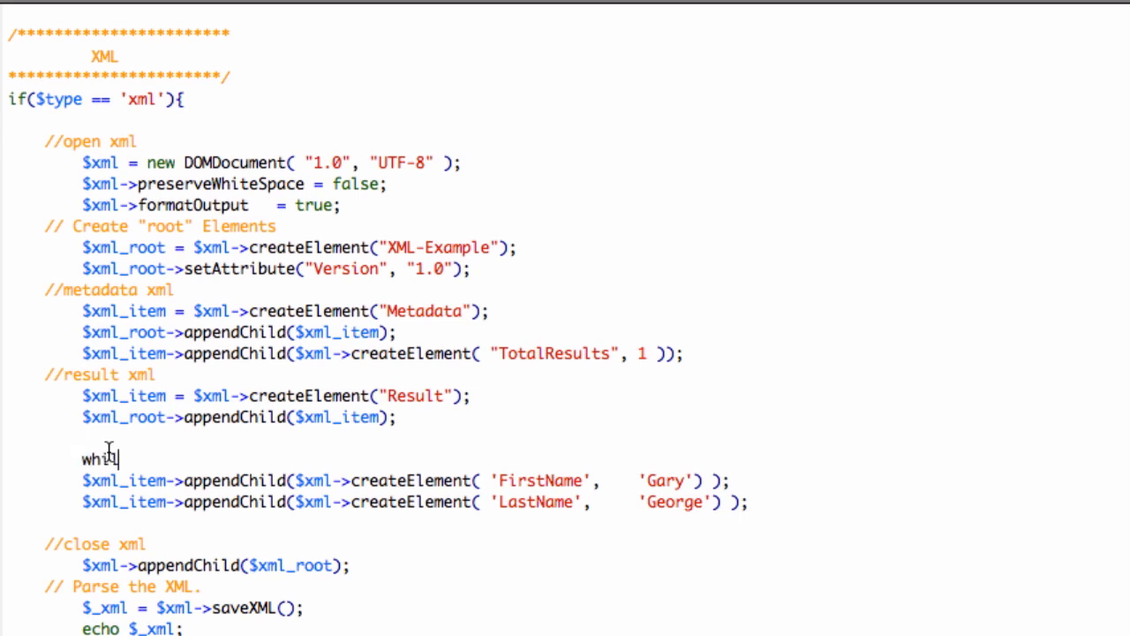
{"action": "key", "text": "Backspace"}
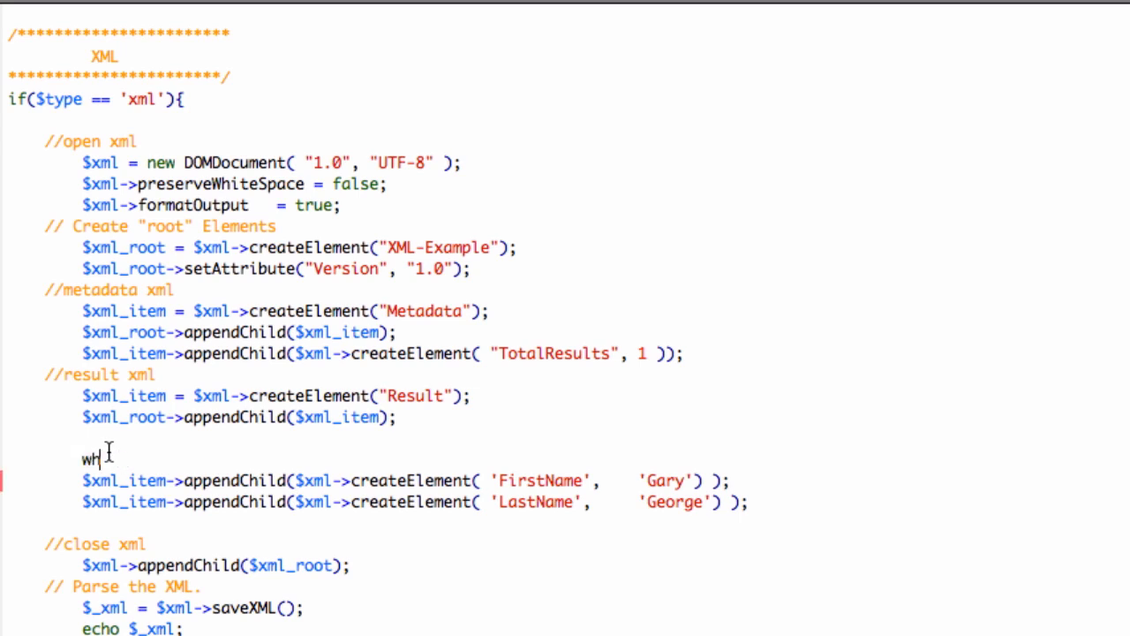
{"action": "key", "text": "Backspace"}
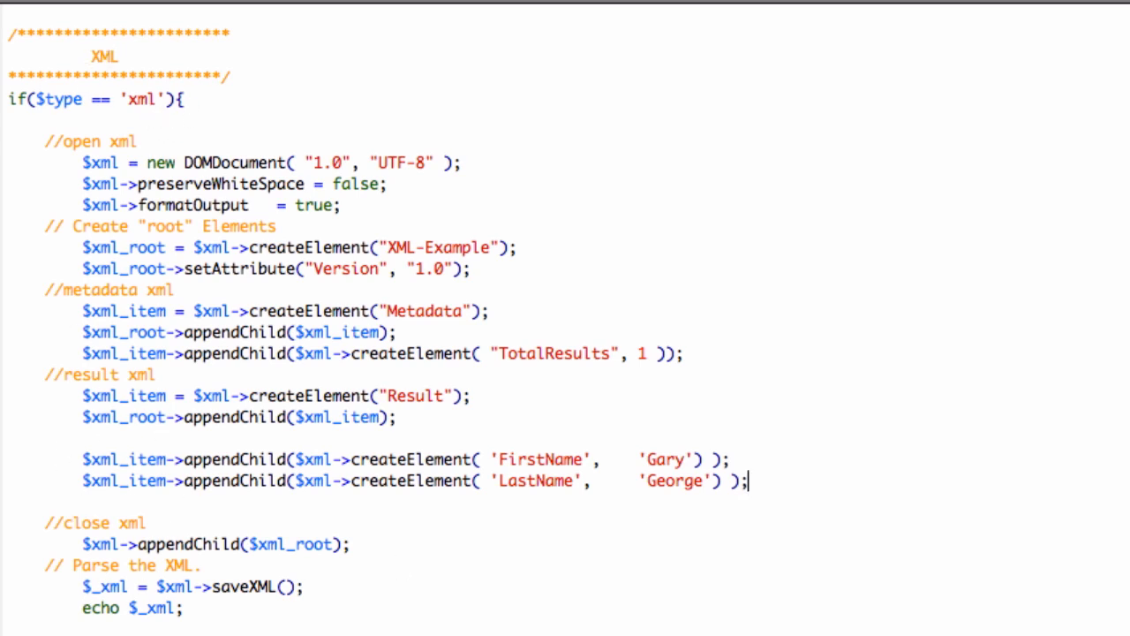
{"action": "mouse_move", "coordinate": [219, 144]}
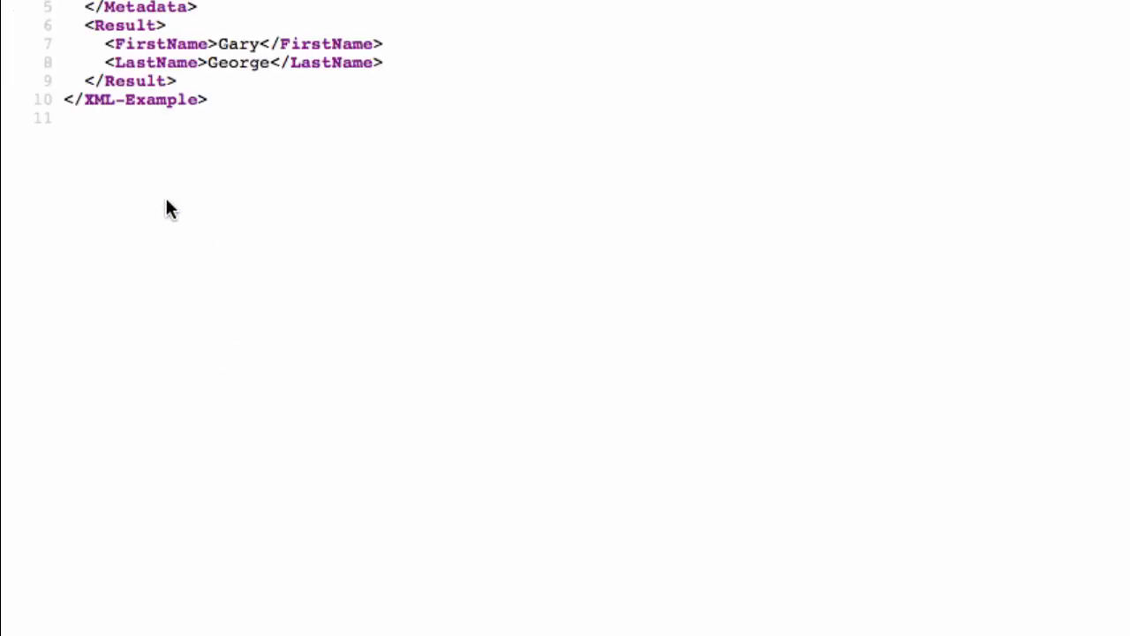
{"action": "left_click_drag", "start_coordinate": [79, 7], "coordinate": [208, 100]}
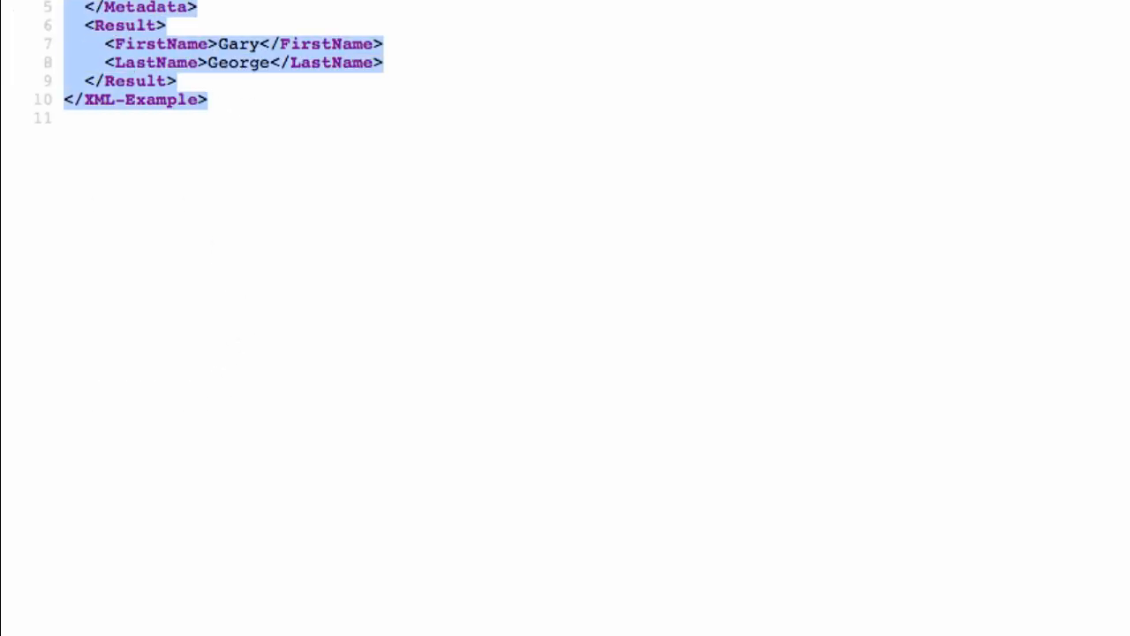
{"action": "left_click", "coordinate": [208, 10]}
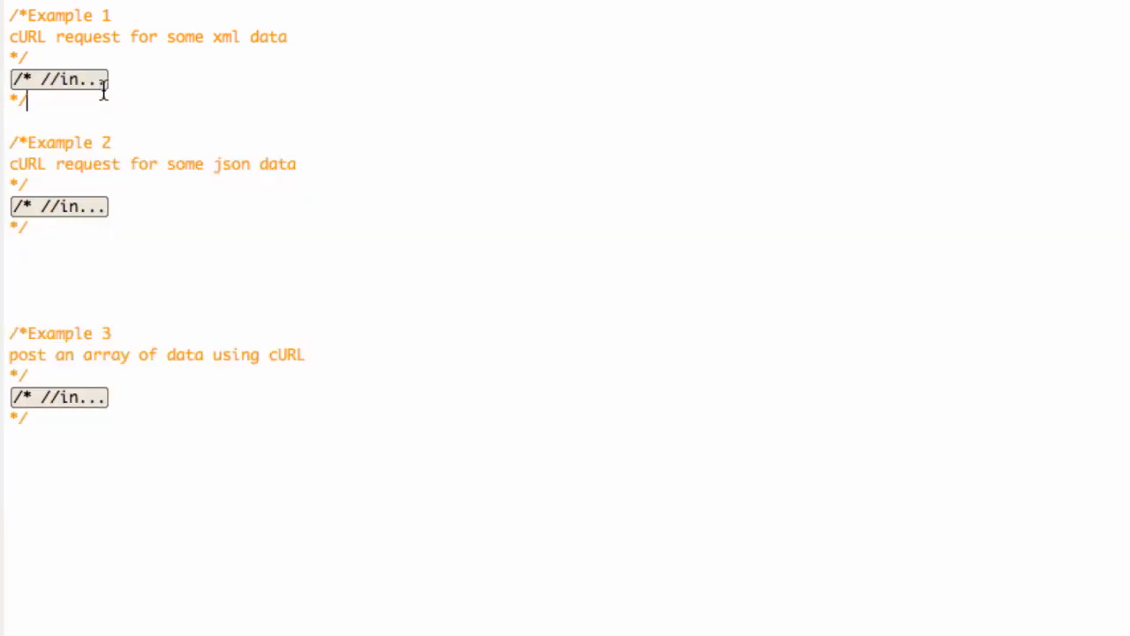
- Expand the folded Example 2 JSON cURL code block
{"action": "left_click", "coordinate": [58, 205]}
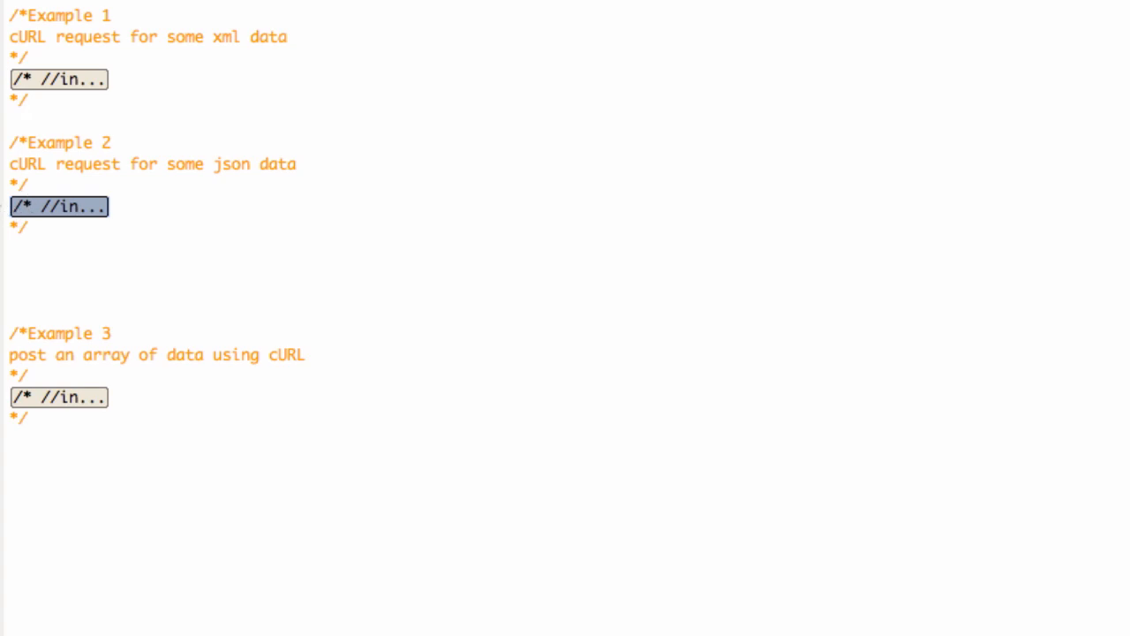
{"action": "mouse_move", "coordinate": [209, 54]}
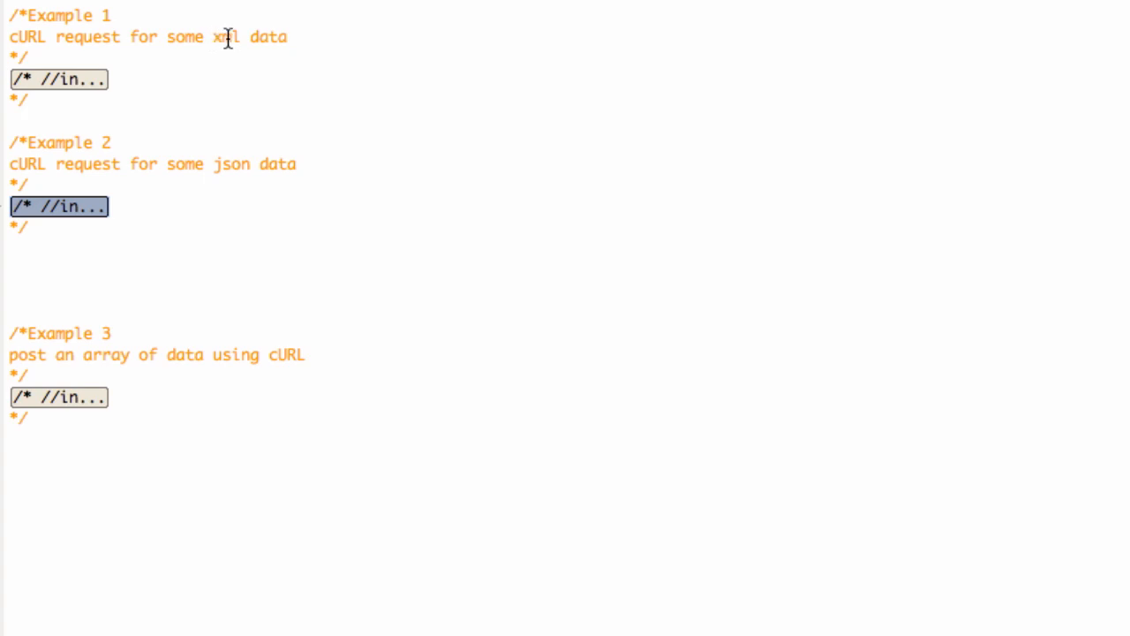
{"action": "mouse_move", "coordinate": [219, 47]}
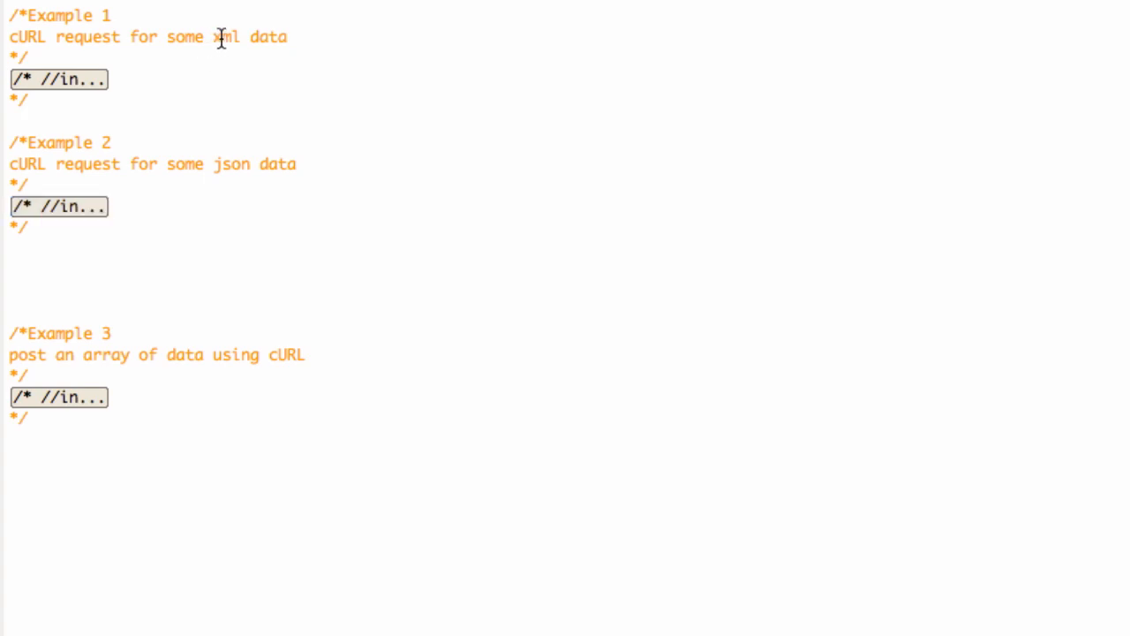
{"action": "double_click", "coordinate": [224, 37]}
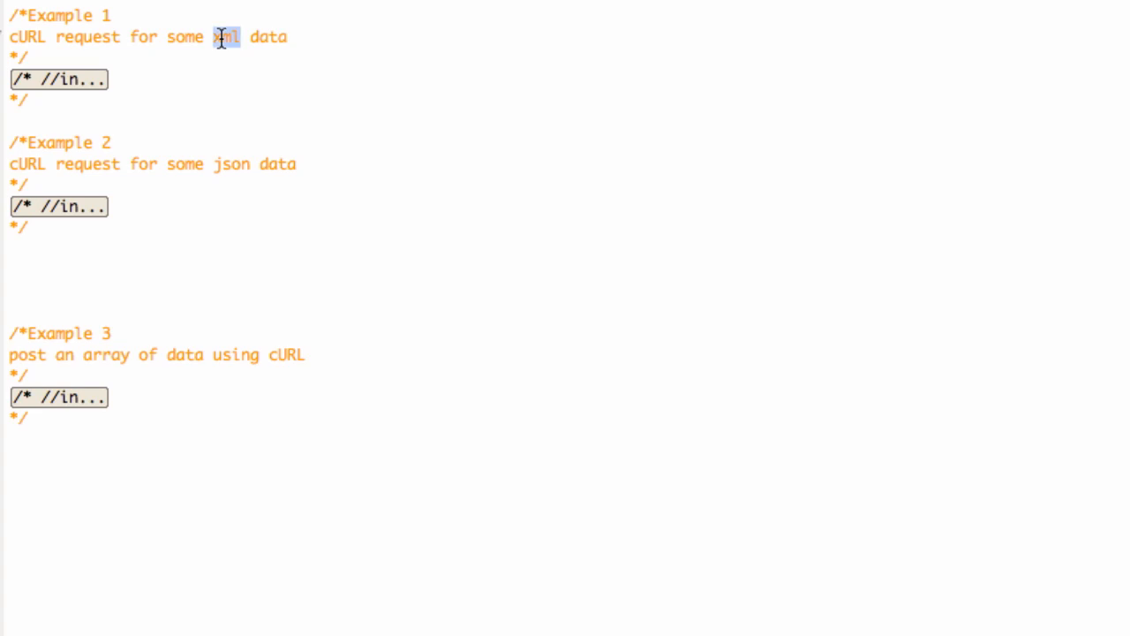
{"action": "left_click", "coordinate": [55, 207]}
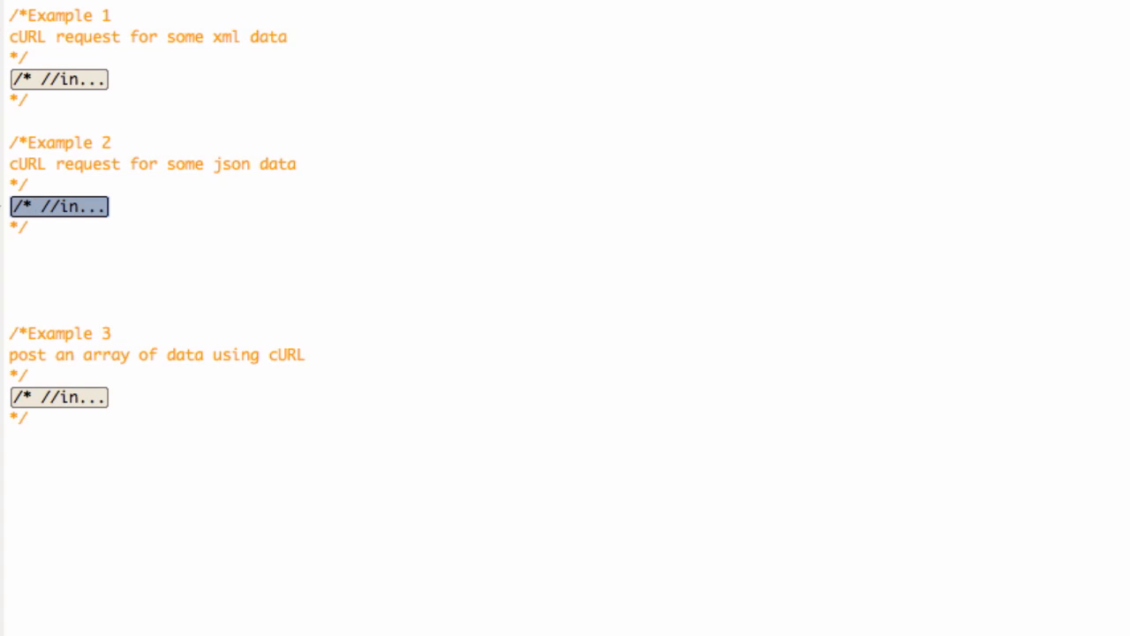
{"action": "left_click", "coordinate": [40, 207]}
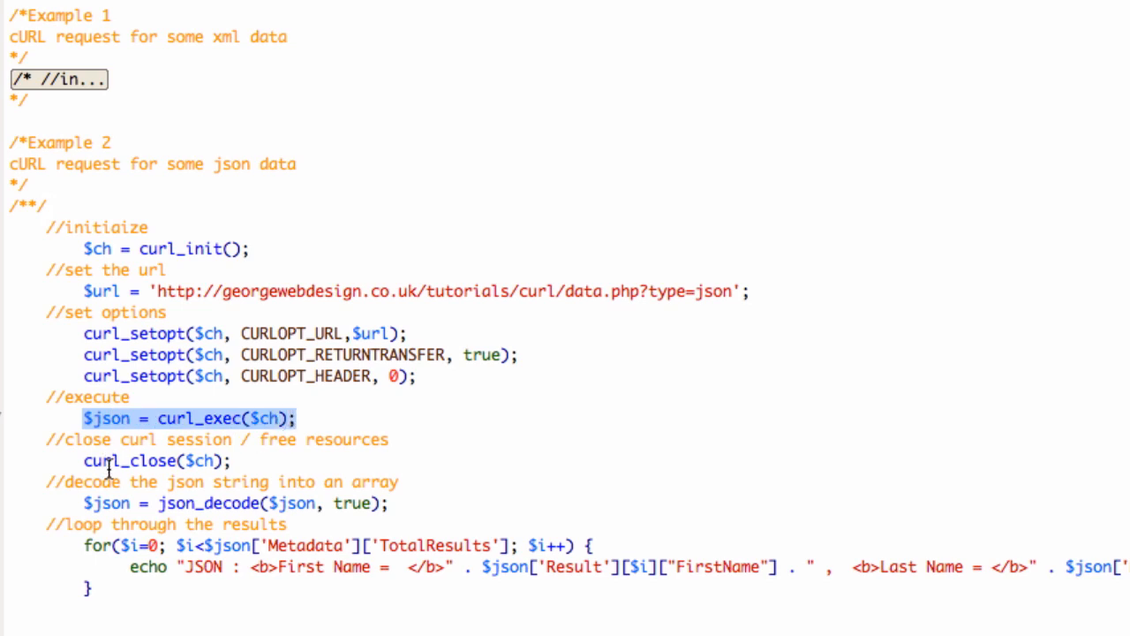
{"action": "mouse_move", "coordinate": [82, 498]}
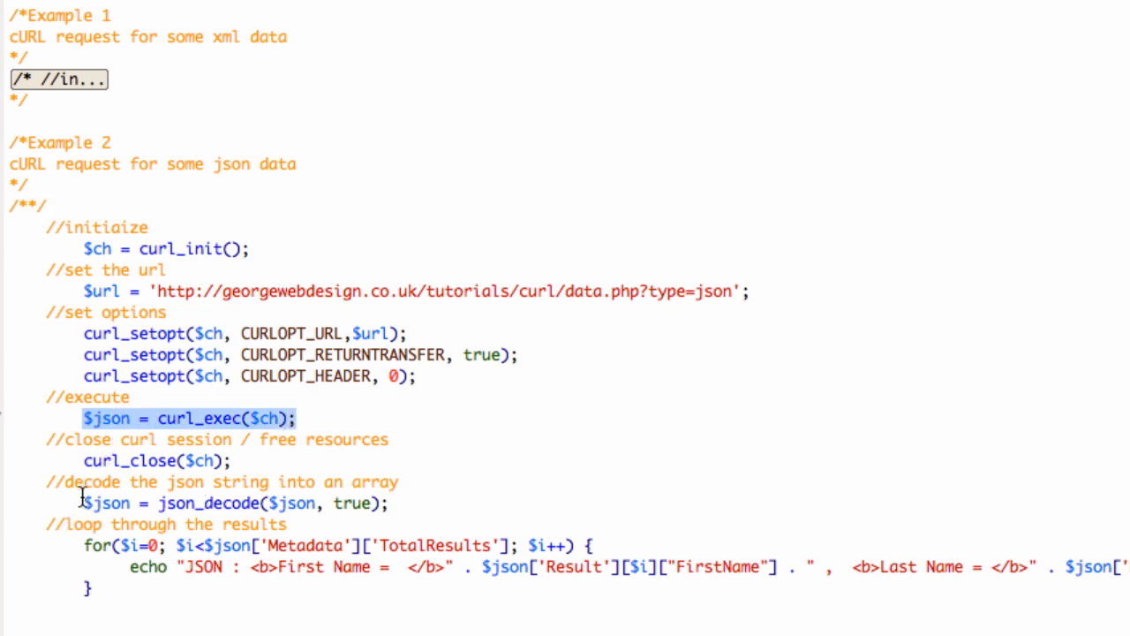
- Highlight the json_decode call, then upload index.php with Put
{"action": "double_click", "coordinate": [208, 502]}
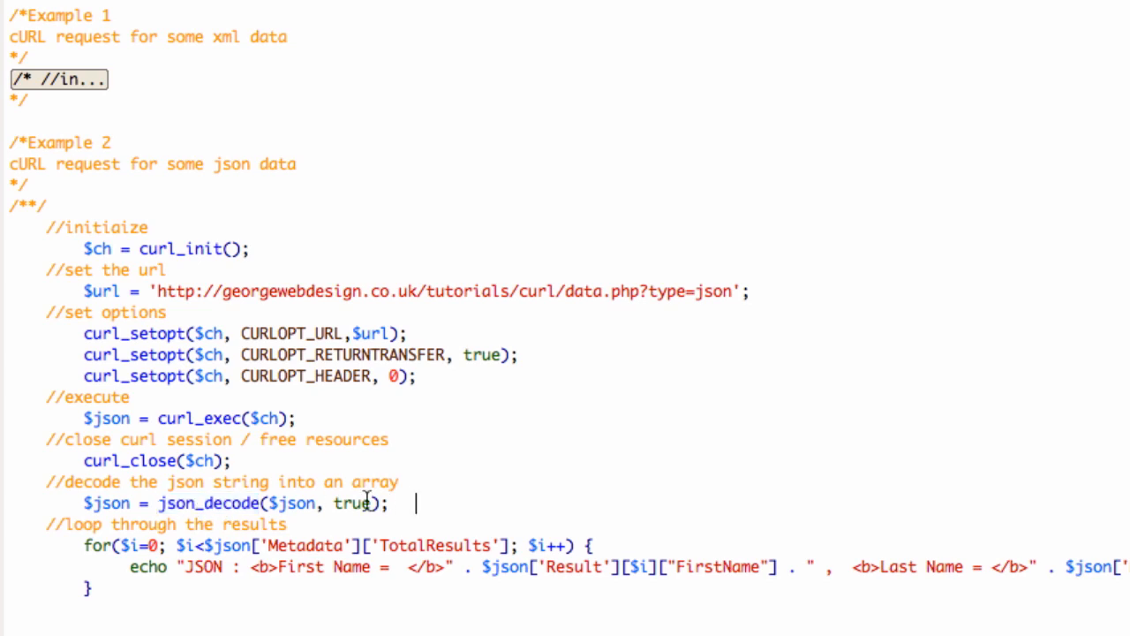
{"action": "left_click_drag", "start_coordinate": [155, 503], "coordinate": [384, 503]}
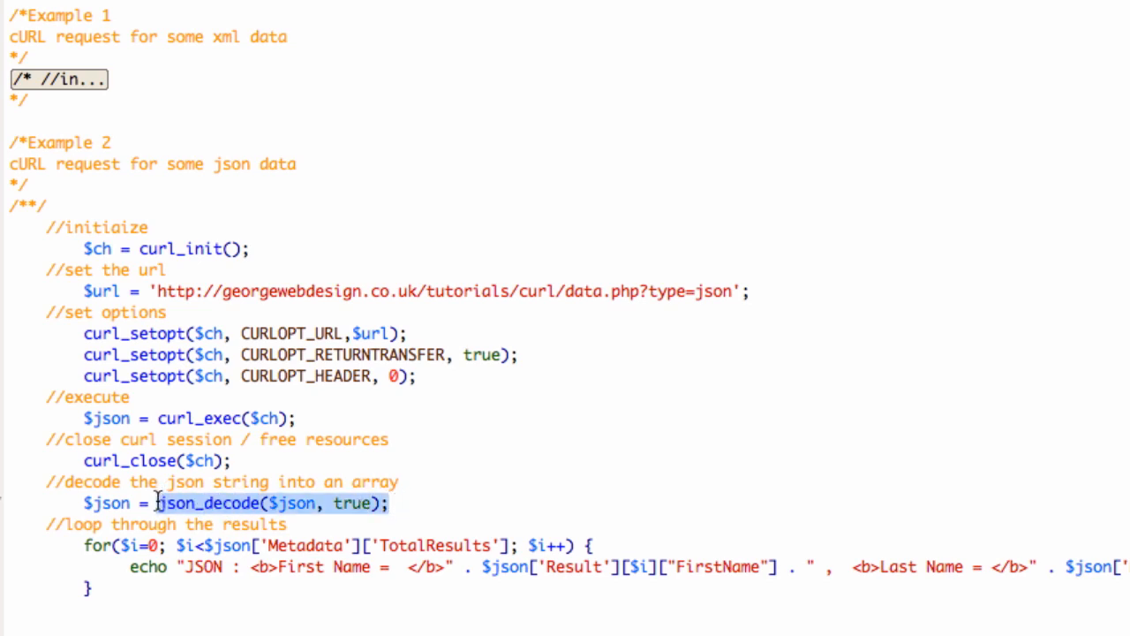
{"action": "mouse_move", "coordinate": [157, 502]}
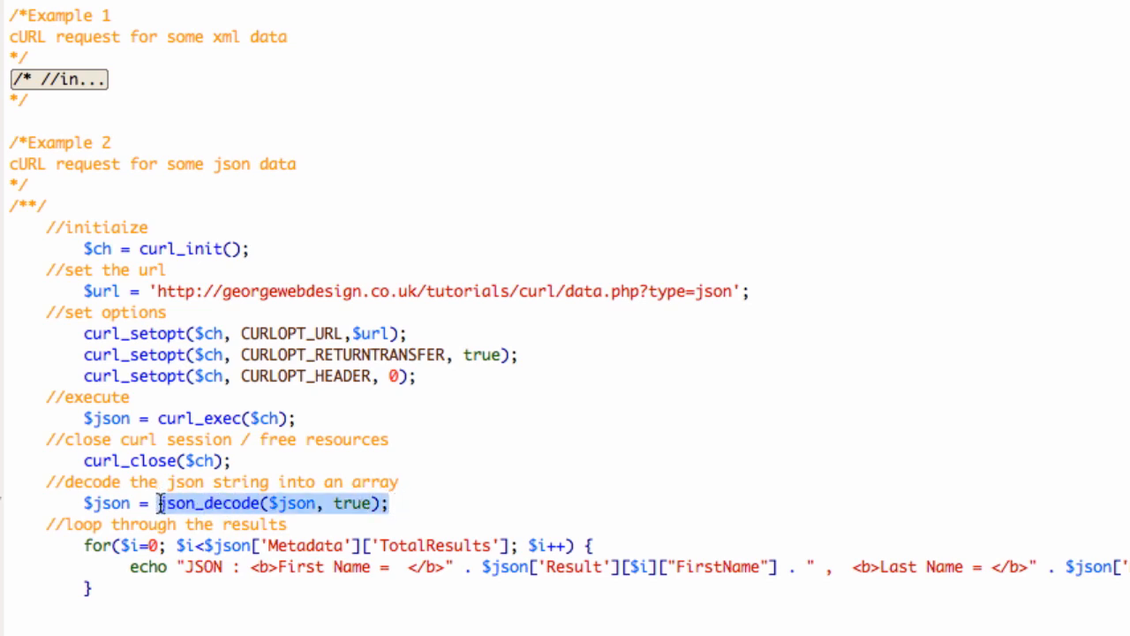
{"action": "left_click", "coordinate": [418, 504]}
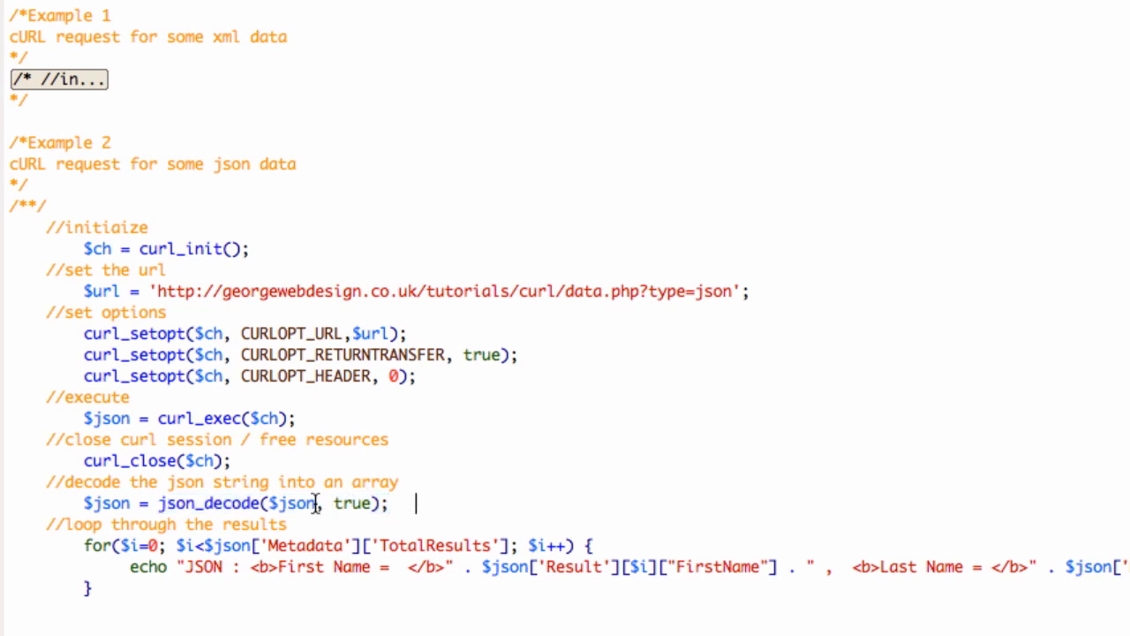
{"action": "mouse_move", "coordinate": [148, 616]}
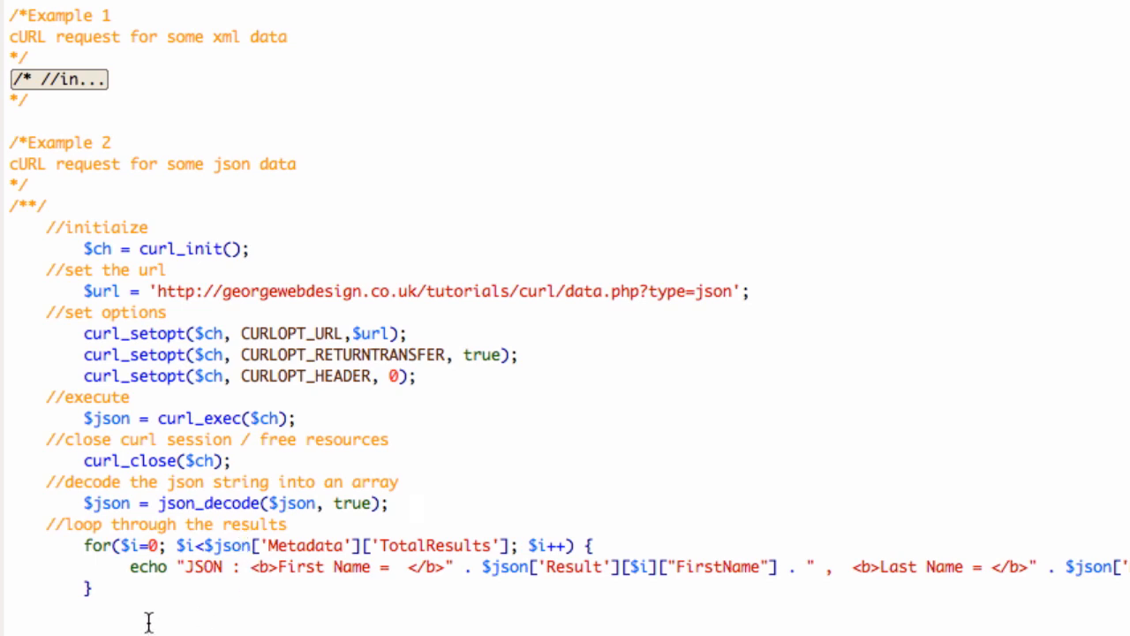
{"action": "left_click", "coordinate": [415, 504]}
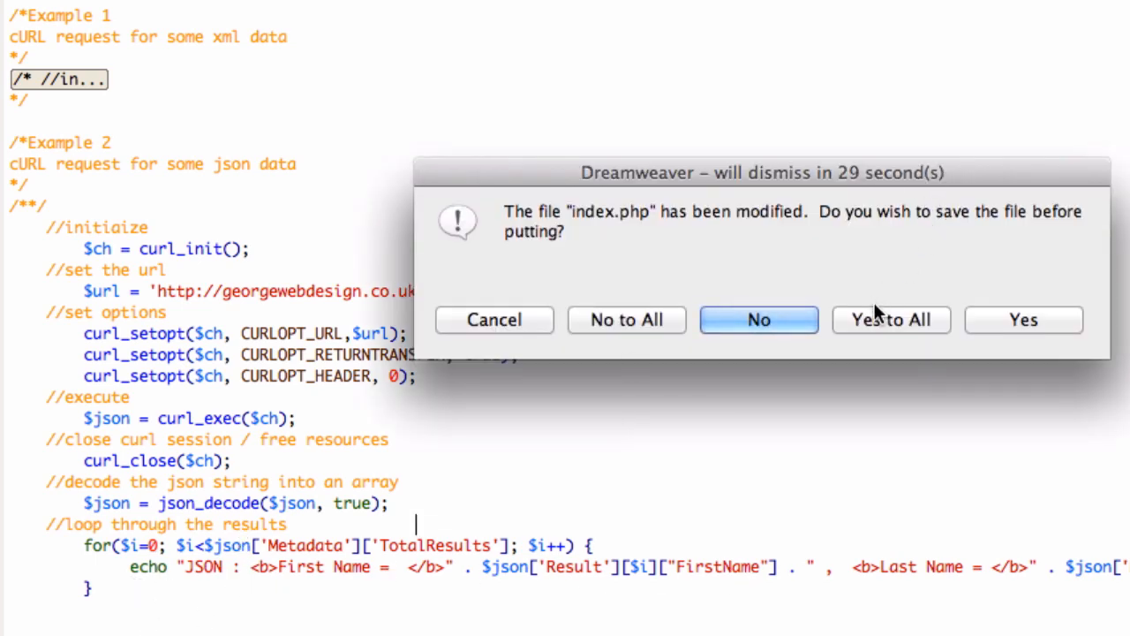
{"action": "left_click", "coordinate": [758, 319]}
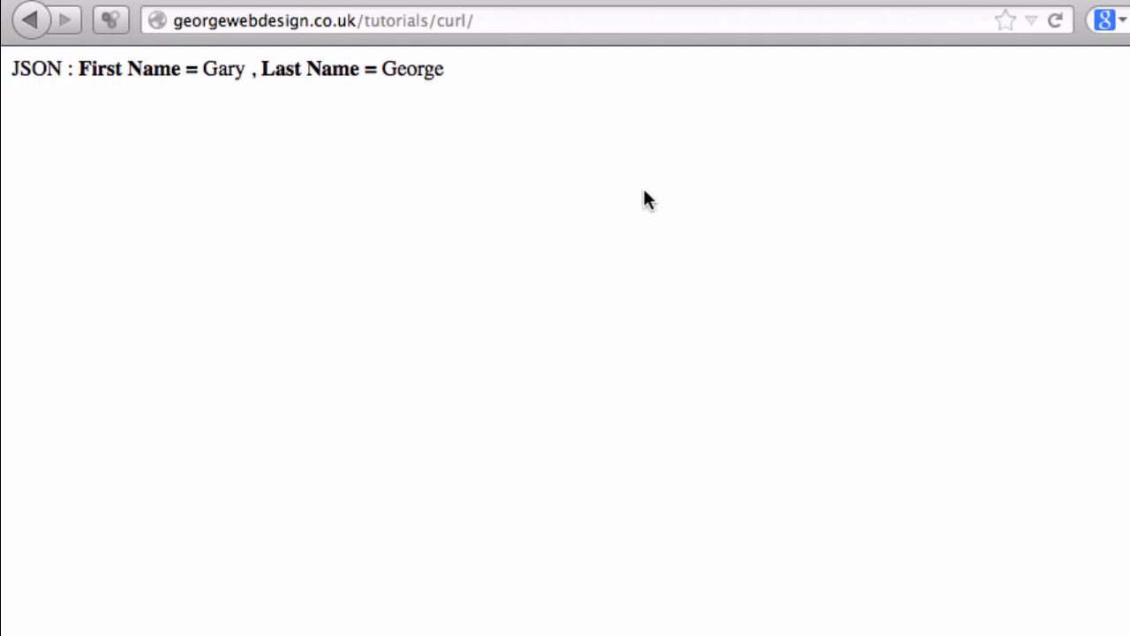
{"action": "mouse_move", "coordinate": [538, 149]}
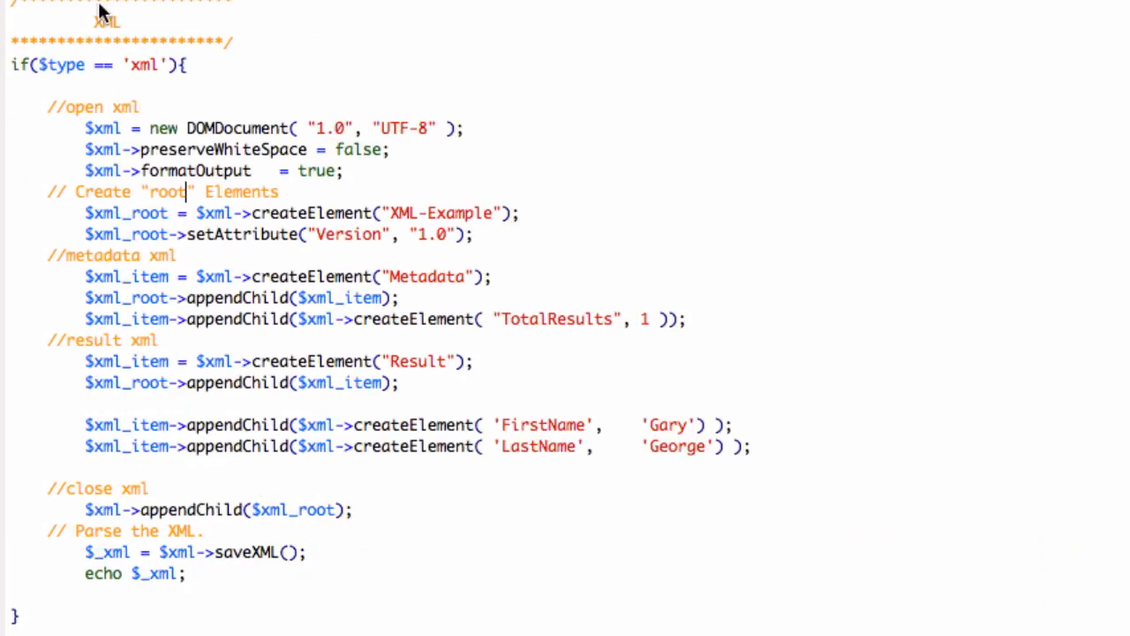
{"action": "scroll", "scroll_direction": "down", "scroll_amount": 3}
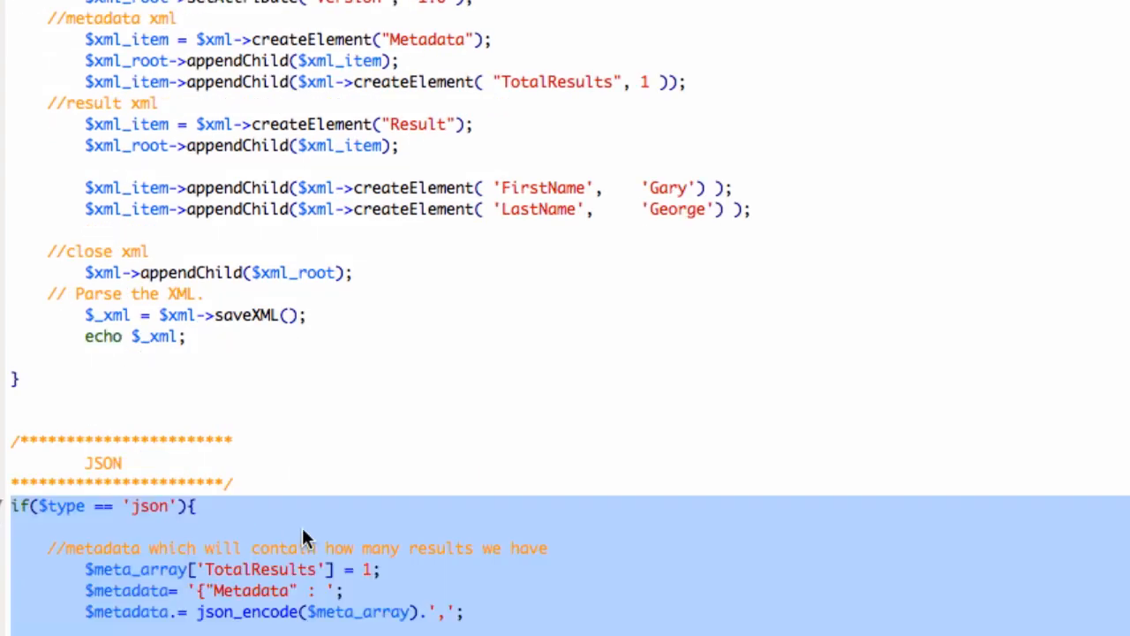
{"action": "scroll", "scroll_direction": "down", "scroll_amount": 3}
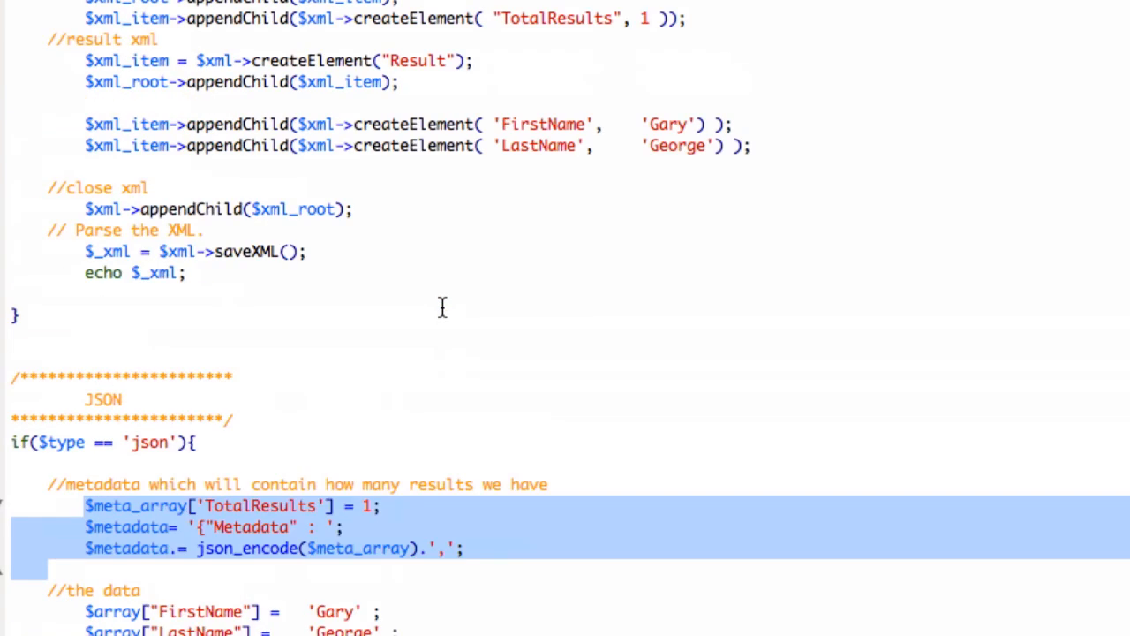
{"action": "scroll", "scroll_direction": "up", "scroll_amount": 3}
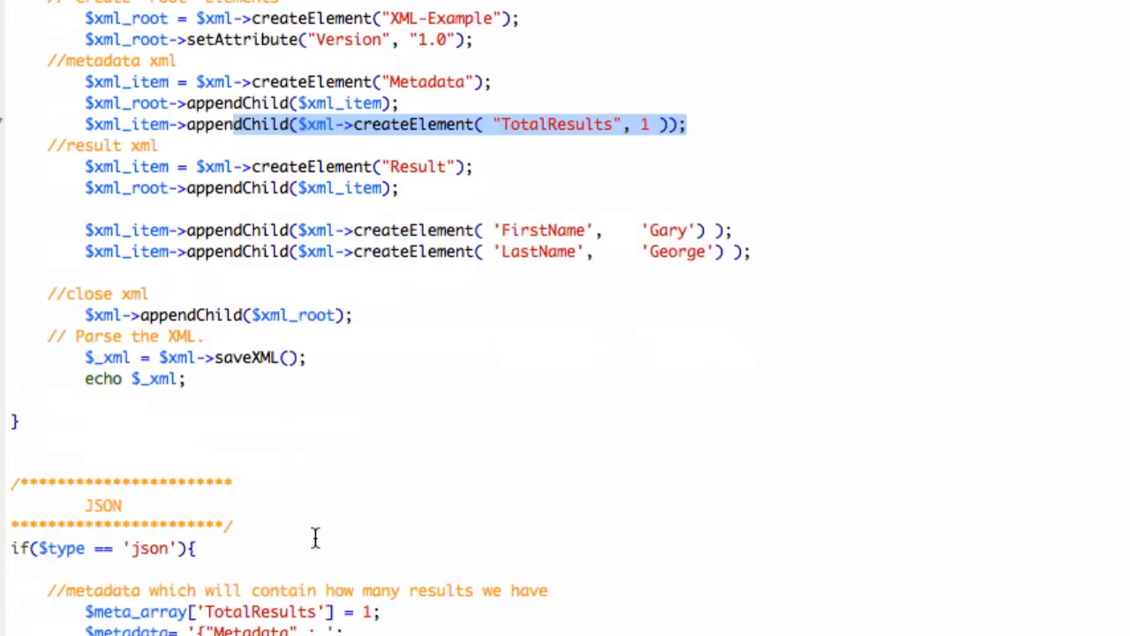
{"action": "scroll", "scroll_direction": "down", "scroll_amount": 3}
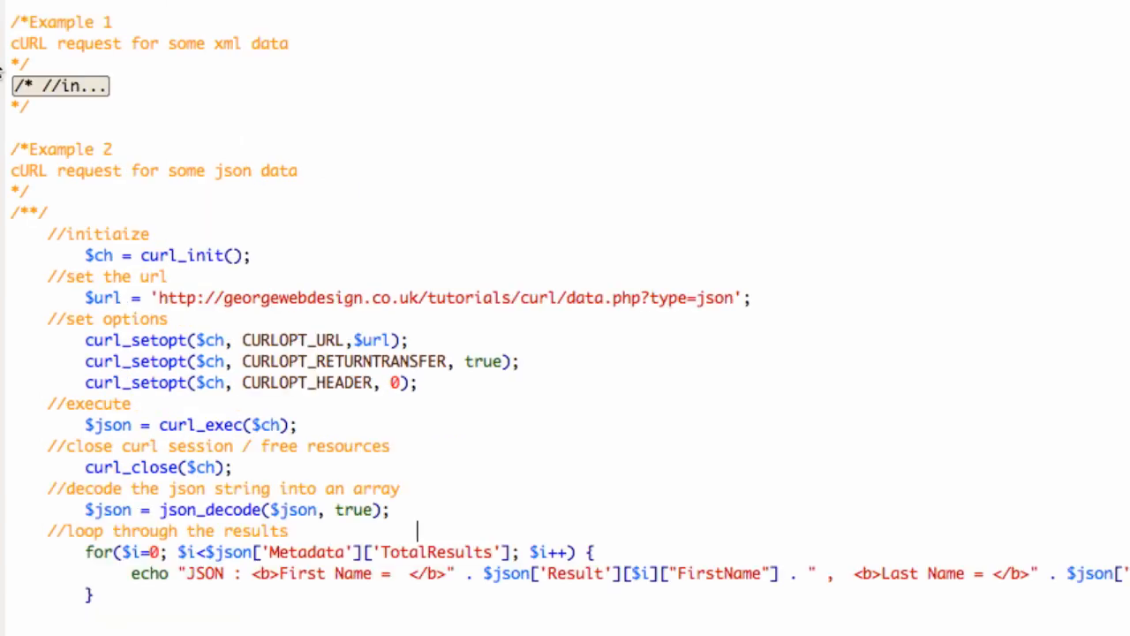
{"action": "mouse_move", "coordinate": [285, 552]}
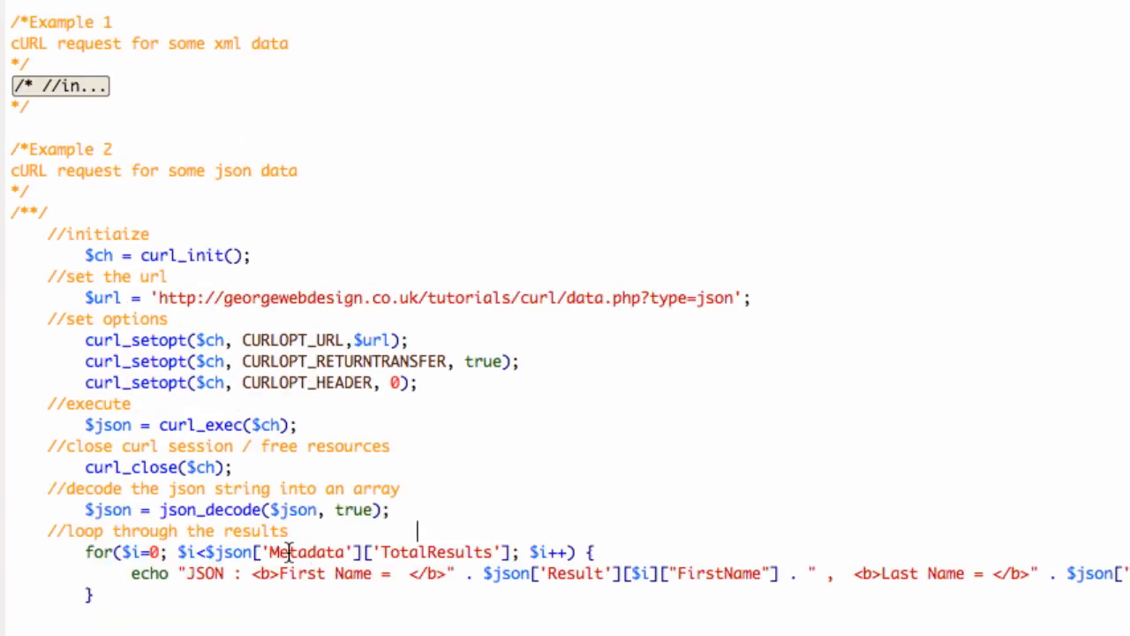
{"action": "mouse_move", "coordinate": [109, 610]}
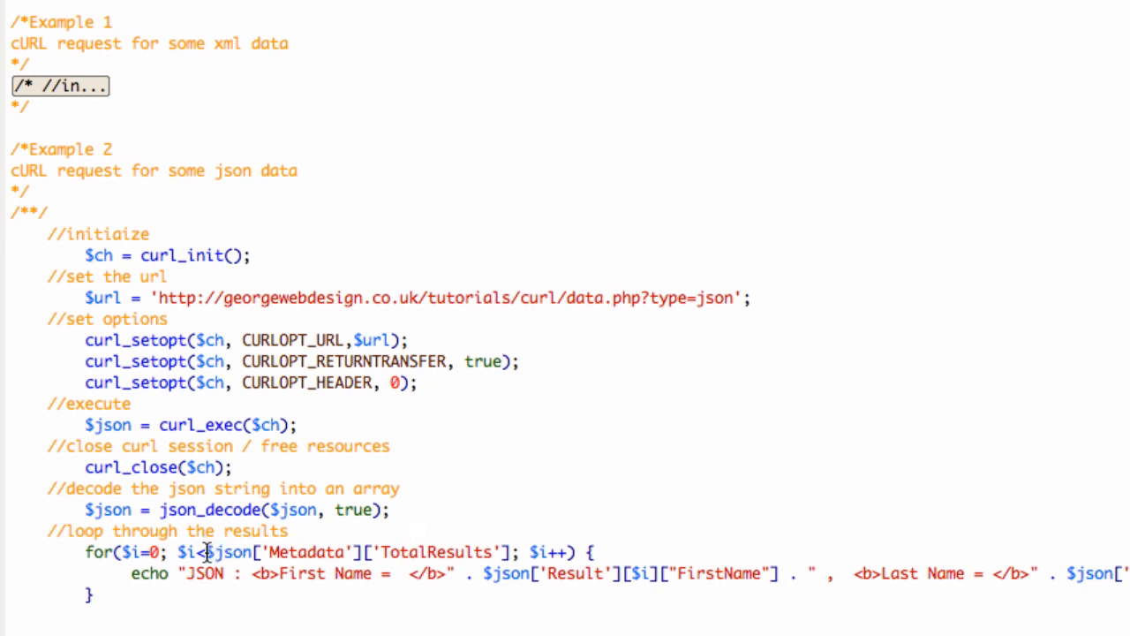
{"action": "left_click_drag", "start_coordinate": [205, 552], "coordinate": [508, 552]}
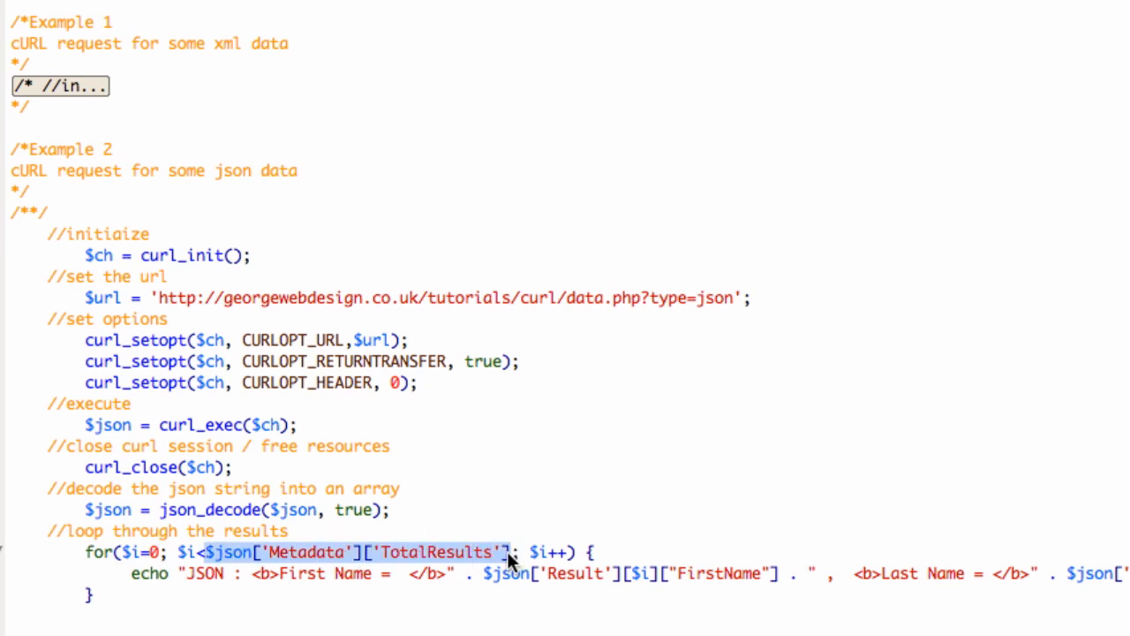
{"action": "type", "text": "10; $i++) {"}
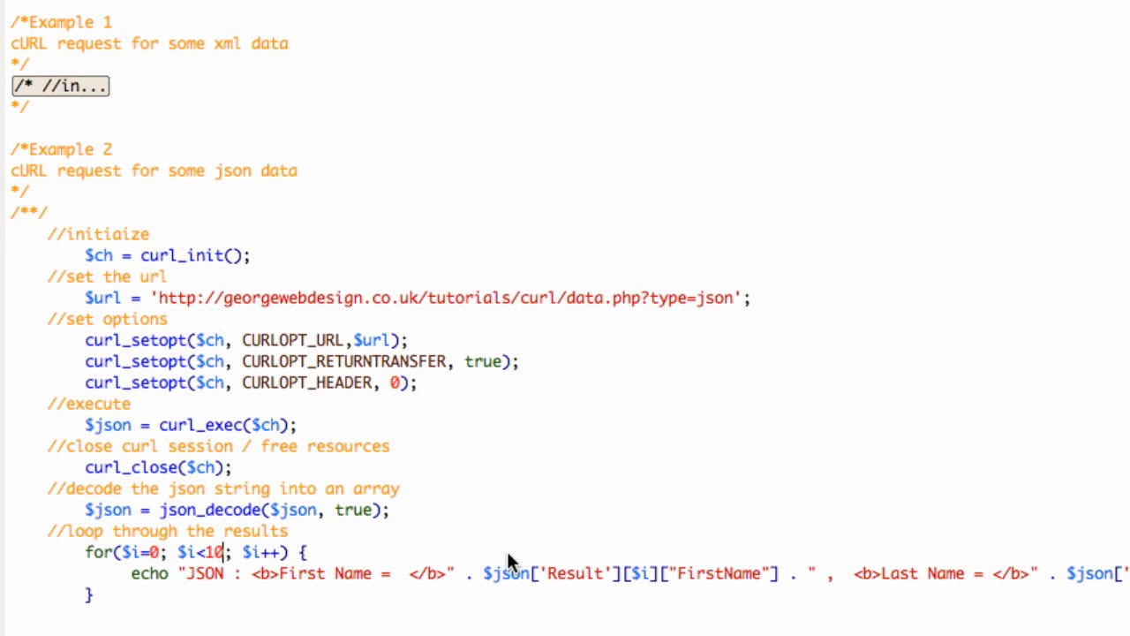
{"action": "type", "text": "$json['Metadata']['TotalResults']"}
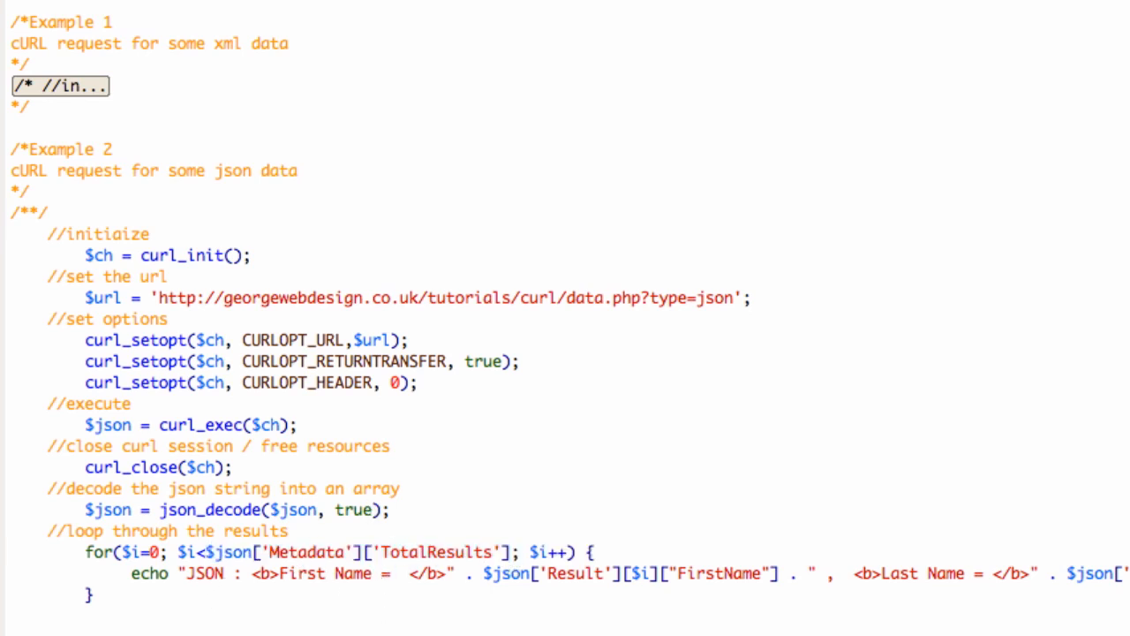
{"action": "scroll", "scroll_direction": "down", "scroll_amount": 3}
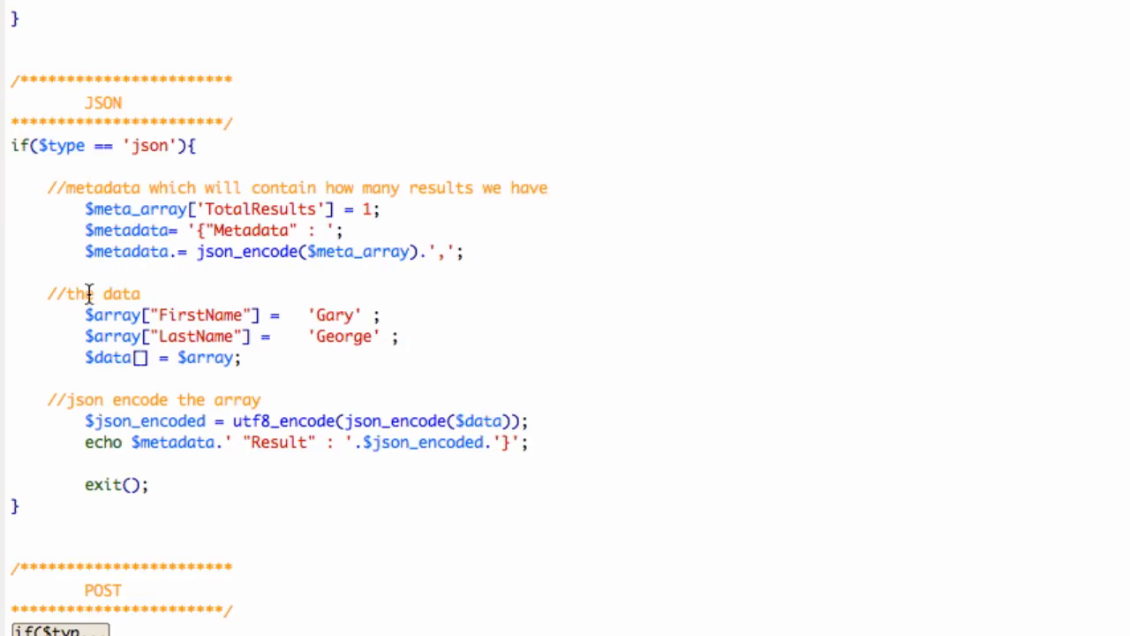
{"action": "mouse_move", "coordinate": [78, 315]}
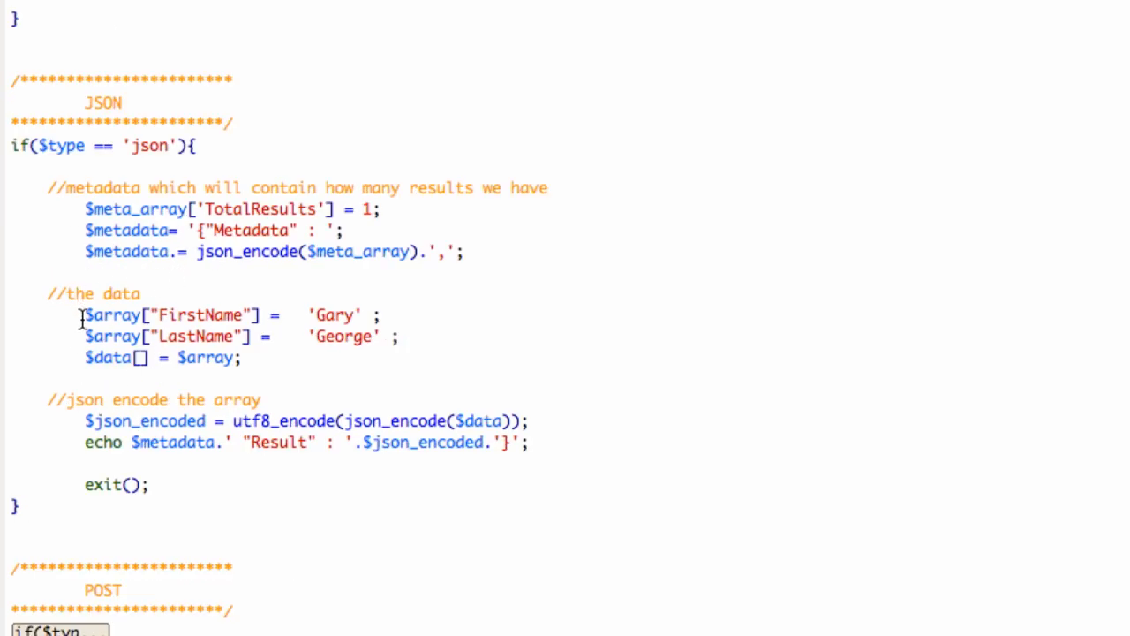
{"action": "left_click_drag", "start_coordinate": [83, 315], "coordinate": [380, 315]}
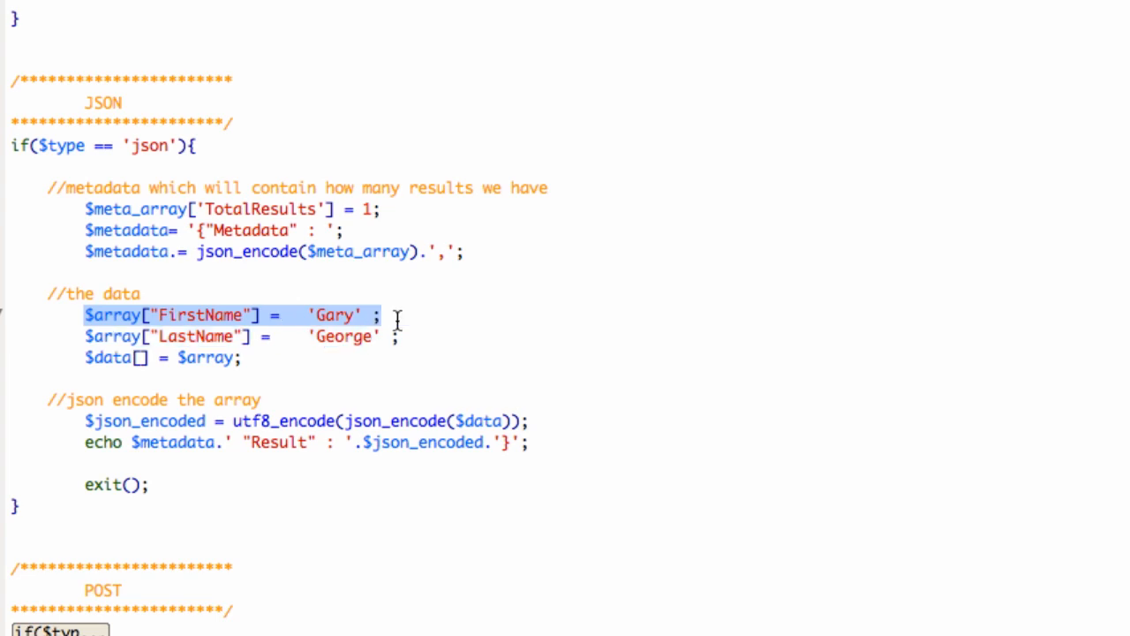
{"action": "left_click_drag", "start_coordinate": [397, 316], "coordinate": [366, 343]}
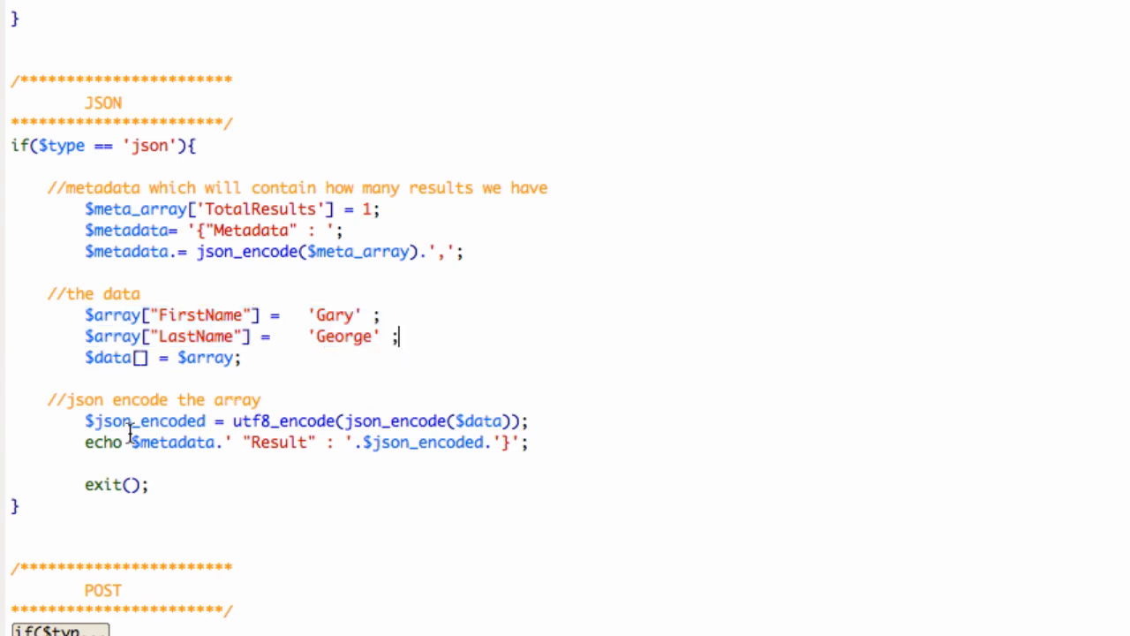
{"action": "double_click", "coordinate": [282, 421]}
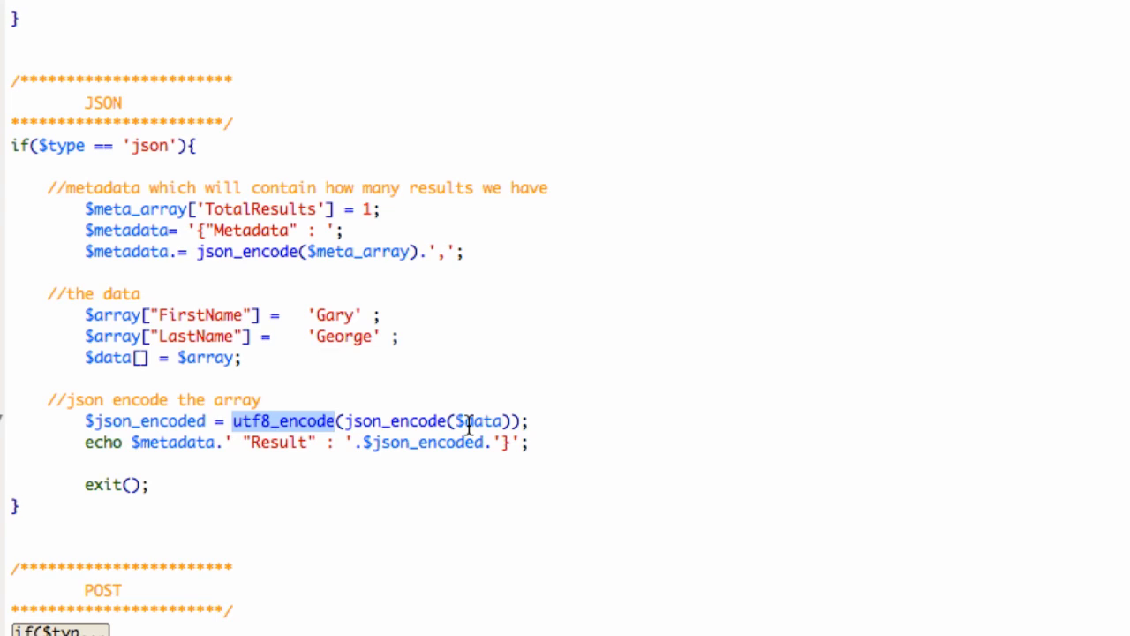
{"action": "mouse_move", "coordinate": [345, 341]}
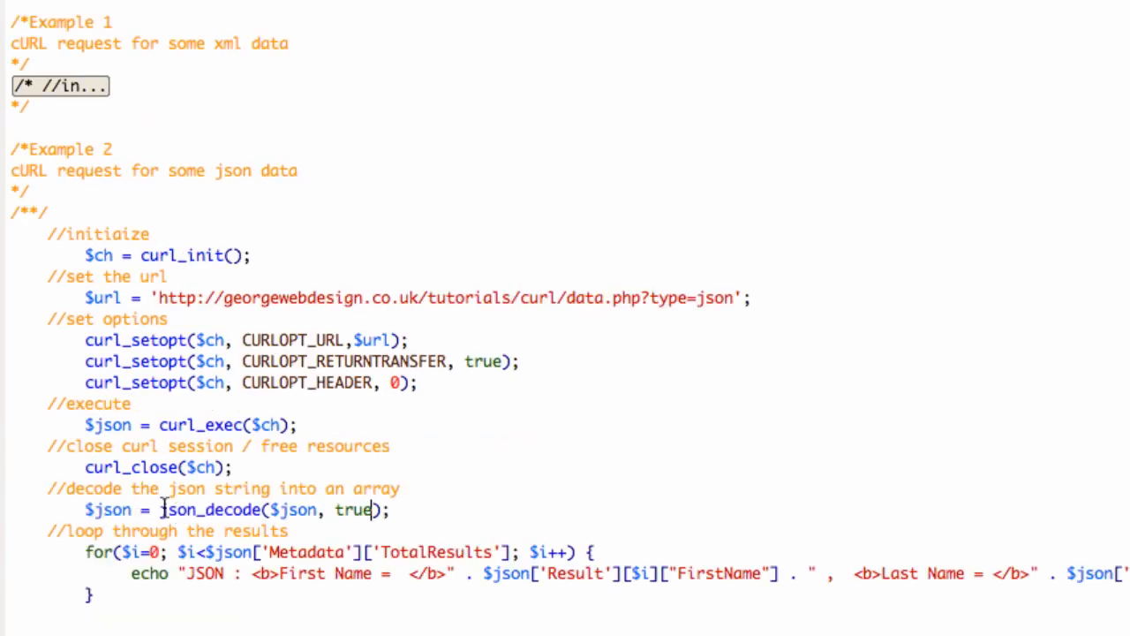
{"action": "double_click", "coordinate": [195, 509]}
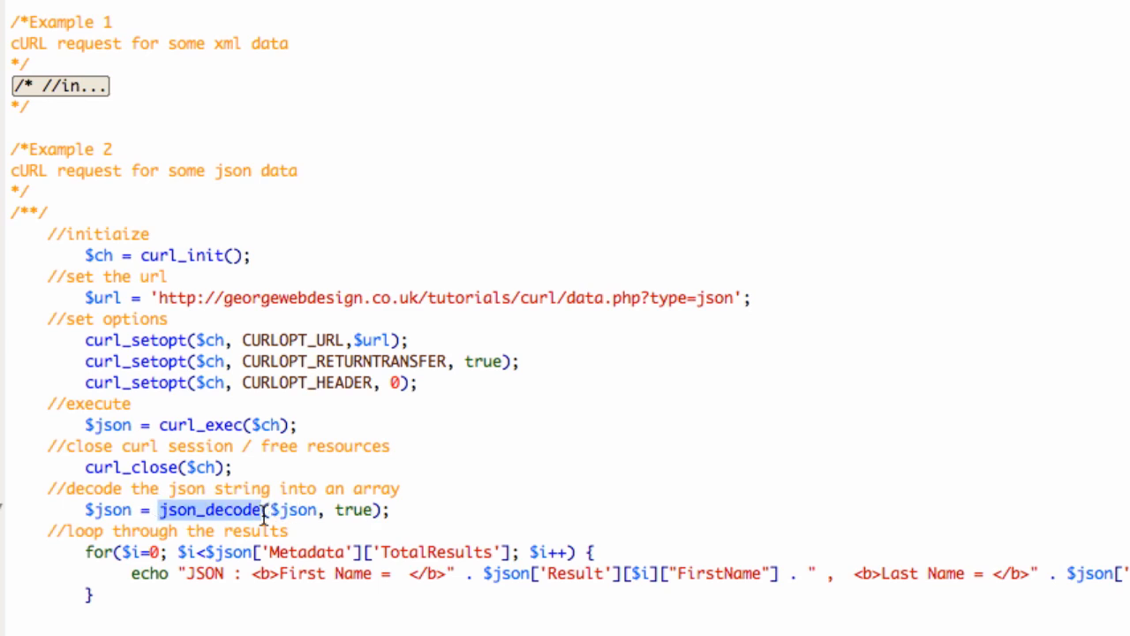
{"action": "scroll", "scroll_direction": "down", "scroll_amount": 3}
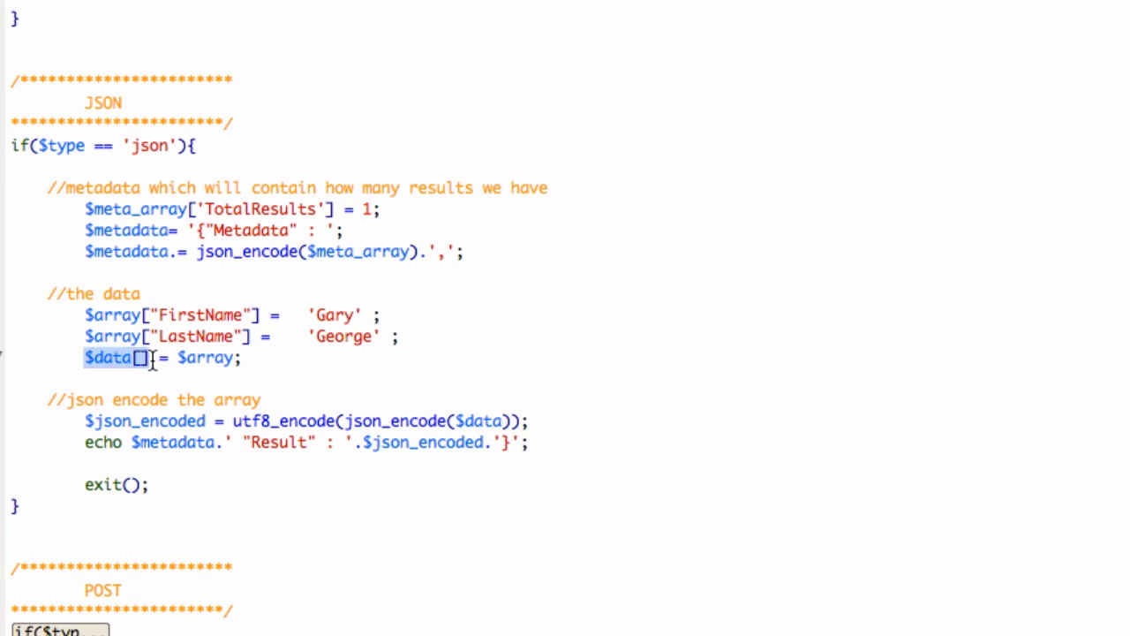
{"action": "double_click", "coordinate": [405, 420]}
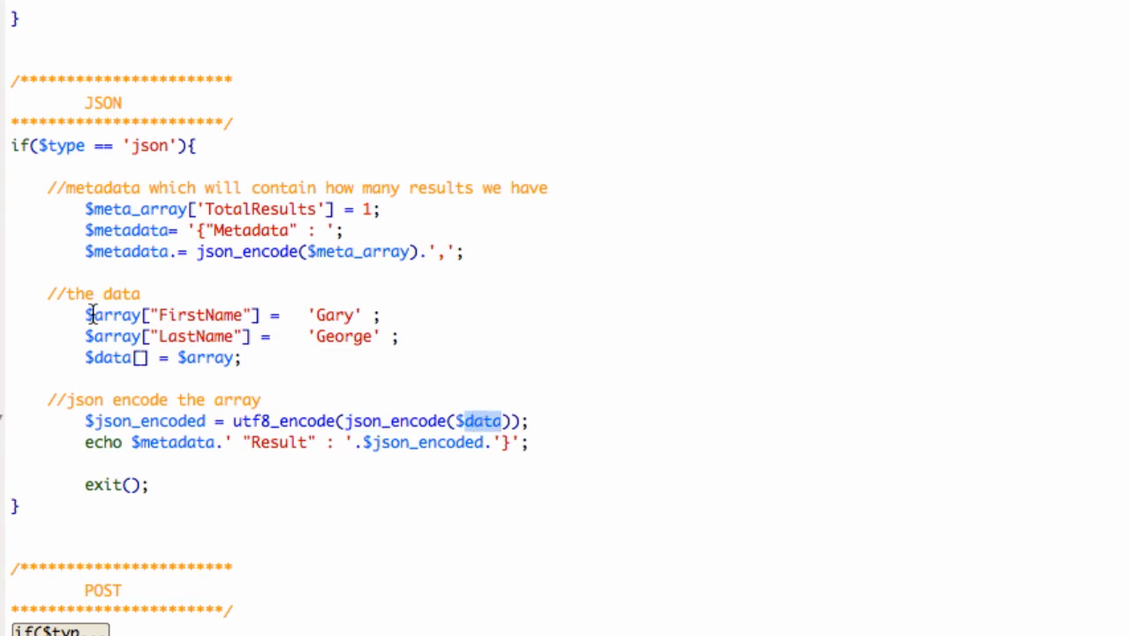
{"action": "mouse_move", "coordinate": [377, 421]}
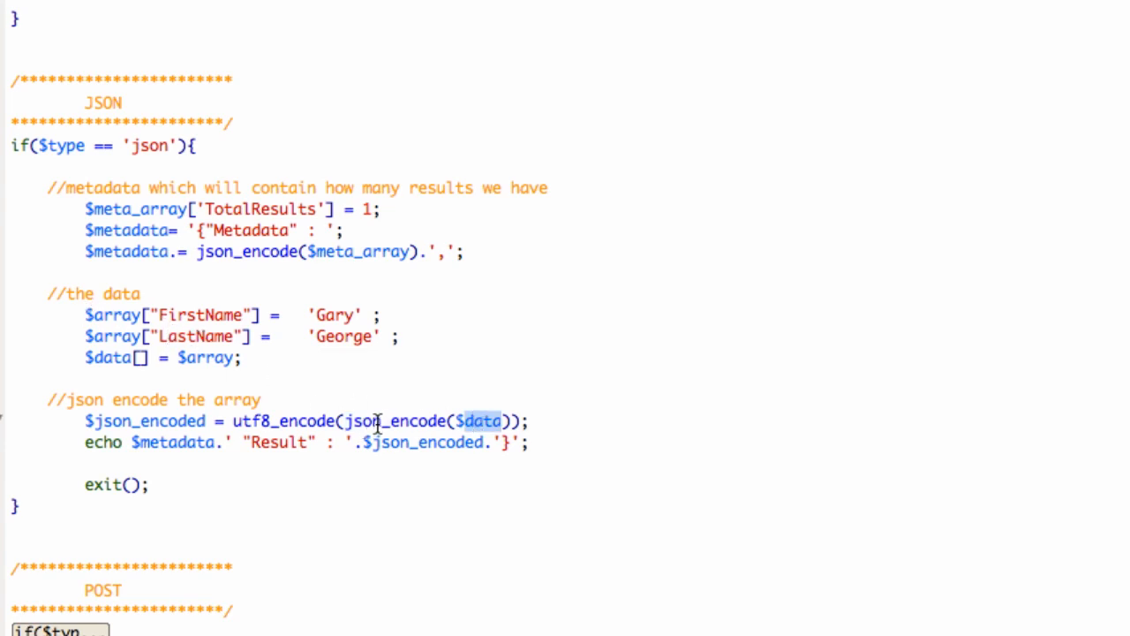
{"action": "mouse_move", "coordinate": [216, 331]}
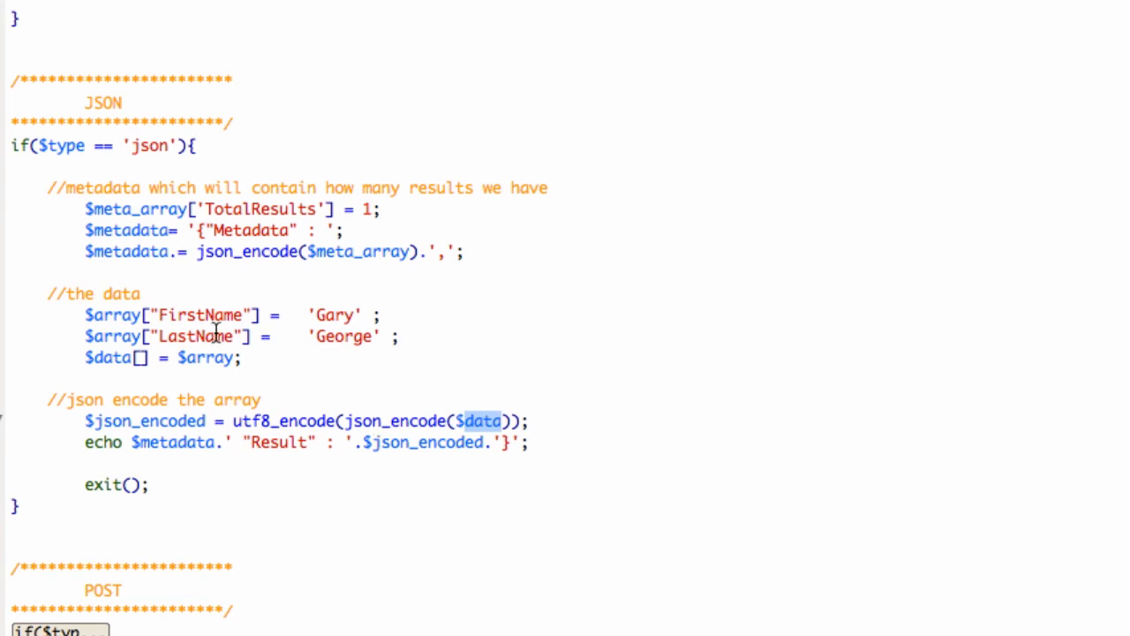
{"action": "mouse_move", "coordinate": [246, 272]}
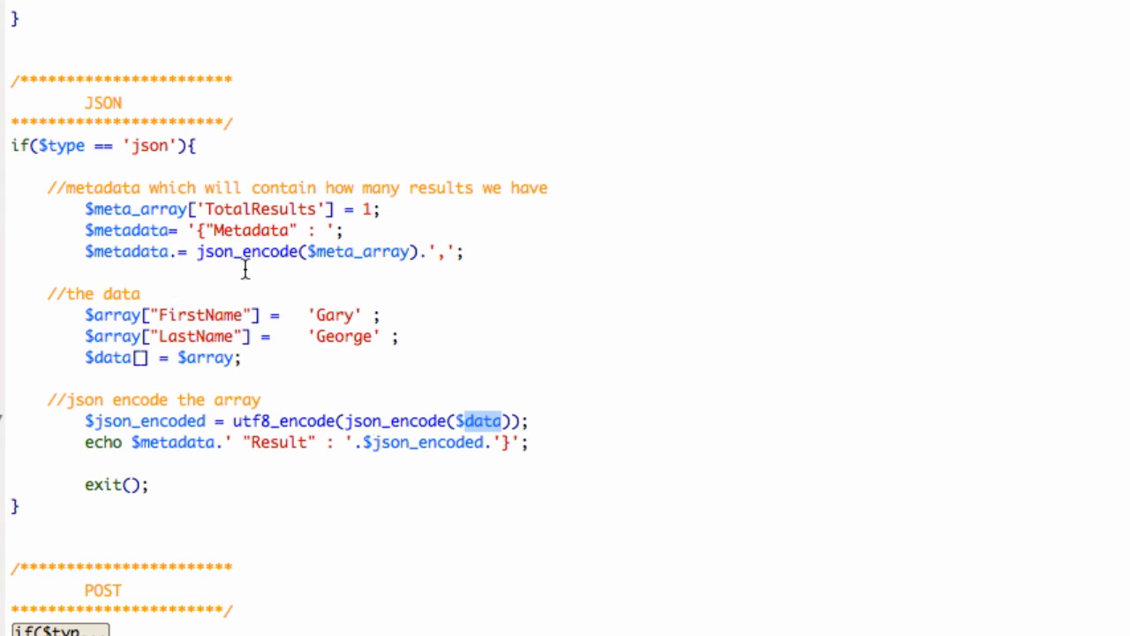
{"action": "mouse_move", "coordinate": [428, 428]}
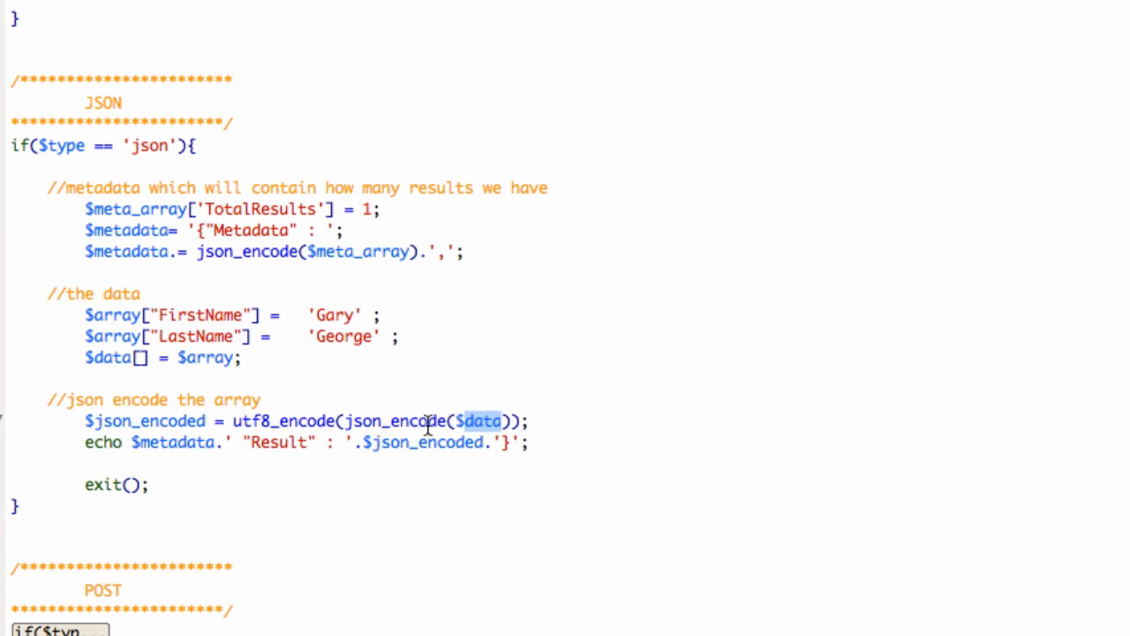
{"action": "mouse_move", "coordinate": [425, 420]}
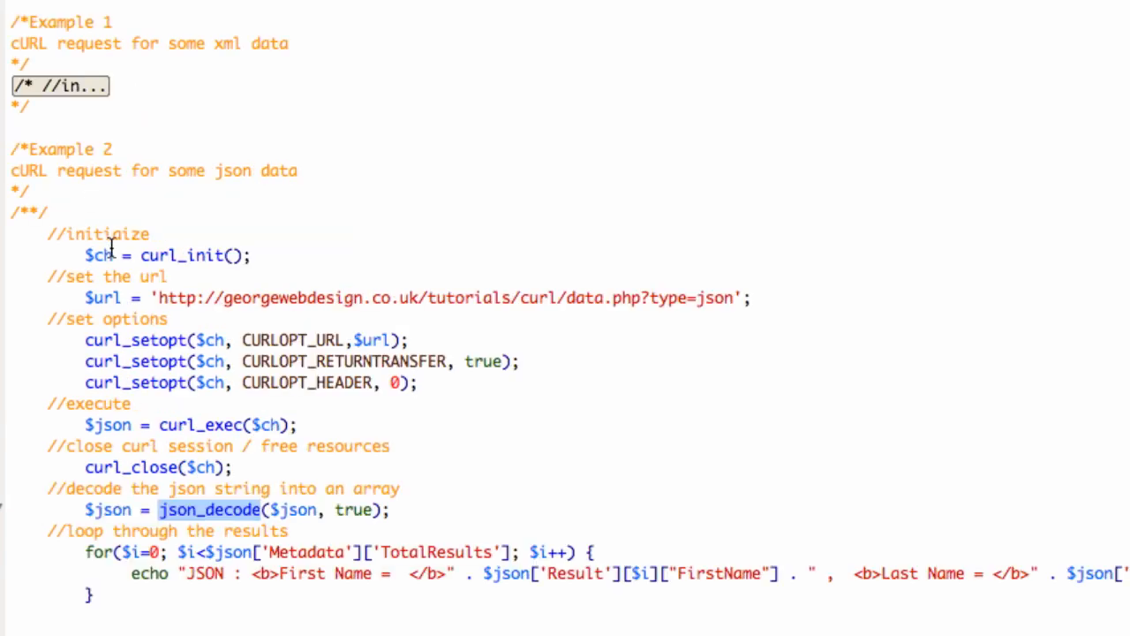
{"action": "mouse_move", "coordinate": [272, 511]}
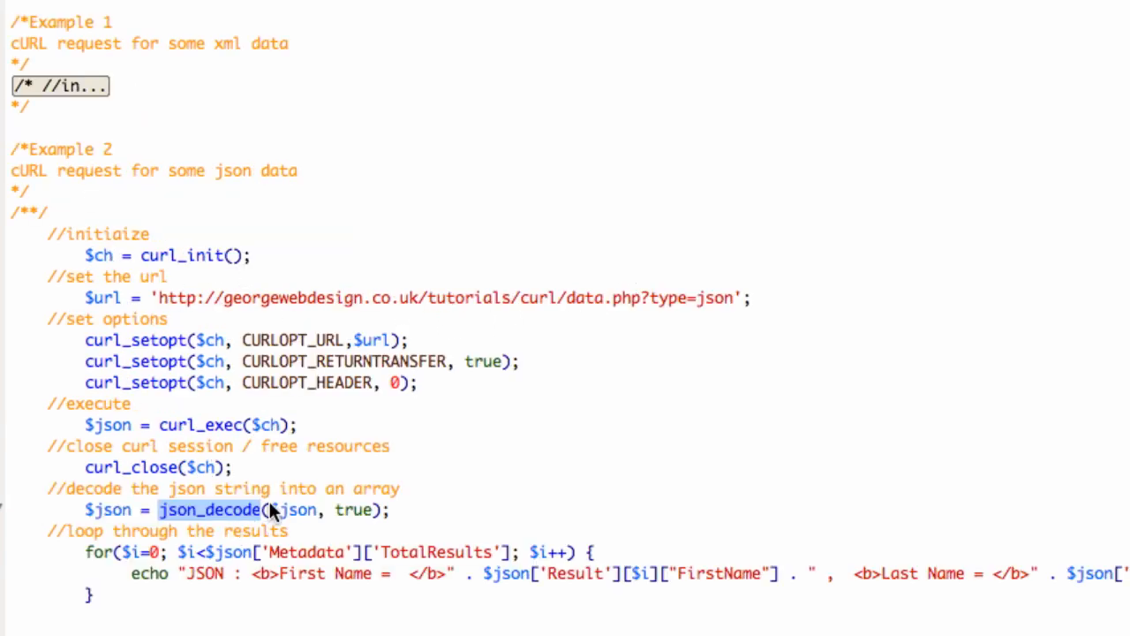
{"action": "left_click", "coordinate": [276, 509]}
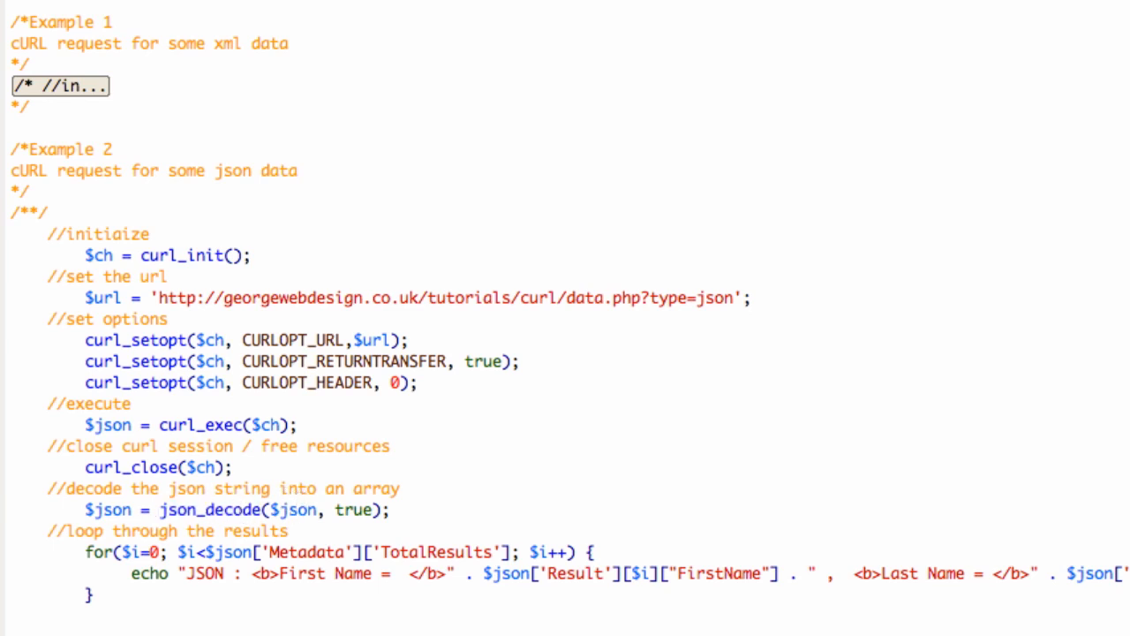
{"action": "scroll", "scroll_direction": "down", "scroll_amount": 3}
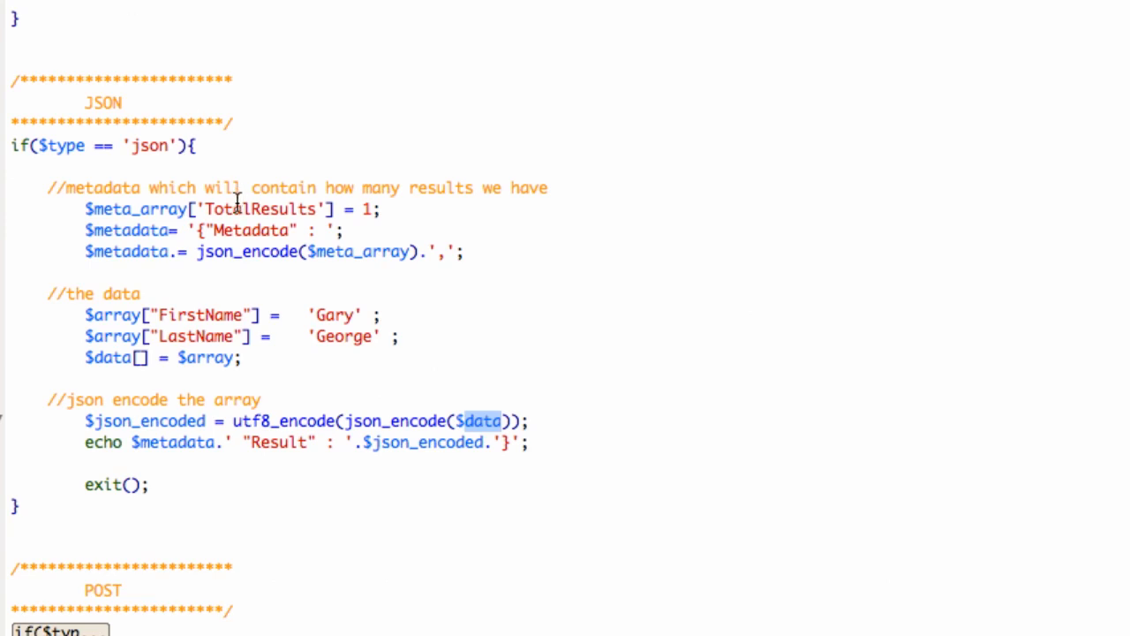
{"action": "mouse_move", "coordinate": [108, 443]}
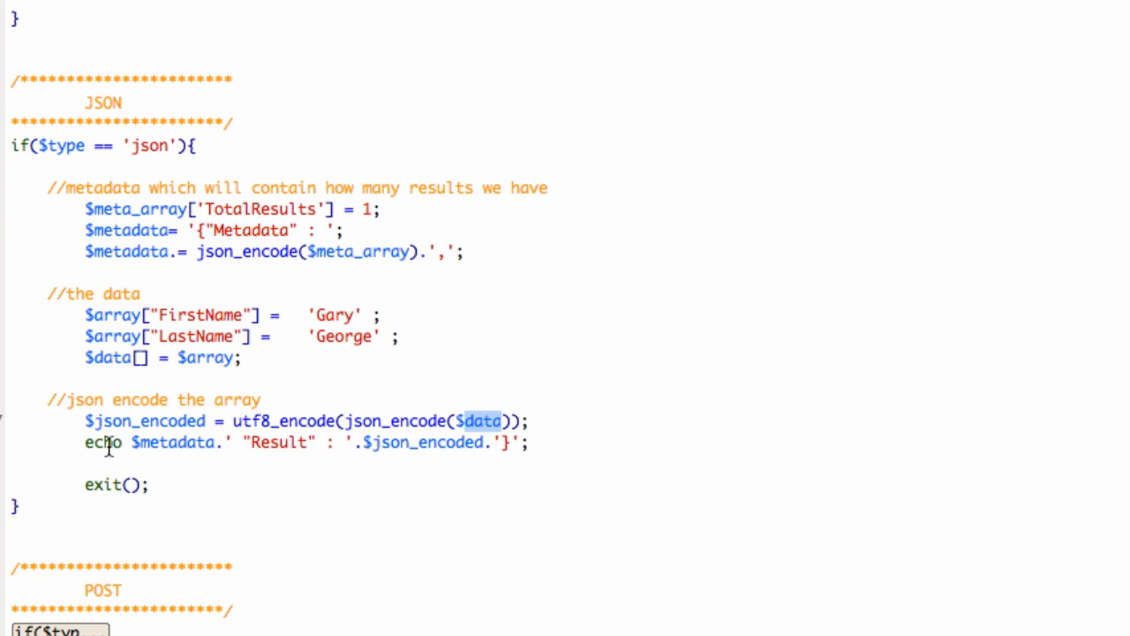
{"action": "triple_click", "coordinate": [300, 443]}
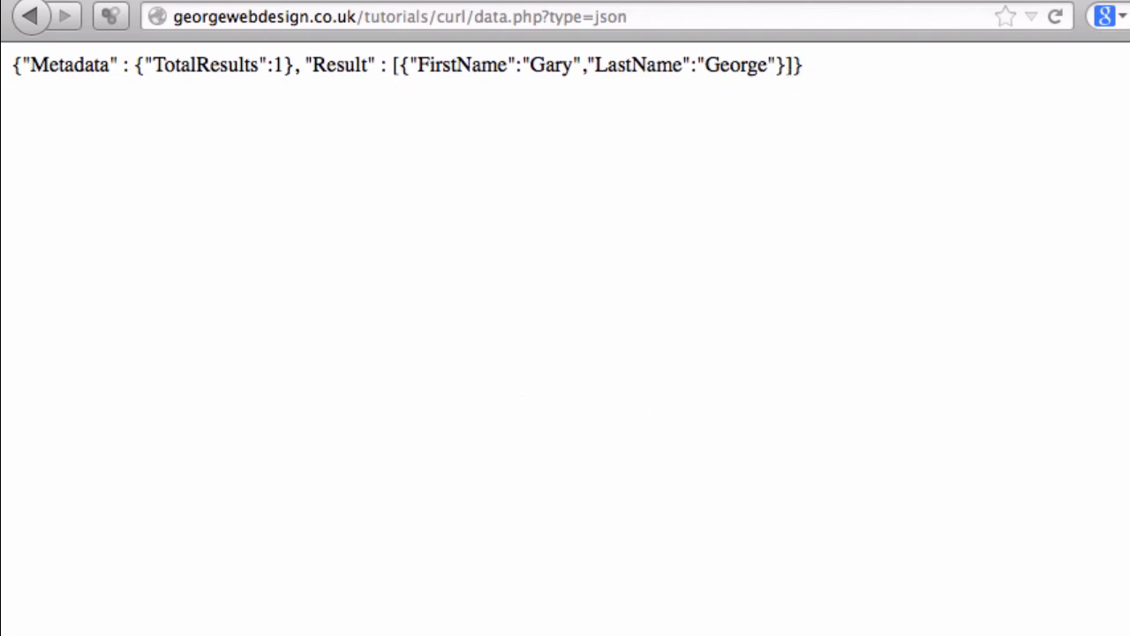
{"action": "mouse_move", "coordinate": [261, 59]}
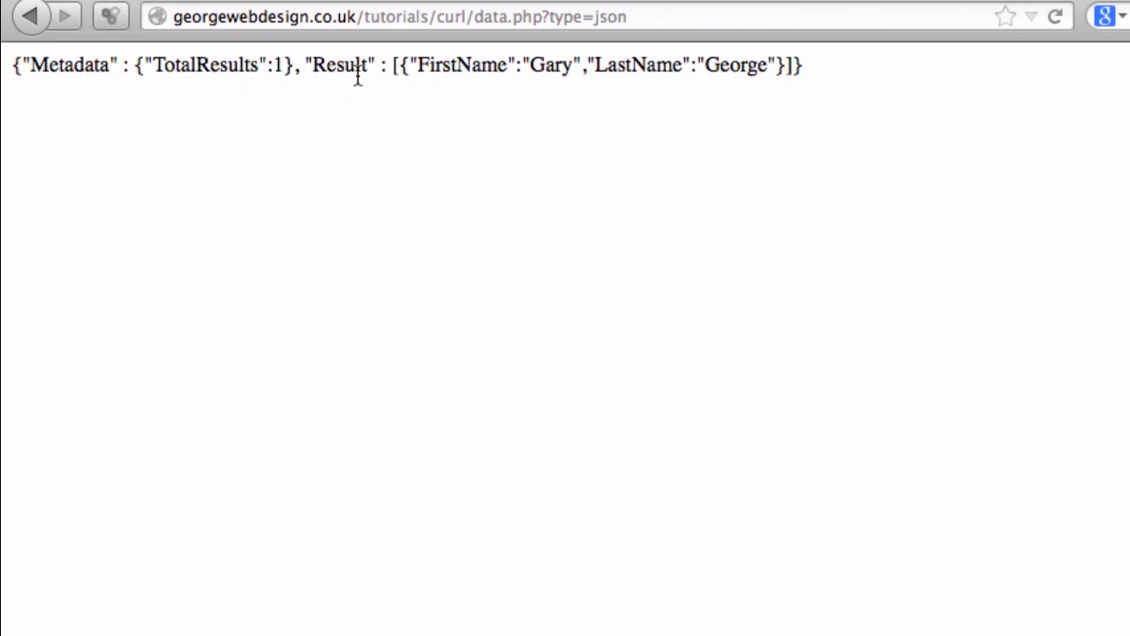
{"action": "double_click", "coordinate": [67, 64]}
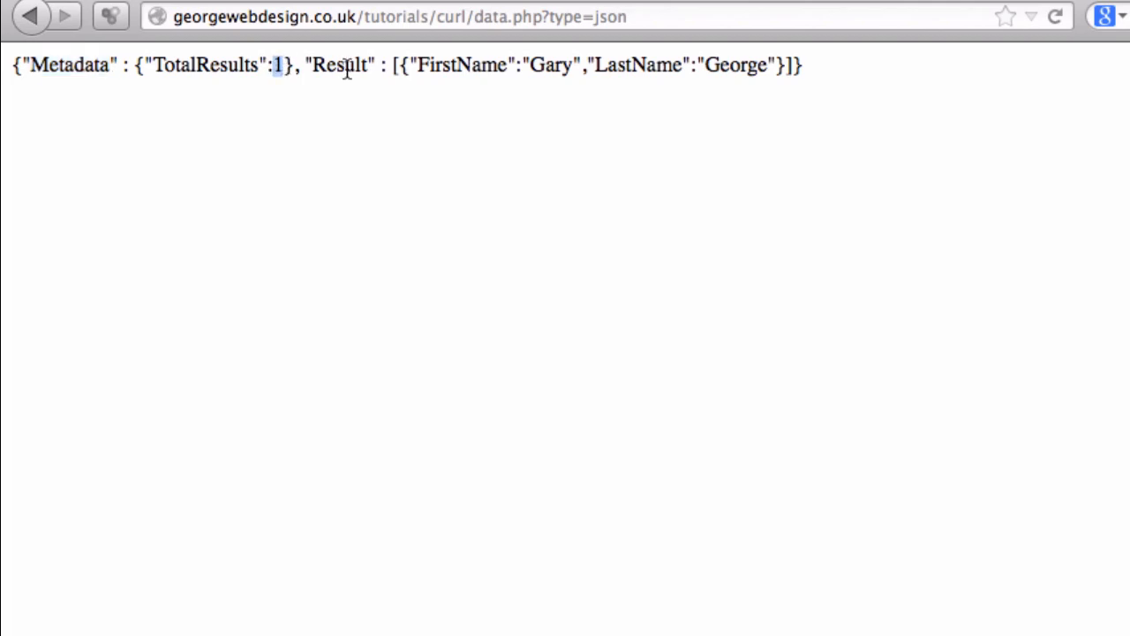
{"action": "double_click", "coordinate": [344, 69]}
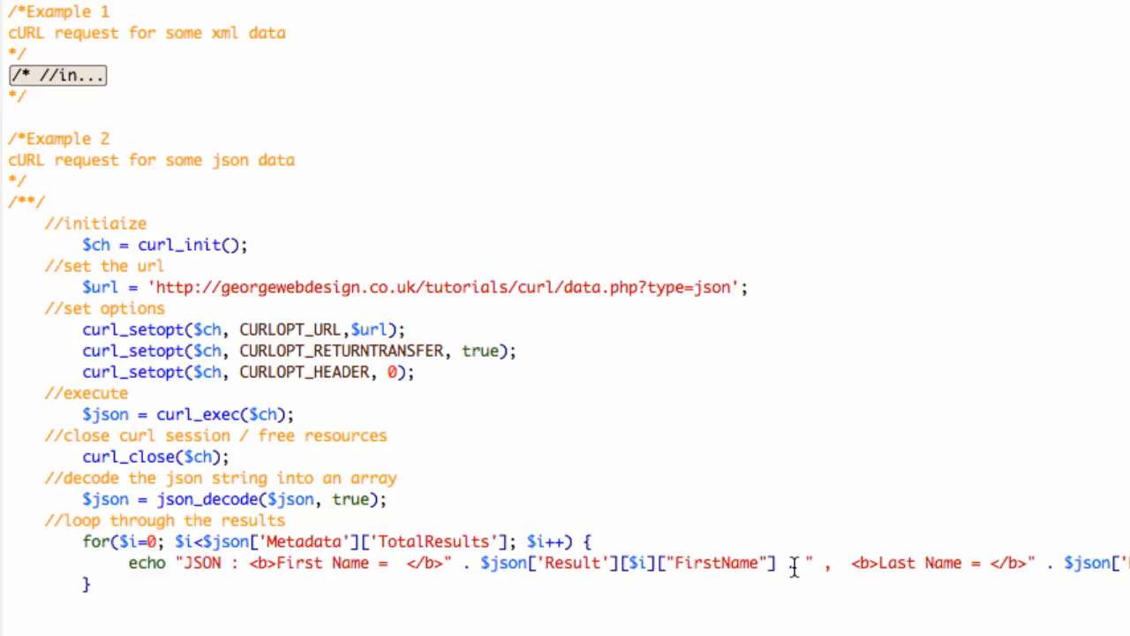
- Select the whole Example 2 JSON code block from its comment opener to the loop end
{"action": "double_click", "coordinate": [724, 563]}
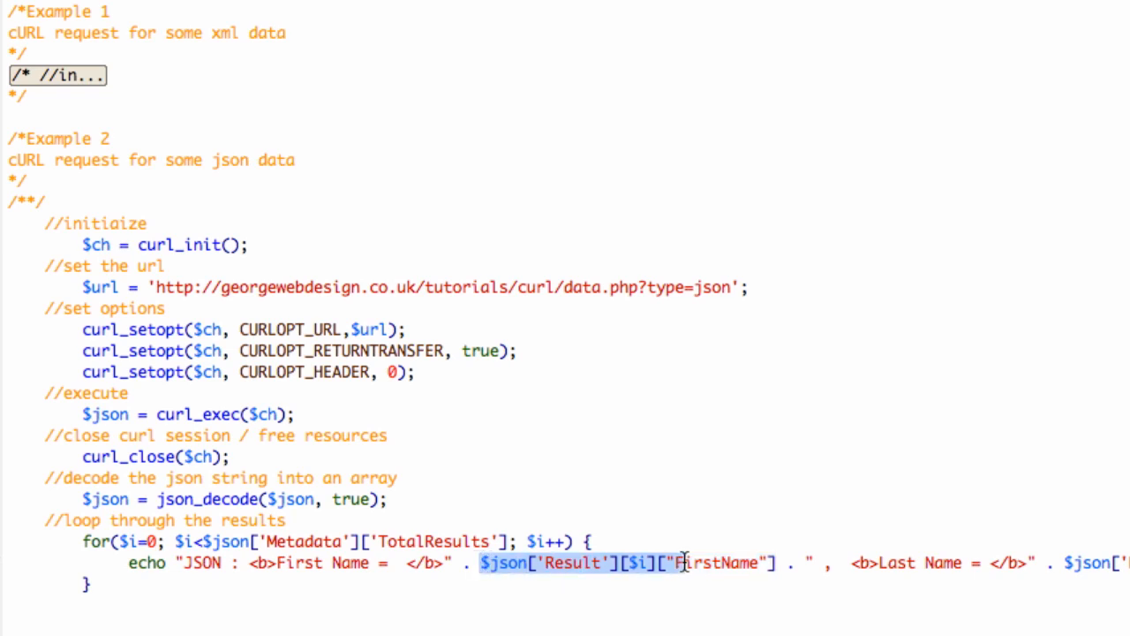
{"action": "left_click", "coordinate": [580, 565]}
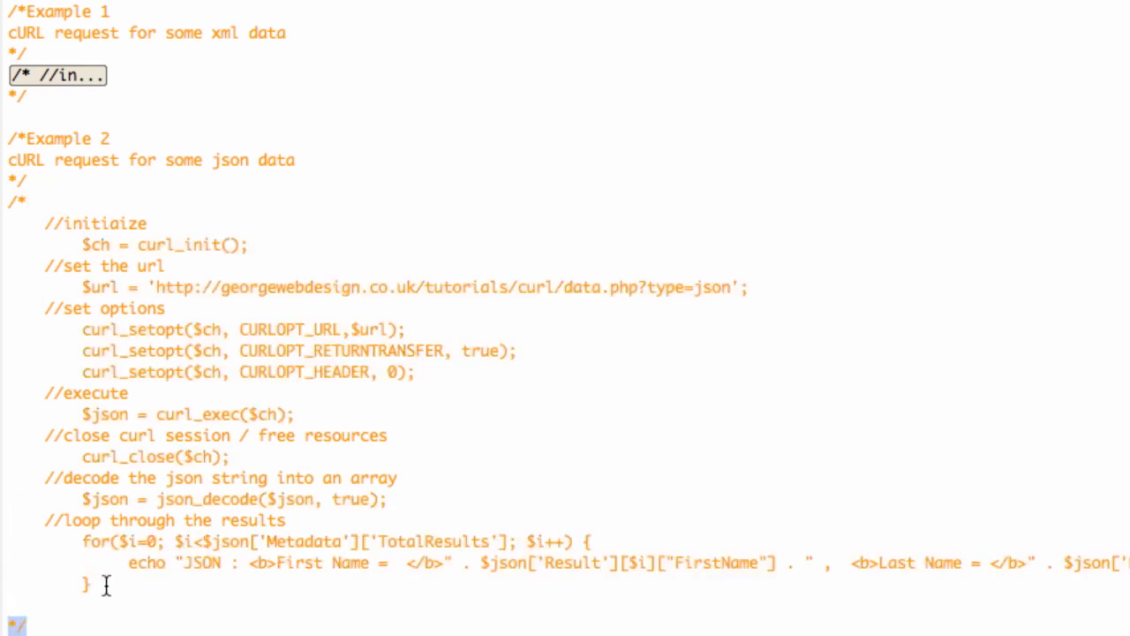
{"action": "left_click_drag", "start_coordinate": [84, 244], "coordinate": [97, 584]}
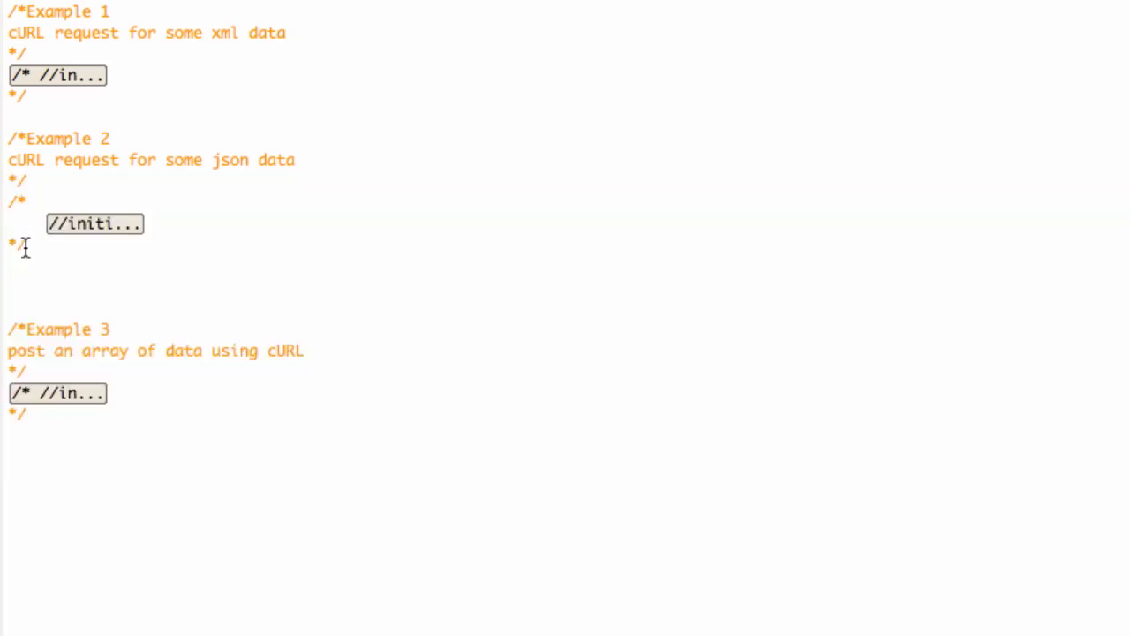
{"action": "mouse_move", "coordinate": [54, 282]}
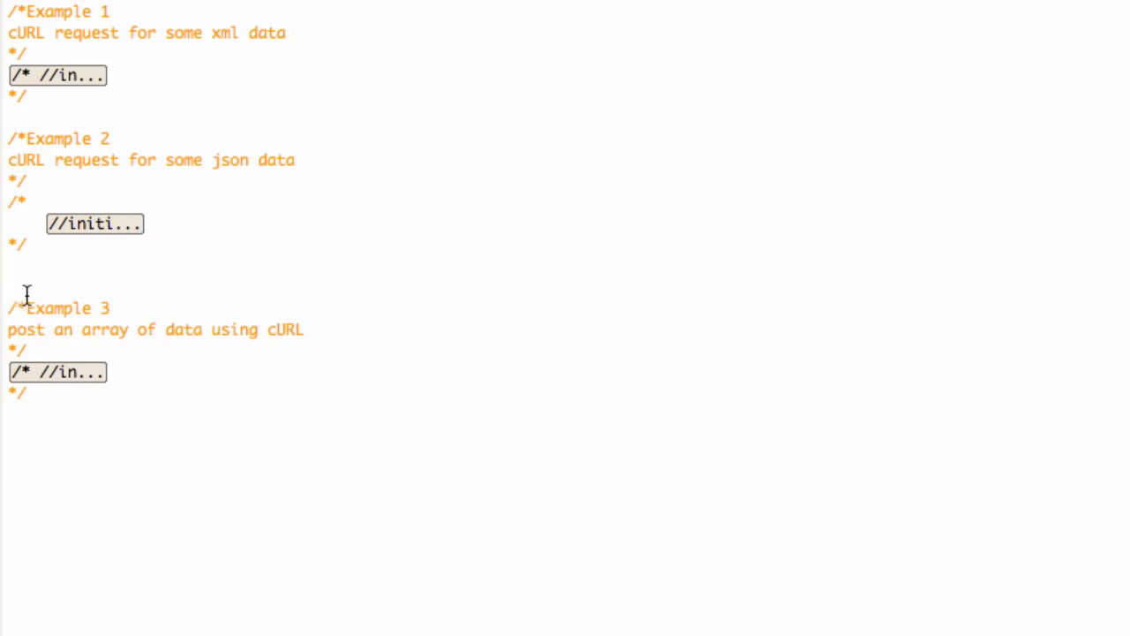
{"action": "left_click", "coordinate": [56, 373]}
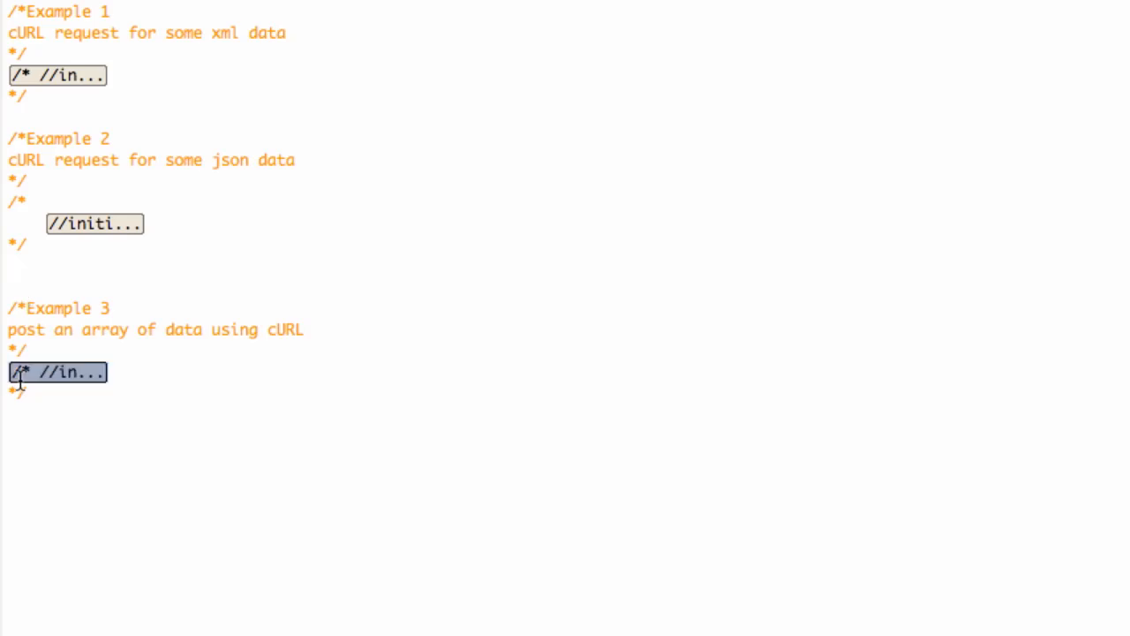
{"action": "left_click", "coordinate": [57, 372]}
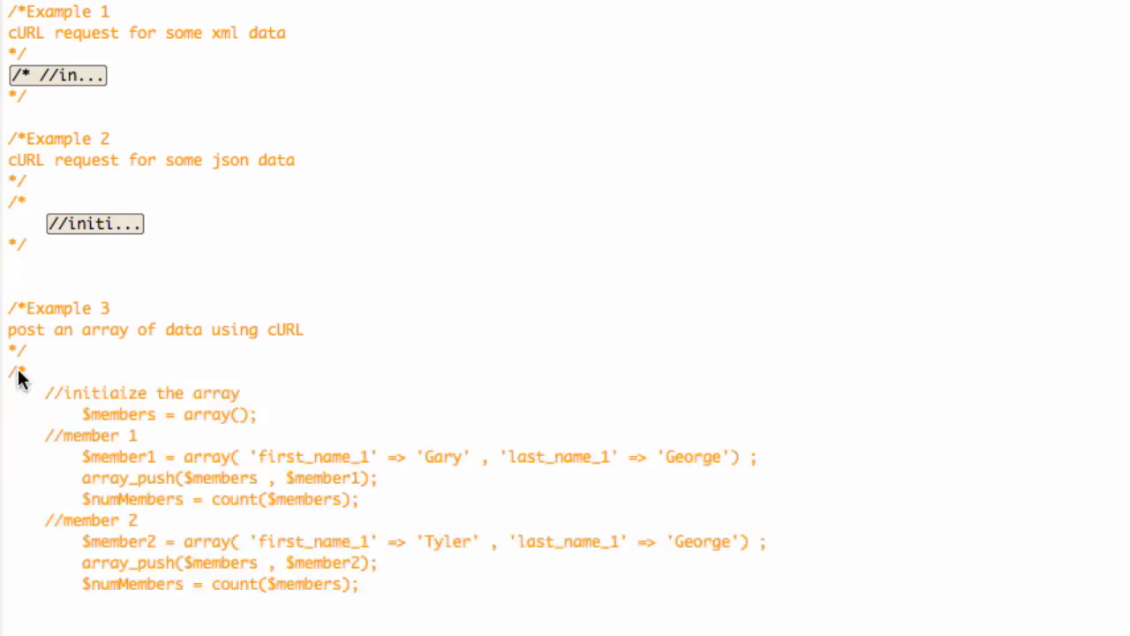
{"action": "scroll", "scroll_direction": "down", "scroll_amount": 3}
{"action": "type", "text": "*/"}
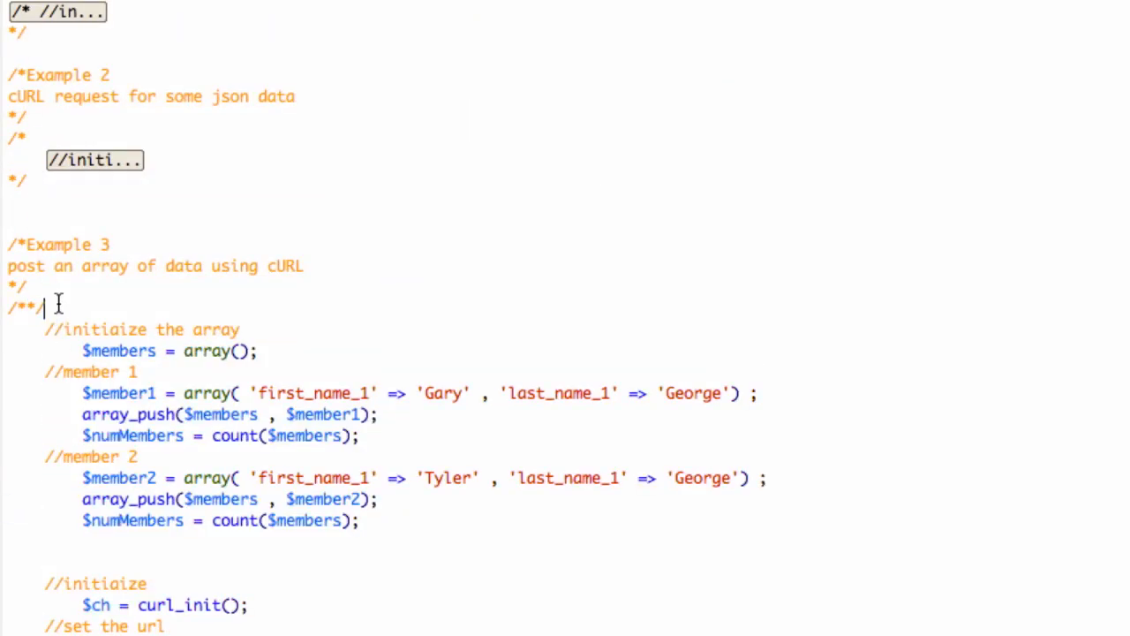
{"action": "scroll", "scroll_direction": "down", "scroll_amount": 3}
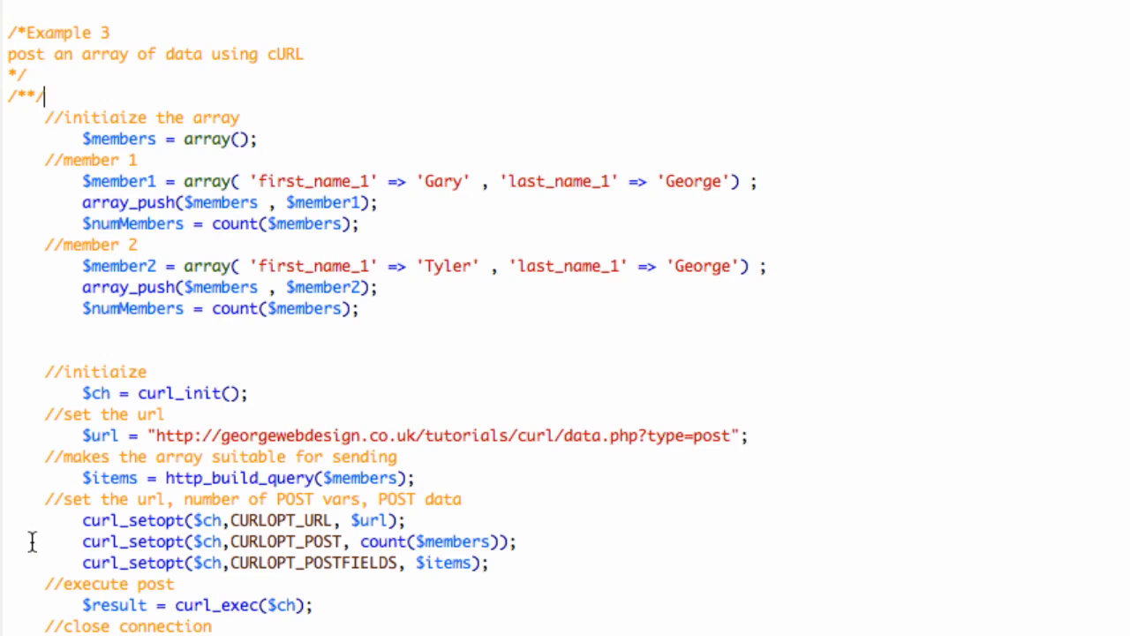
{"action": "mouse_move", "coordinate": [55, 86]}
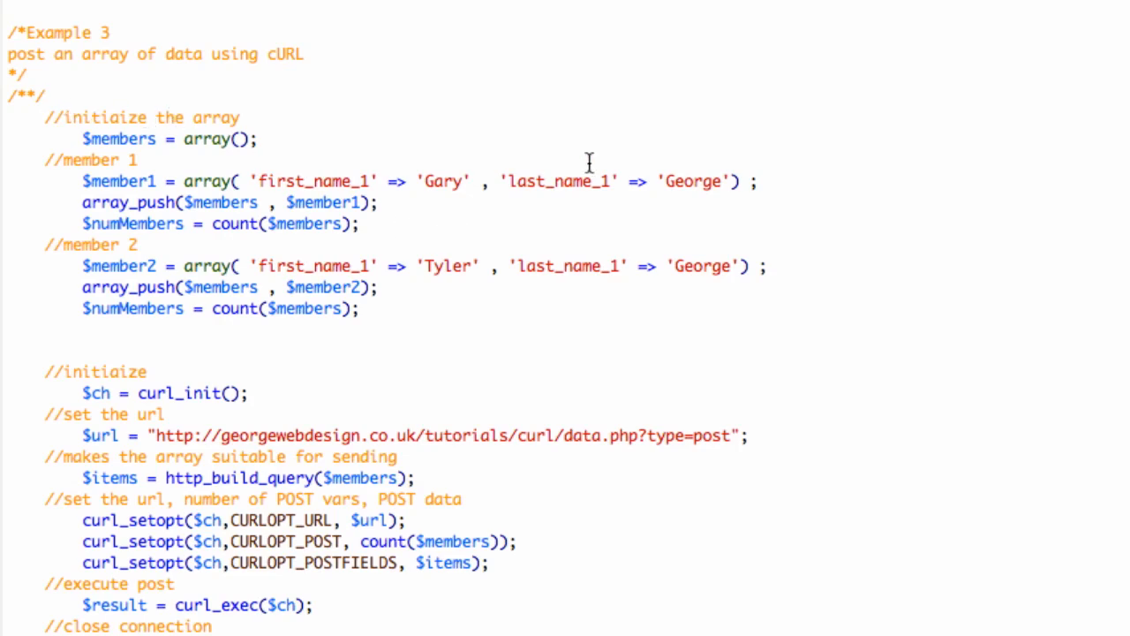
{"action": "mouse_move", "coordinate": [106, 138]}
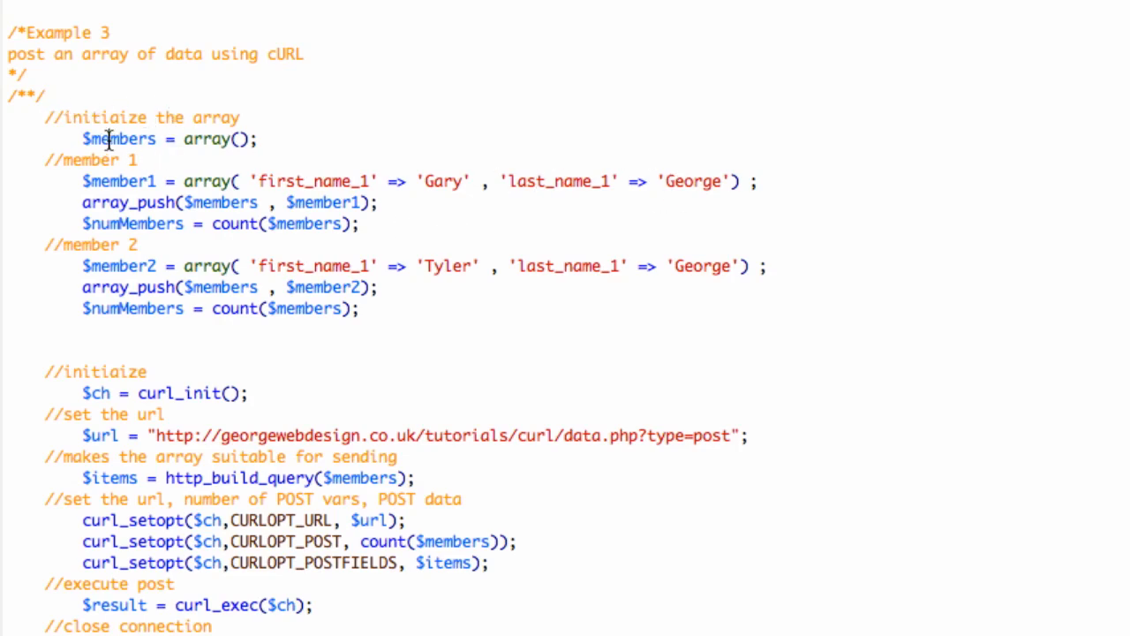
{"action": "double_click", "coordinate": [114, 139]}
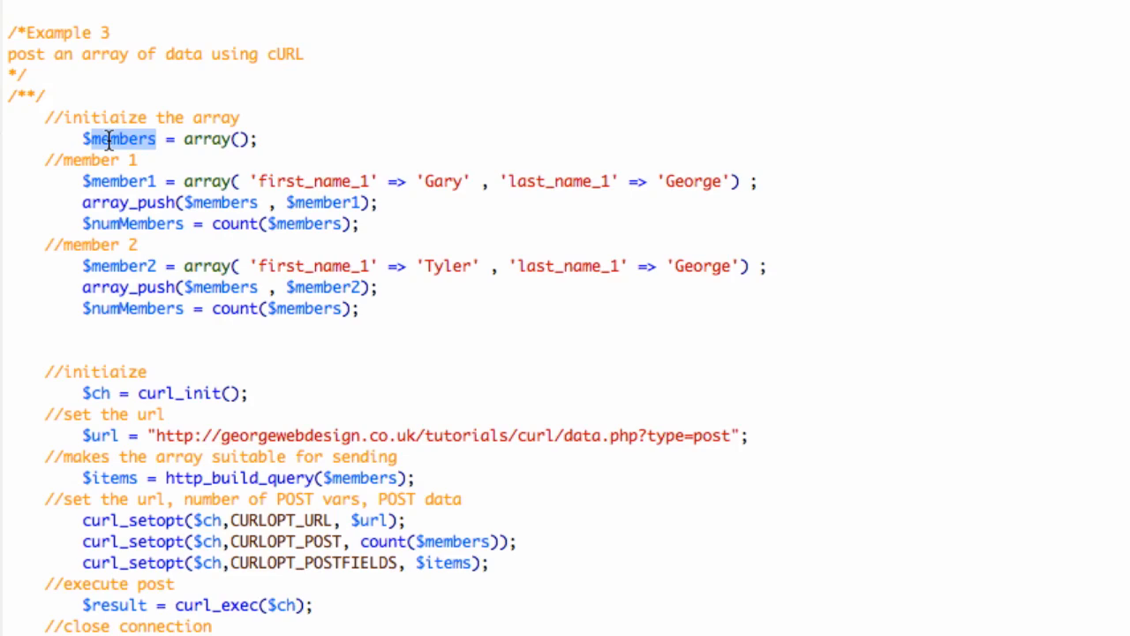
{"action": "mouse_move", "coordinate": [100, 206]}
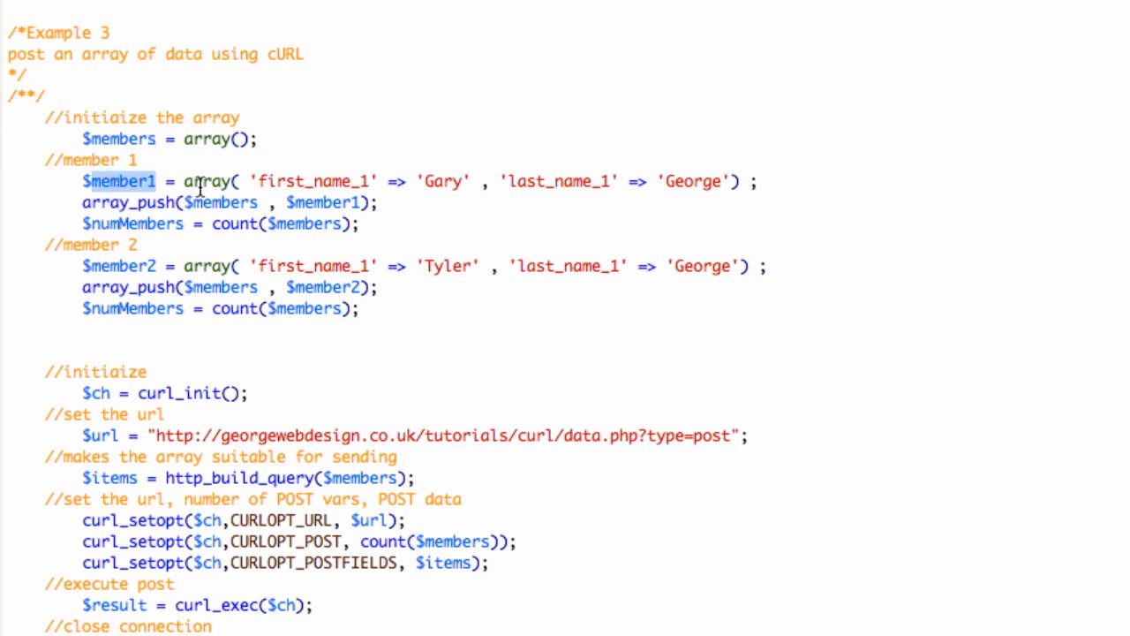
{"action": "mouse_move", "coordinate": [616, 183]}
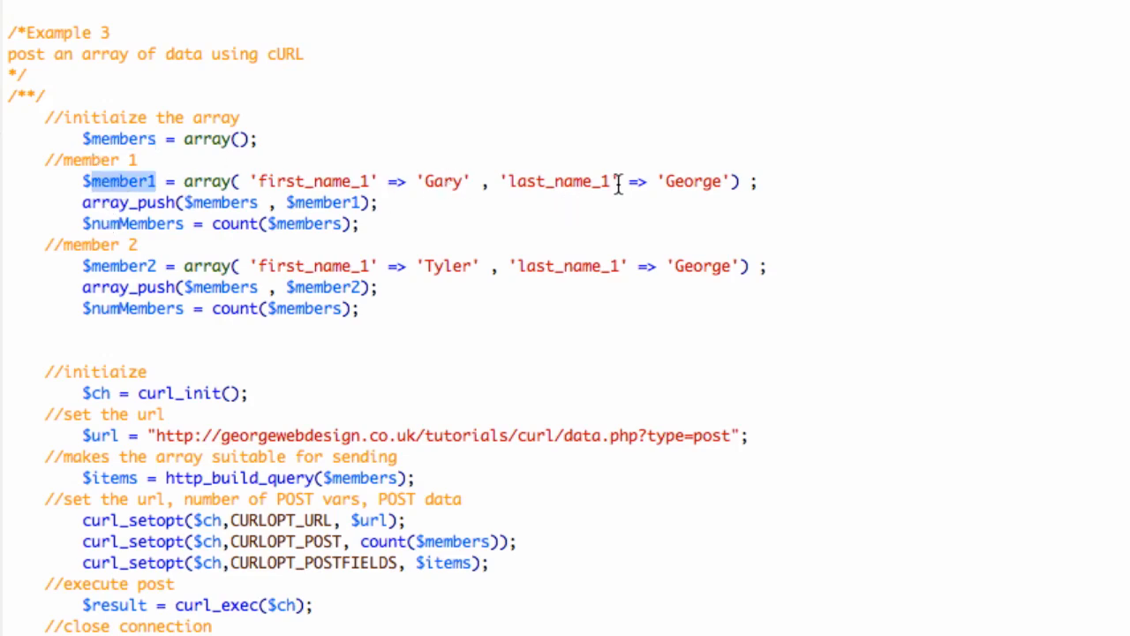
{"action": "mouse_move", "coordinate": [104, 203]}
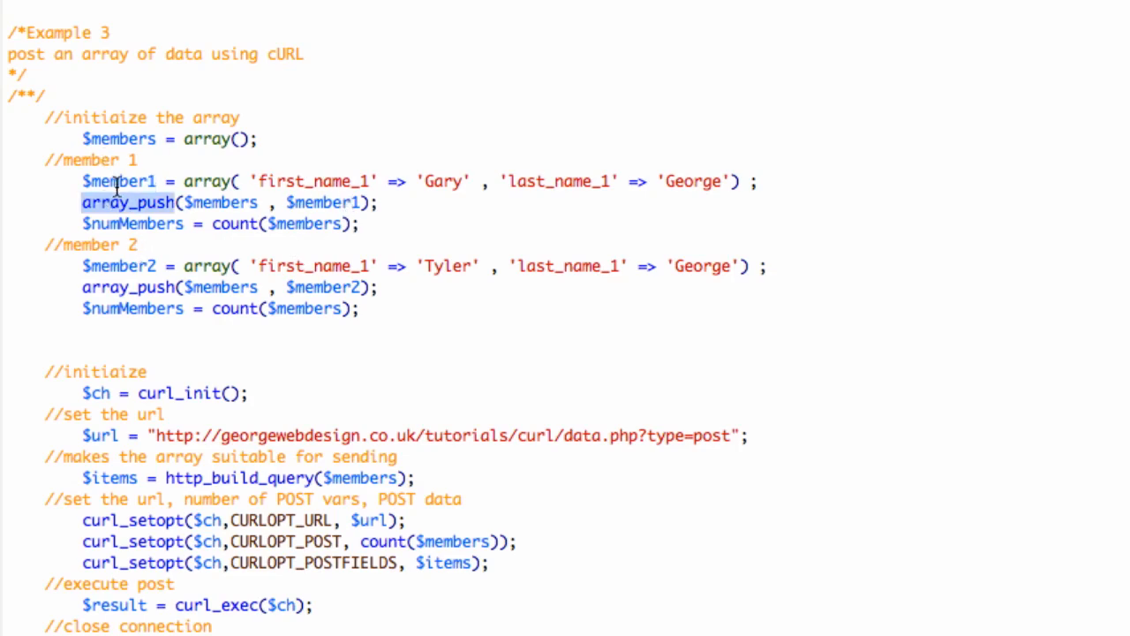
{"action": "mouse_move", "coordinate": [88, 256]}
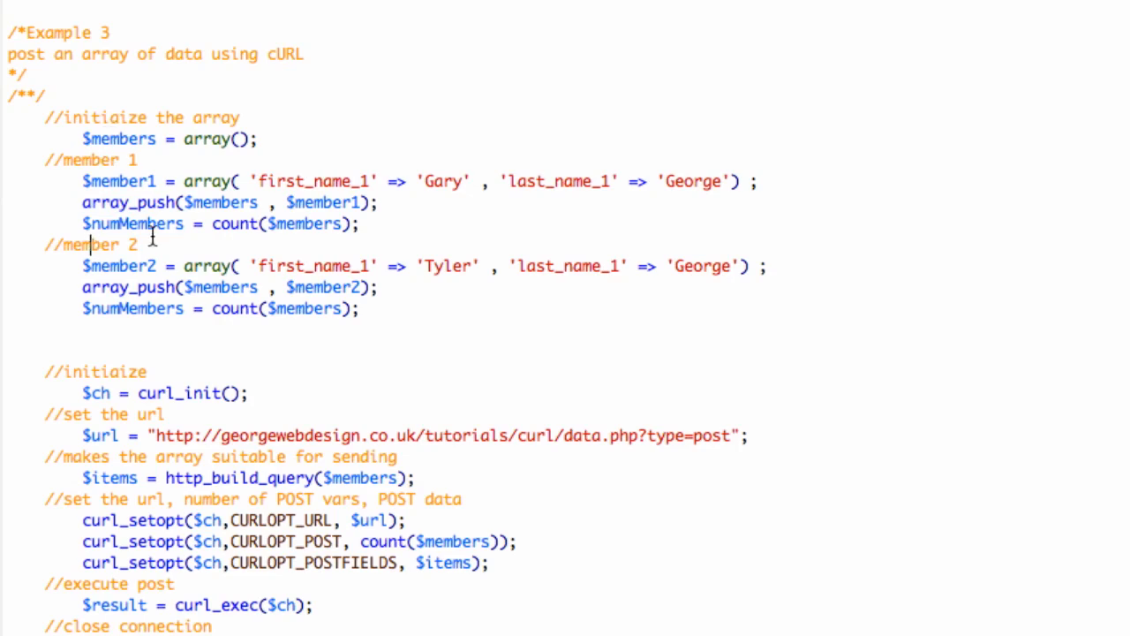
{"action": "left_click_drag", "start_coordinate": [186, 181], "coordinate": [477, 181]}
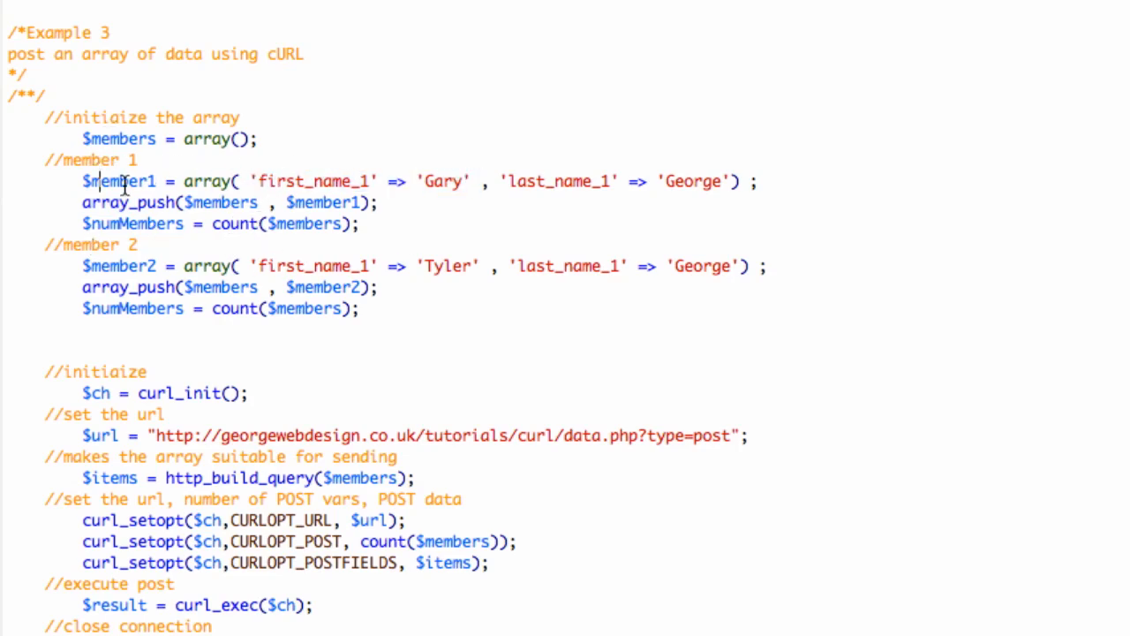
{"action": "mouse_move", "coordinate": [194, 225]}
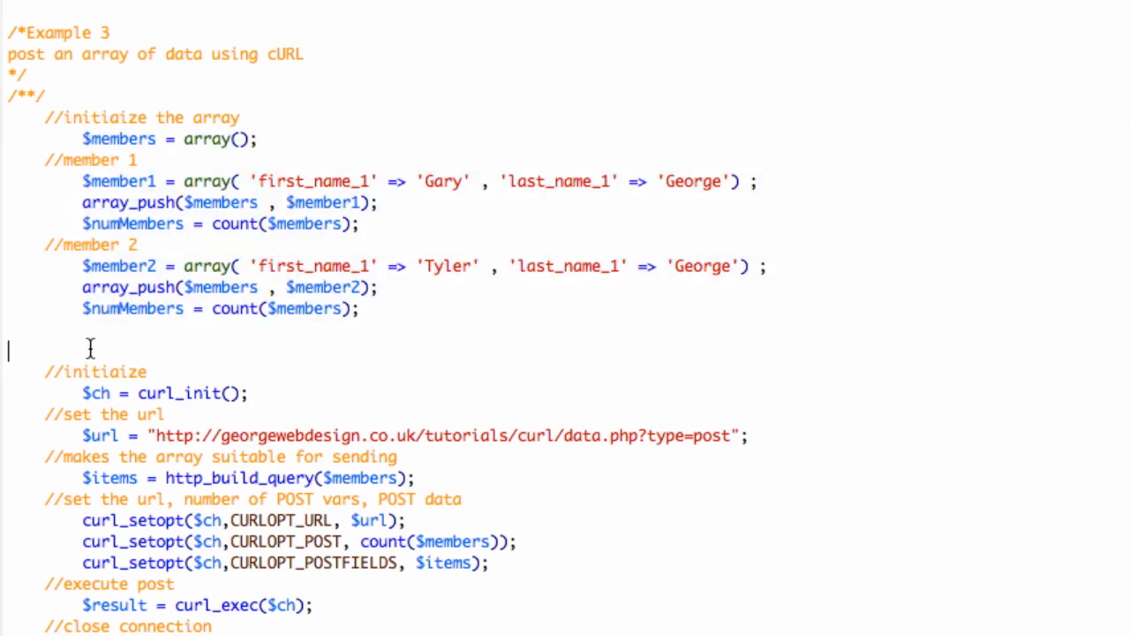
{"action": "scroll", "scroll_direction": "down", "scroll_amount": 3}
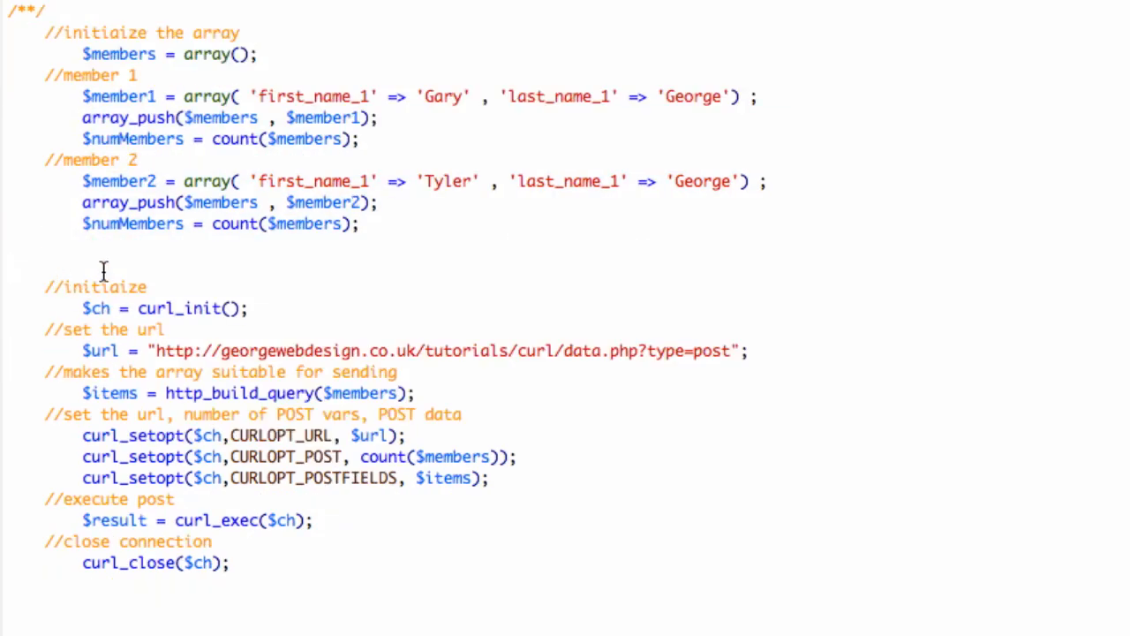
{"action": "mouse_move", "coordinate": [724, 353]}
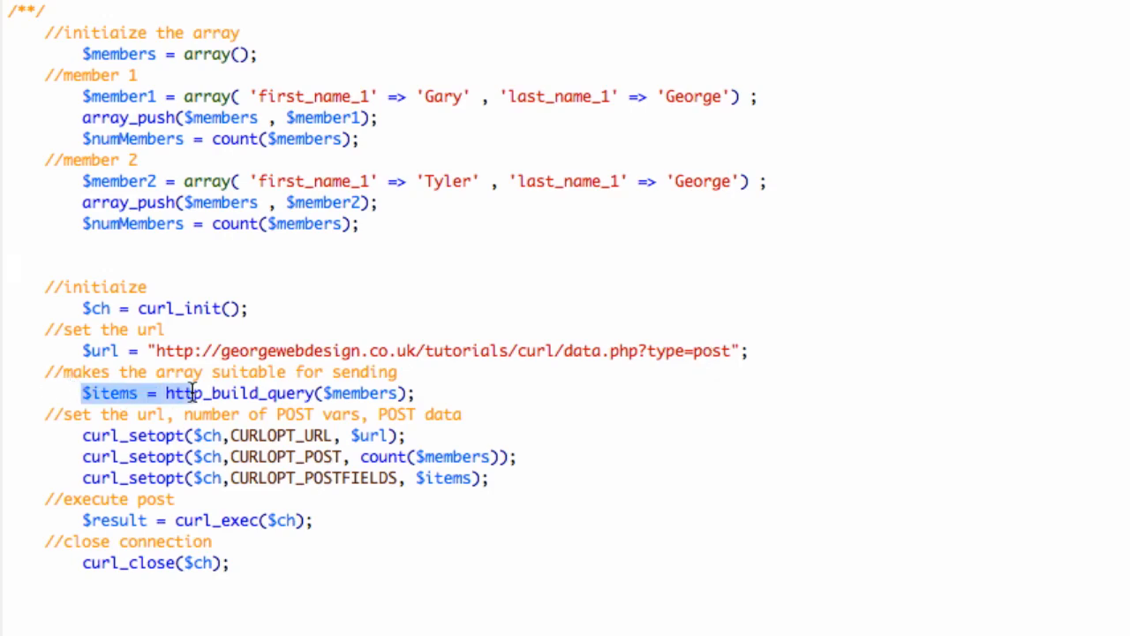
{"action": "double_click", "coordinate": [234, 393]}
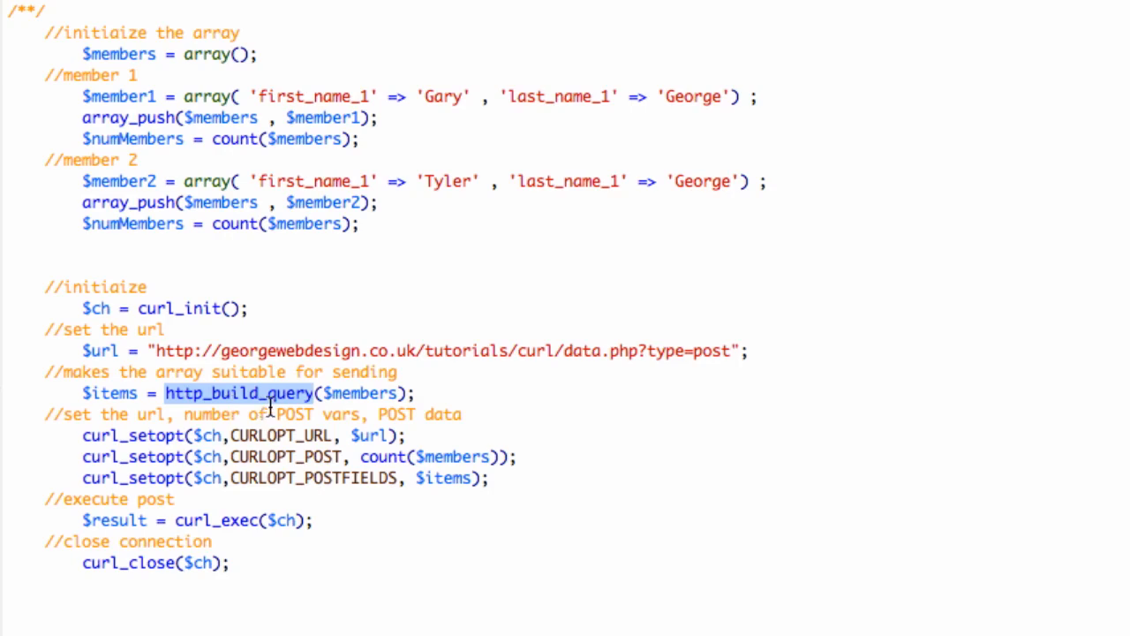
{"action": "mouse_move", "coordinate": [106, 79]}
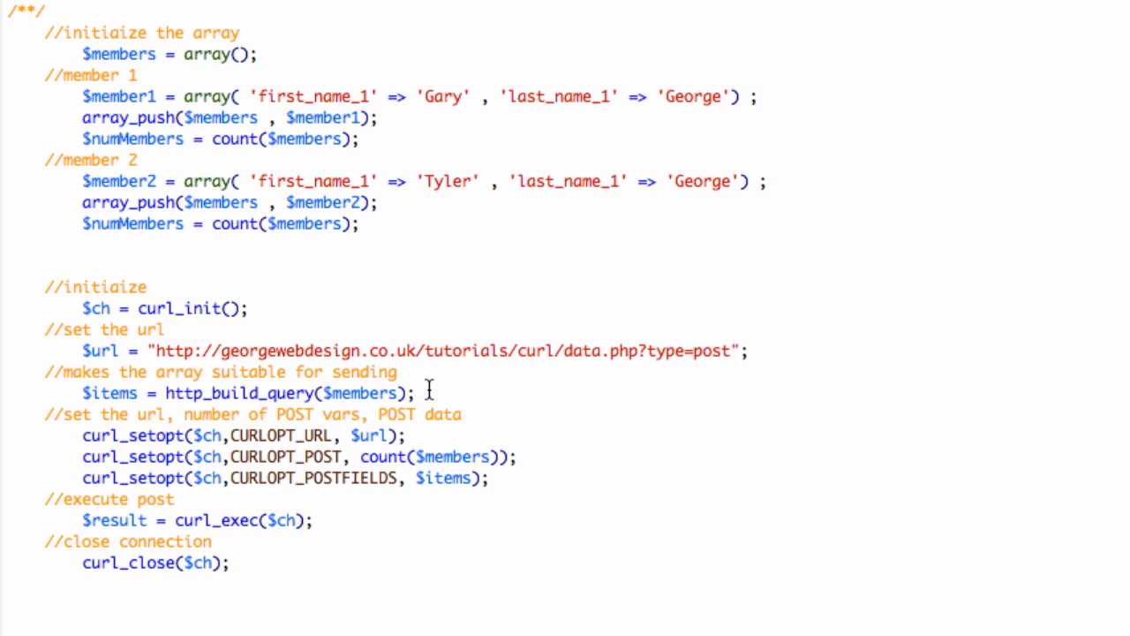
{"action": "left_click_drag", "start_coordinate": [148, 393], "coordinate": [415, 393]}
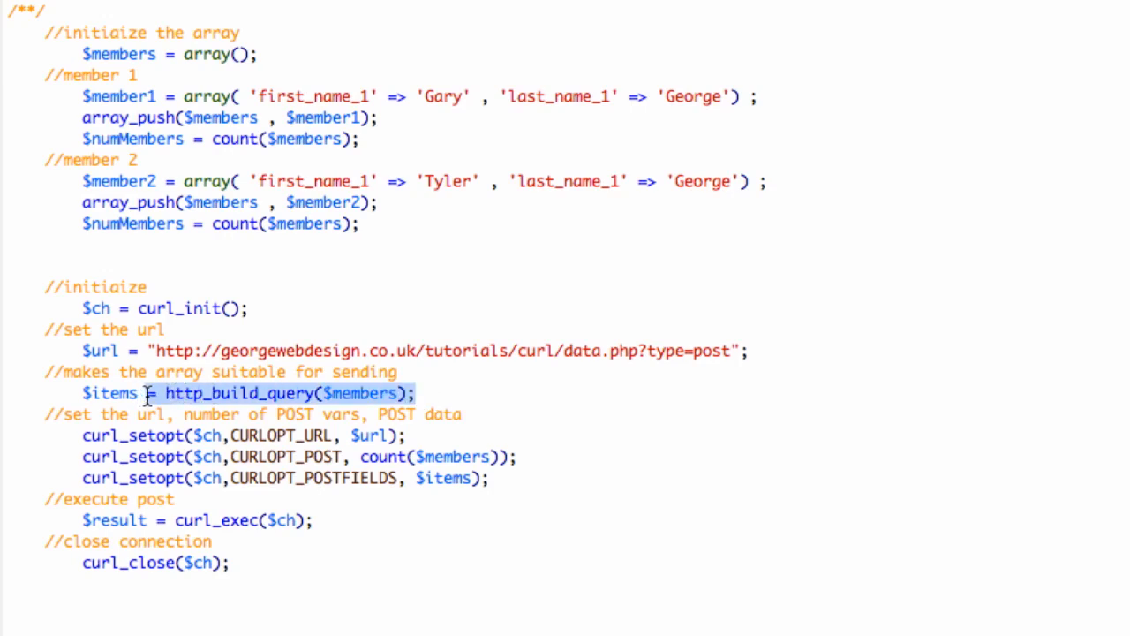
{"action": "left_click", "coordinate": [420, 389]}
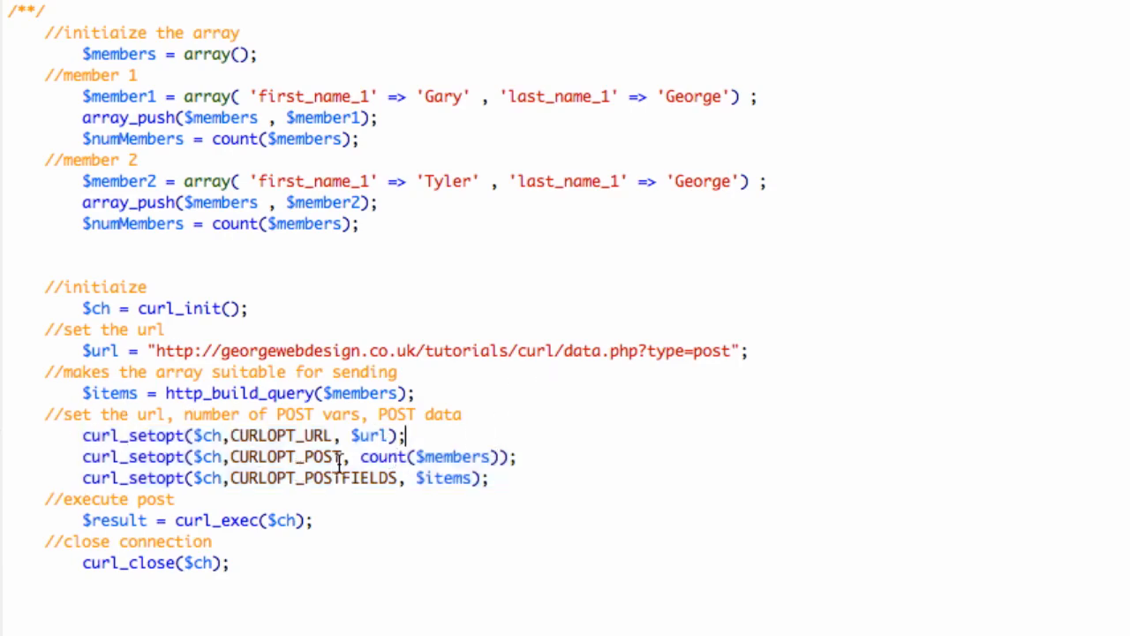
{"action": "double_click", "coordinate": [285, 456]}
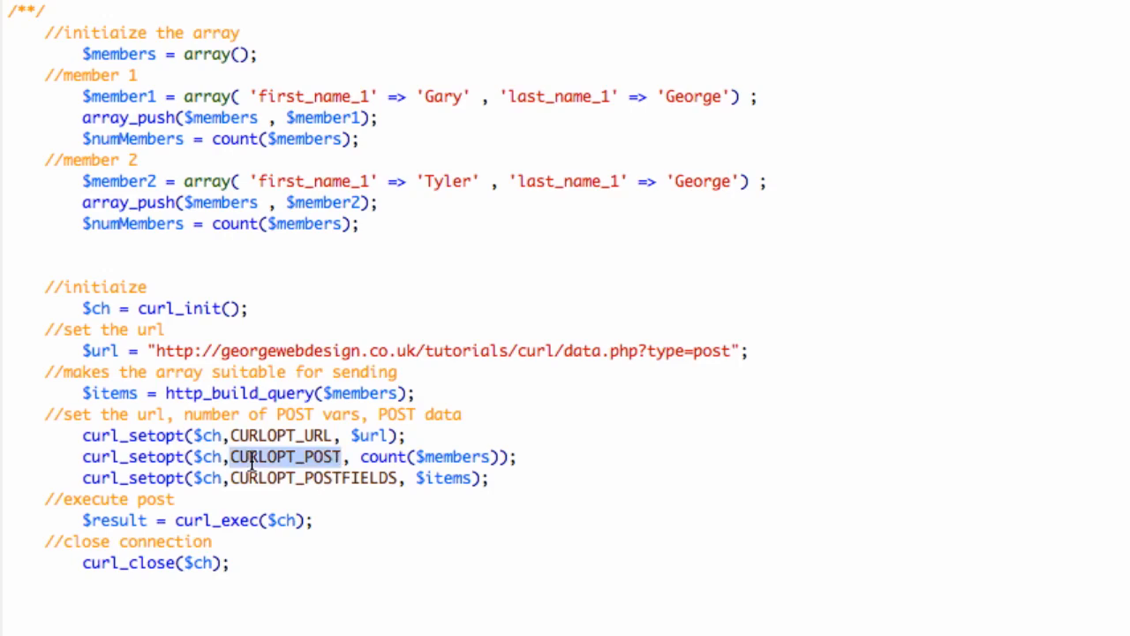
{"action": "mouse_move", "coordinate": [426, 456]}
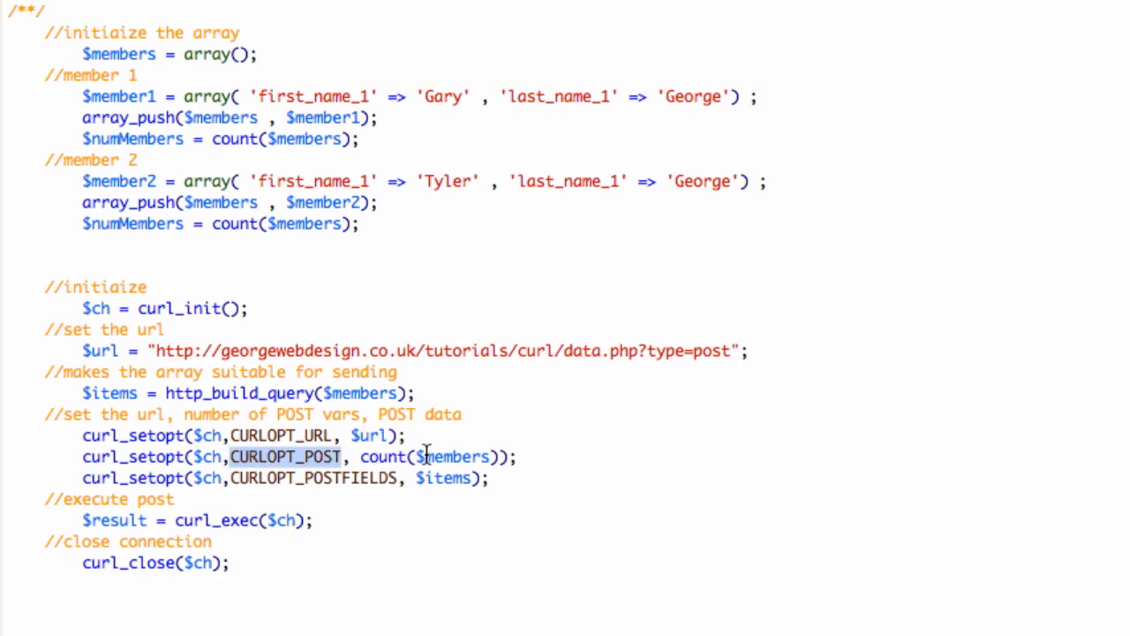
{"action": "mouse_move", "coordinate": [503, 466]}
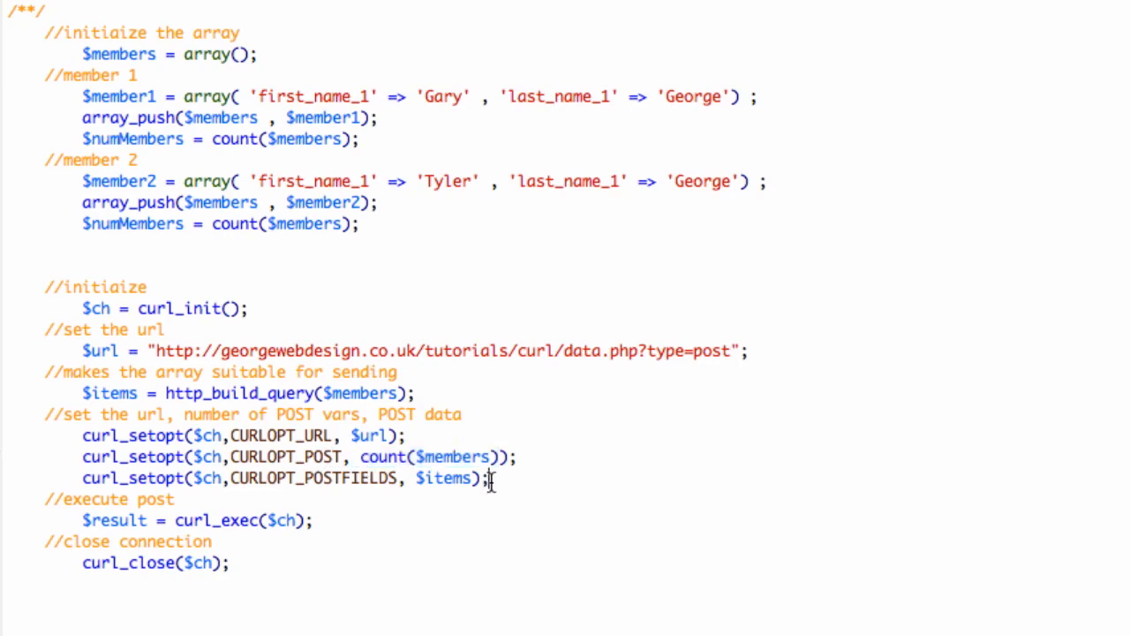
{"action": "double_click", "coordinate": [313, 479]}
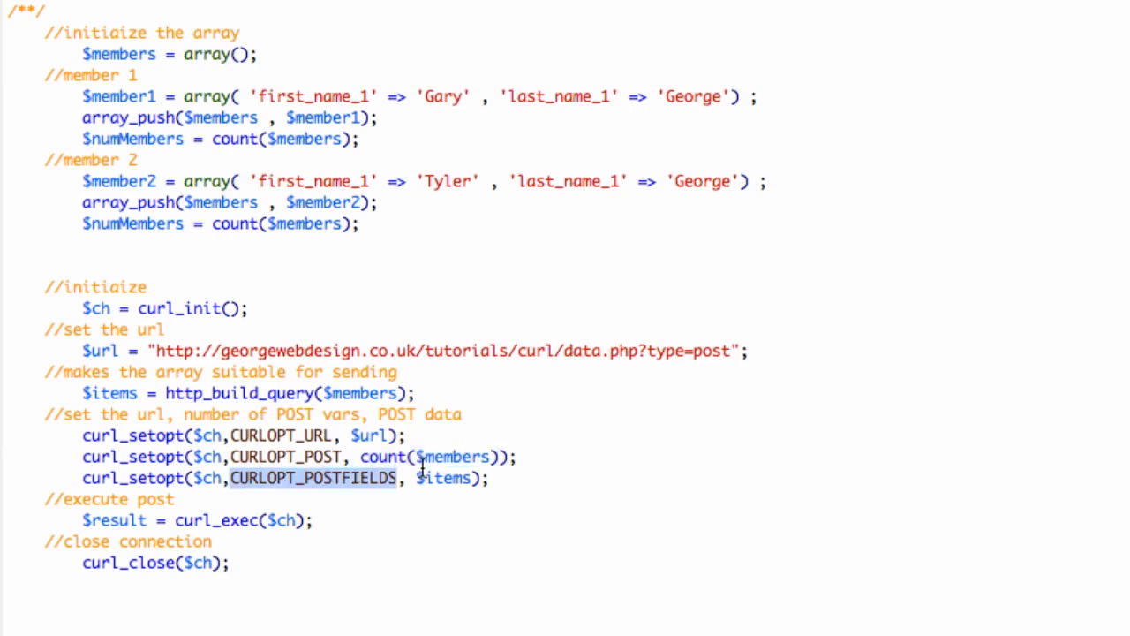
{"action": "mouse_move", "coordinate": [446, 483]}
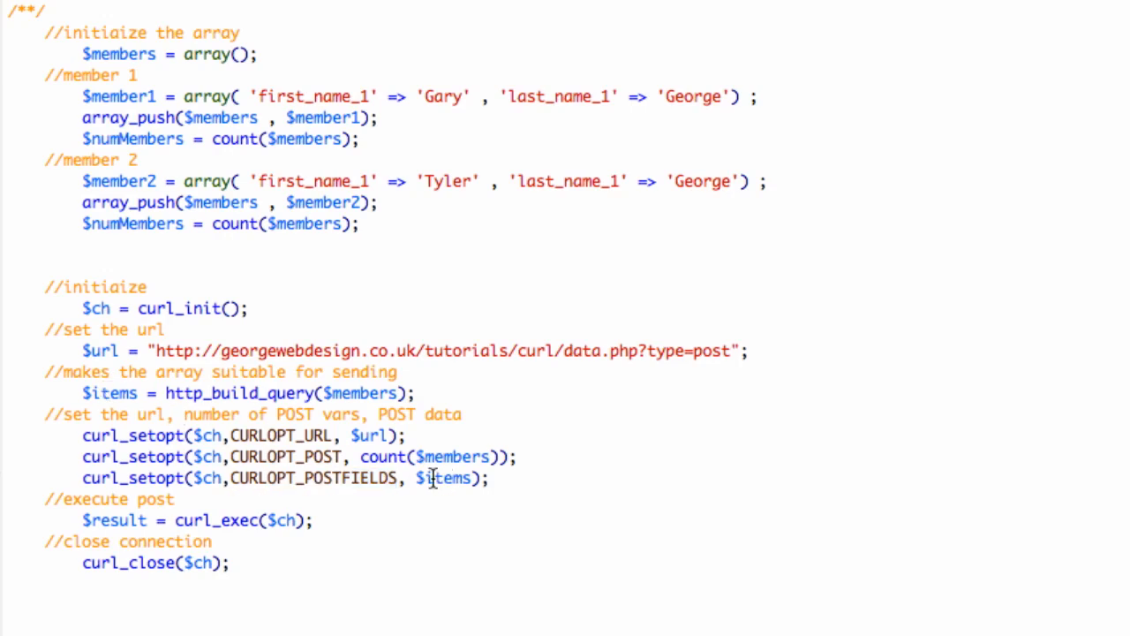
{"action": "double_click", "coordinate": [109, 391]}
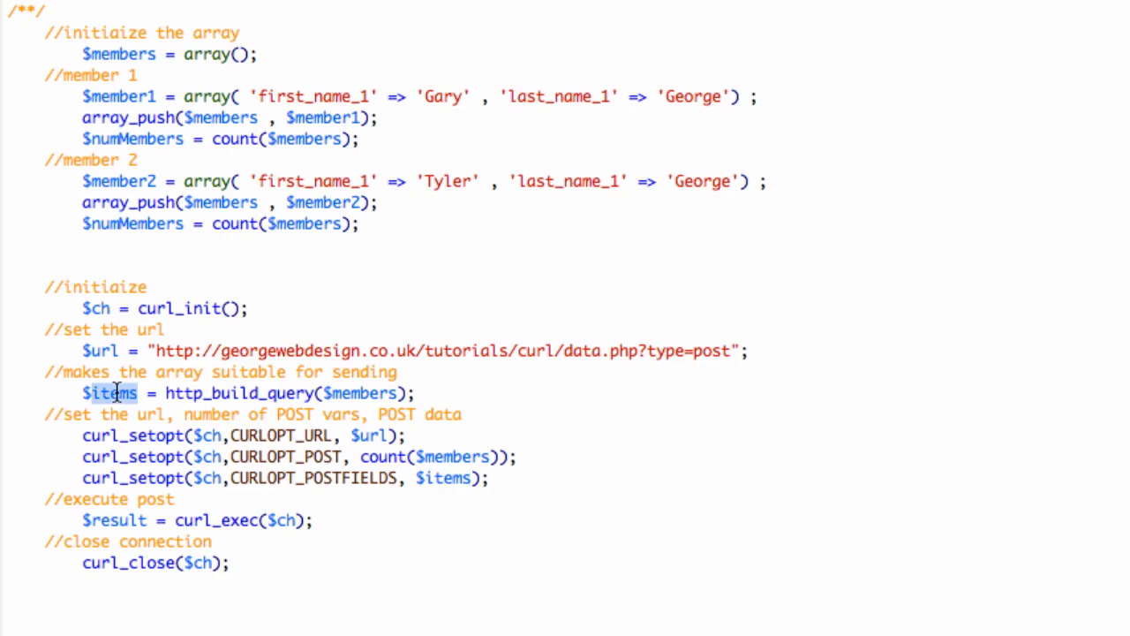
{"action": "double_click", "coordinate": [234, 393]}
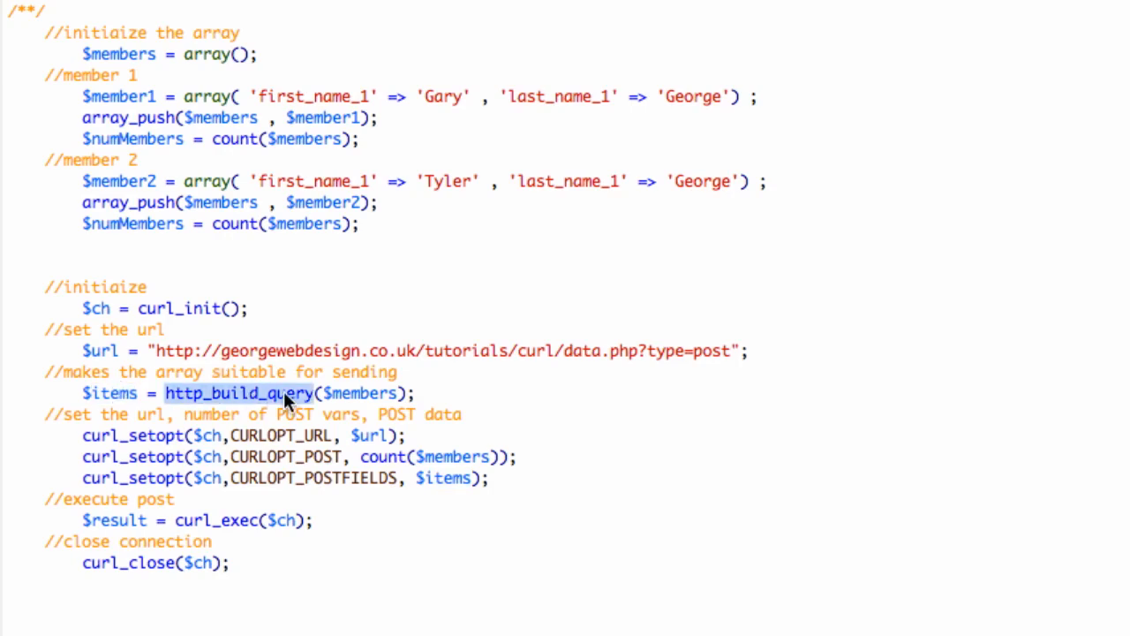
{"action": "scroll", "scroll_direction": "down", "scroll_amount": 3}
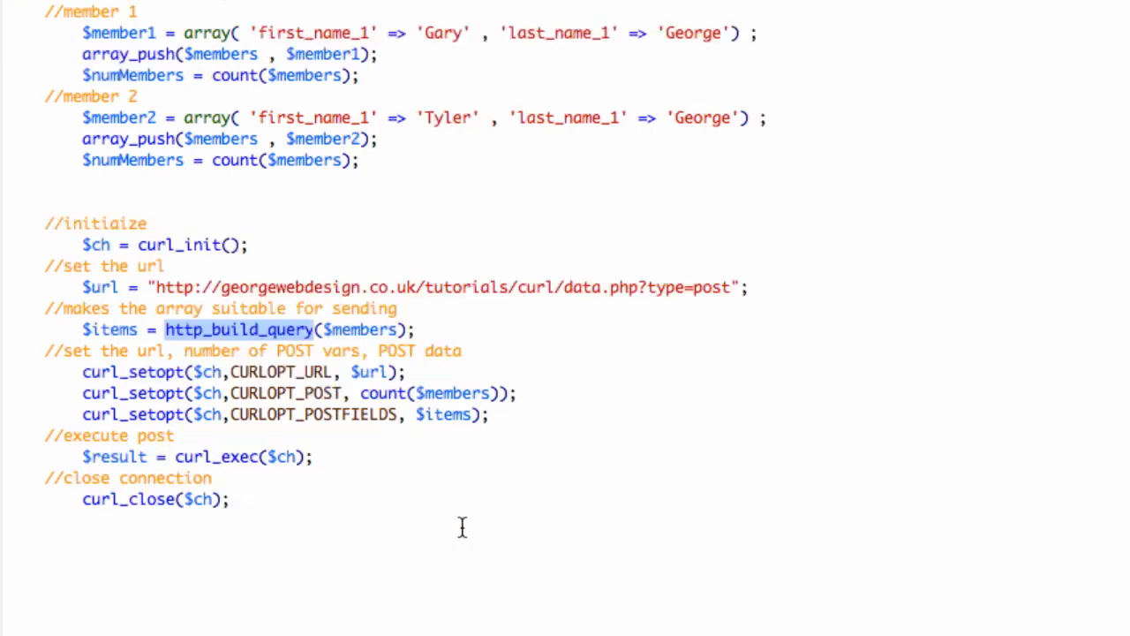
{"action": "scroll", "scroll_direction": "down", "scroll_amount": 3}
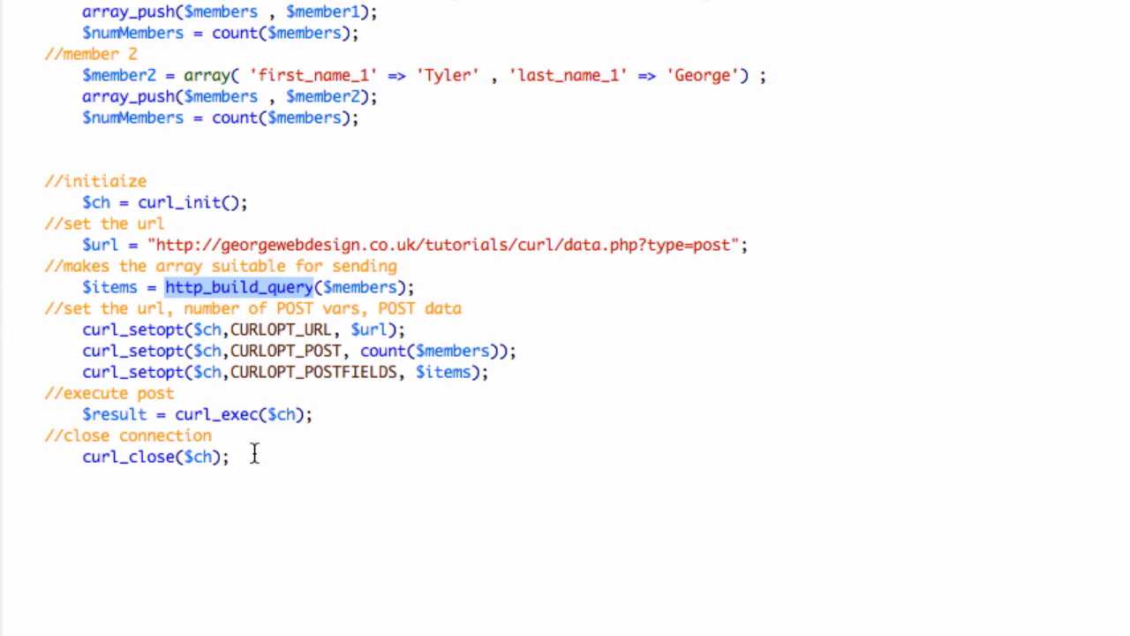
{"action": "left_click", "coordinate": [251, 455]}
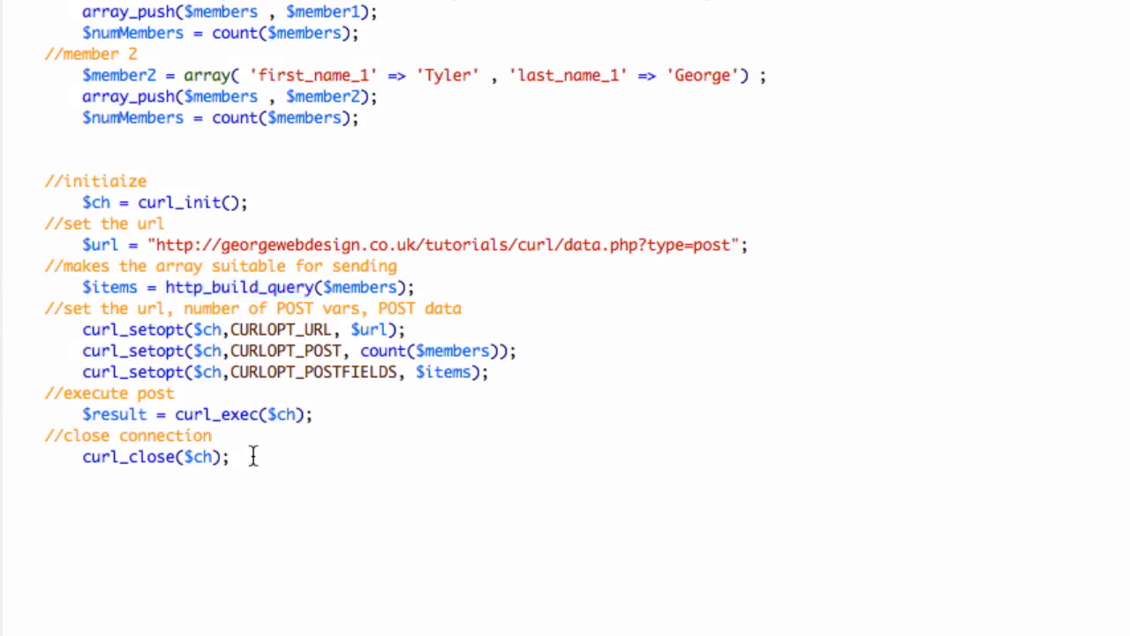
{"action": "scroll", "scroll_direction": "up", "scroll_amount": 3}
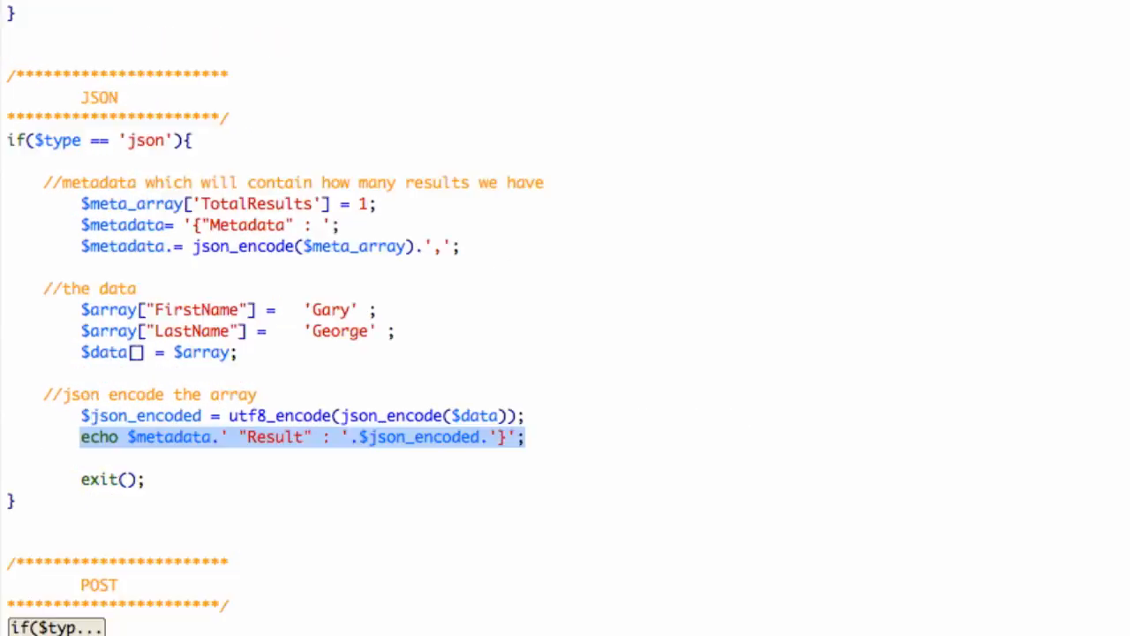
{"action": "mouse_move", "coordinate": [122, 586]}
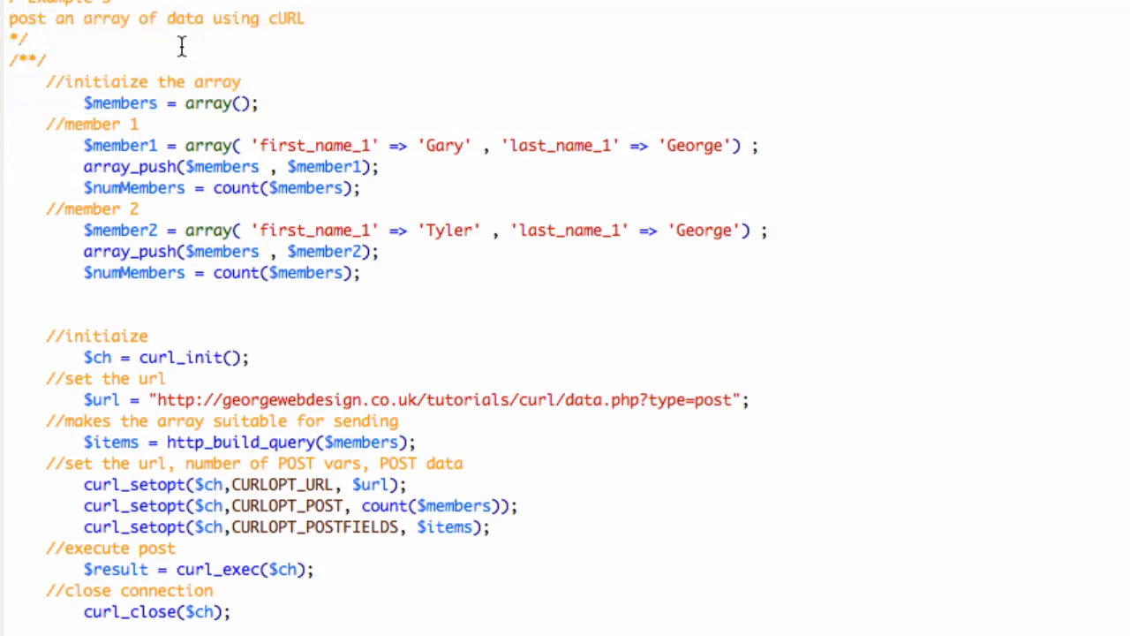
{"action": "left_click", "coordinate": [35, 41]}
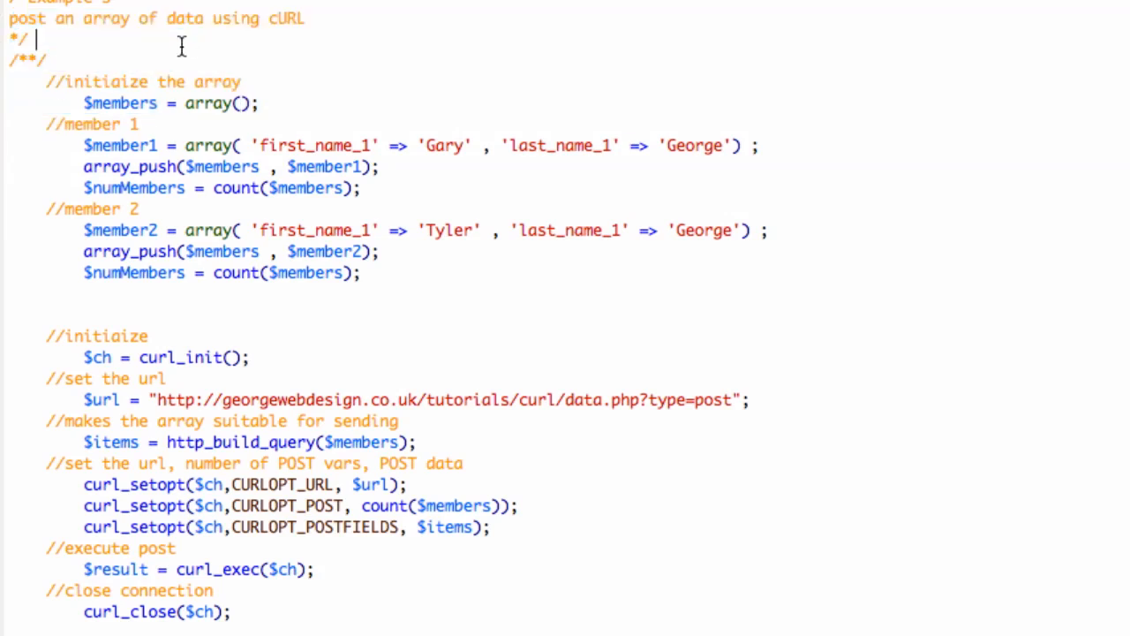